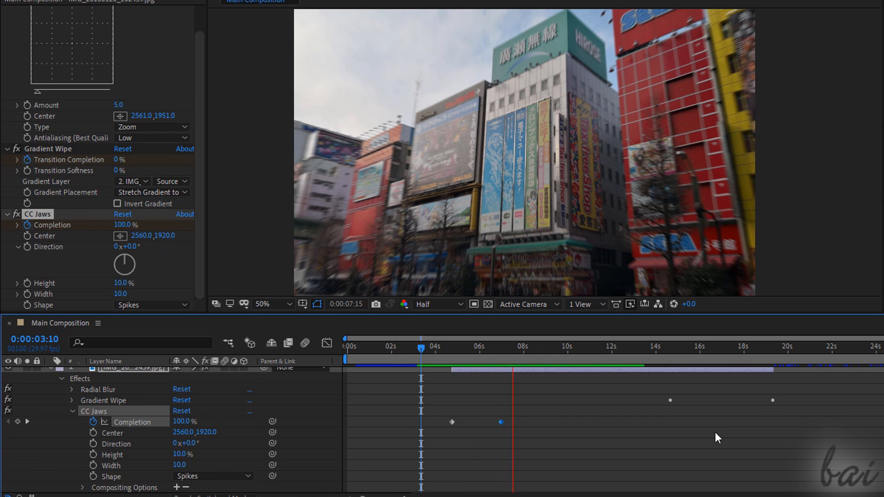
# - Raise the Radial Blur Amount on the city street photo from 4.0 to 17.0
pyautogui.click(533, 346)
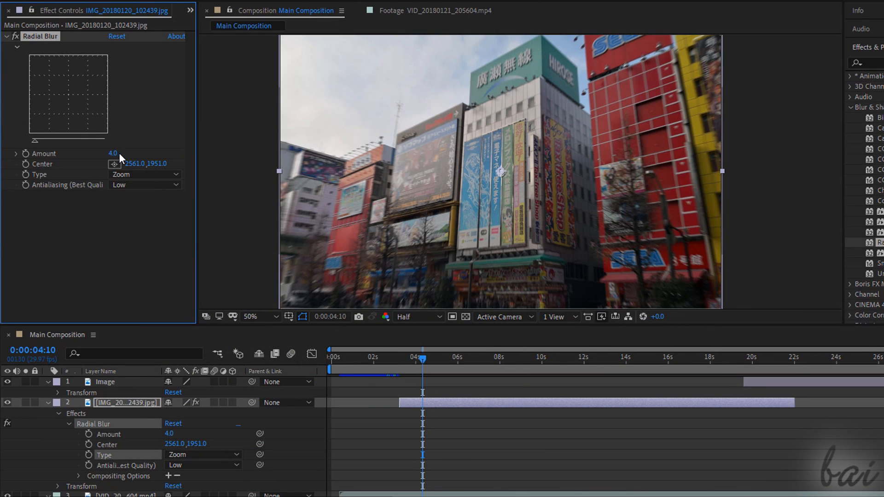
pyautogui.moveTo(112, 153); pyautogui.dragTo(116, 153)
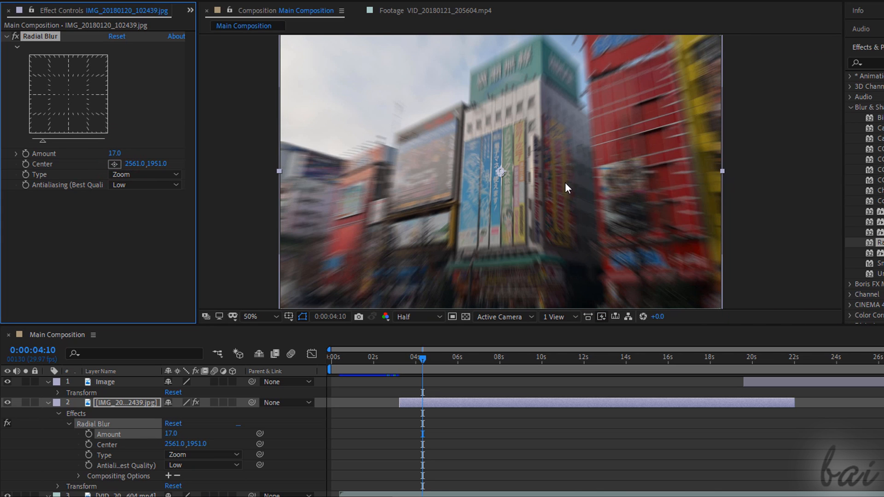
pyautogui.moveTo(636, 265)
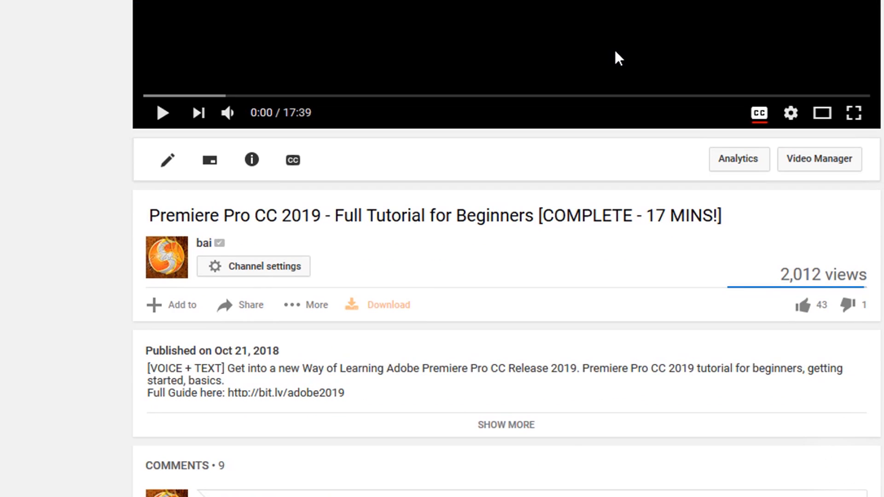
pyautogui.click(505, 424)
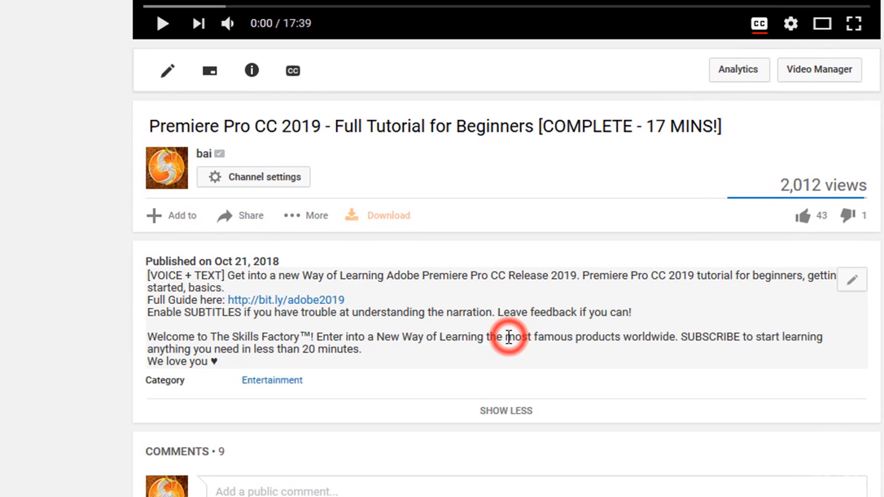
pyautogui.moveTo(341, 311)
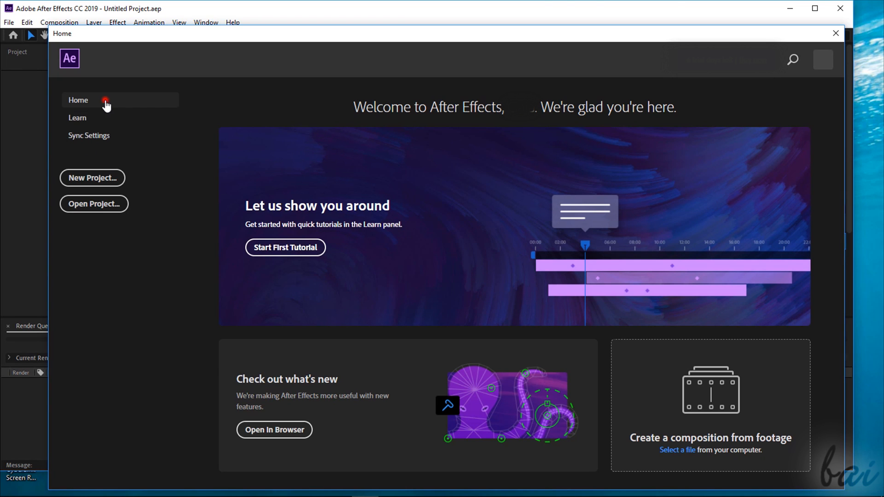
pyautogui.moveTo(411, 153)
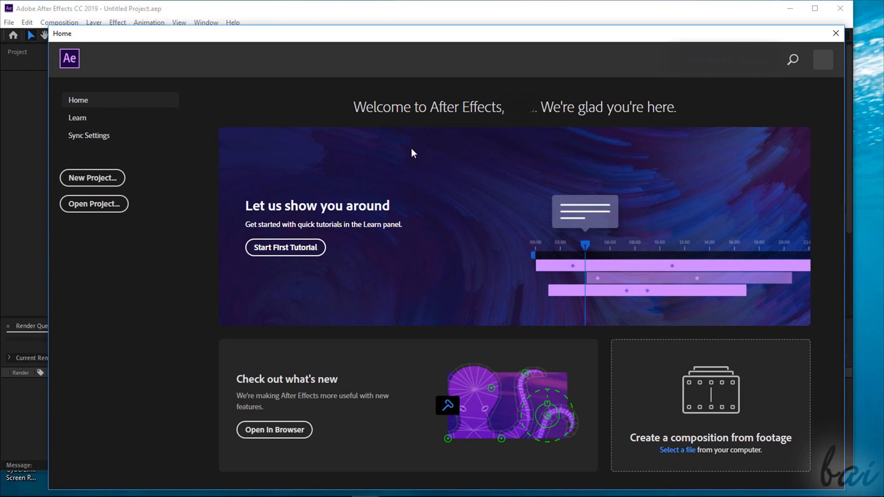
pyautogui.moveTo(290, 247)
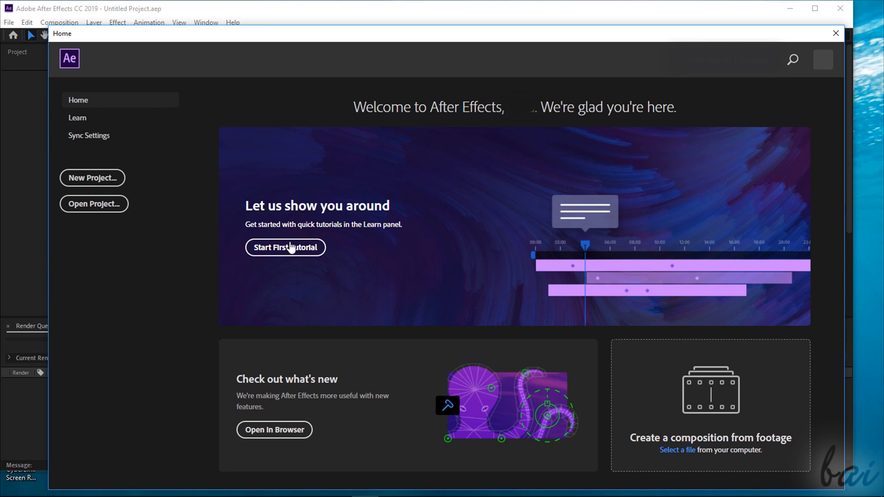
pyautogui.moveTo(265, 395)
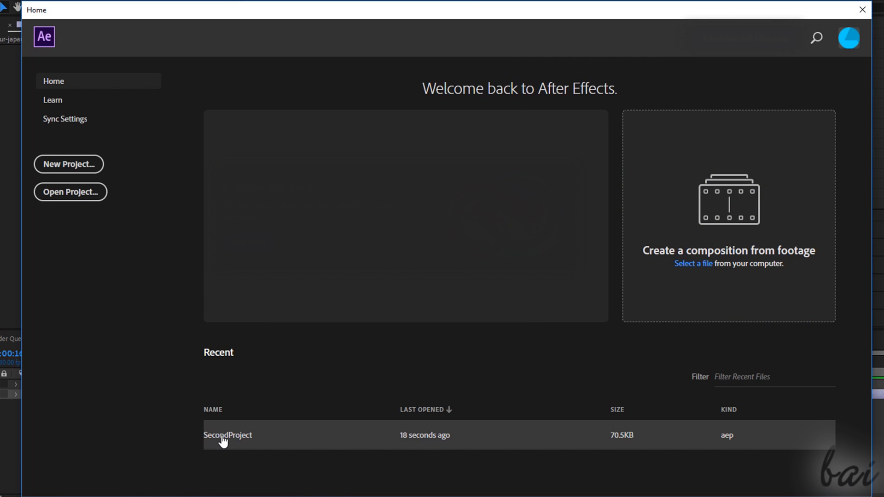
pyautogui.moveTo(466, 355)
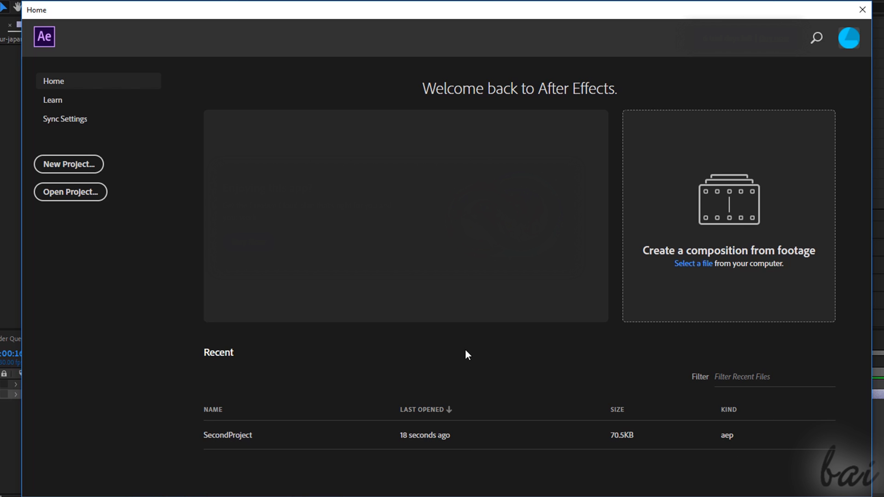
pyautogui.moveTo(273, 435)
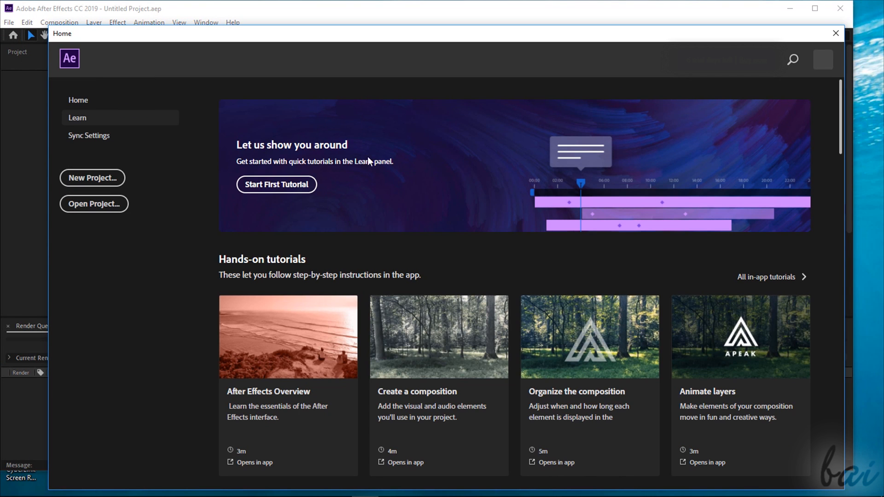
# - Scroll the Home tutorials and show the Sync Settings page
pyautogui.scroll(-3)
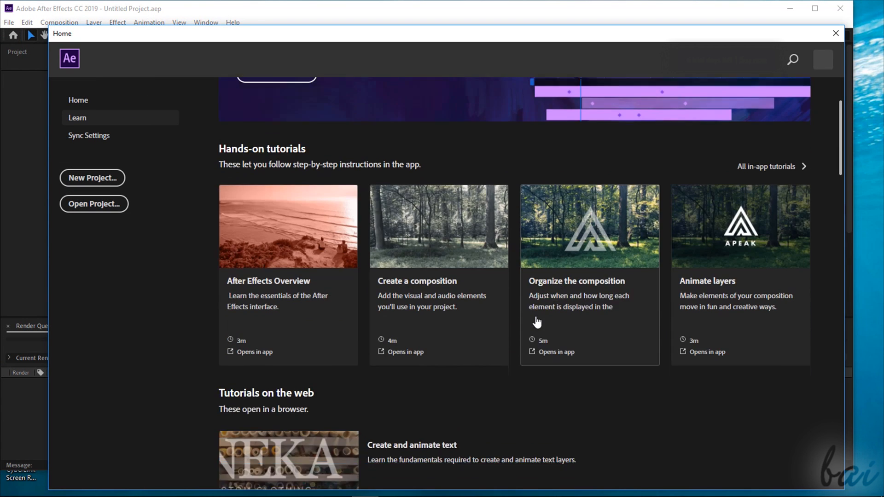
pyautogui.scroll(-3)
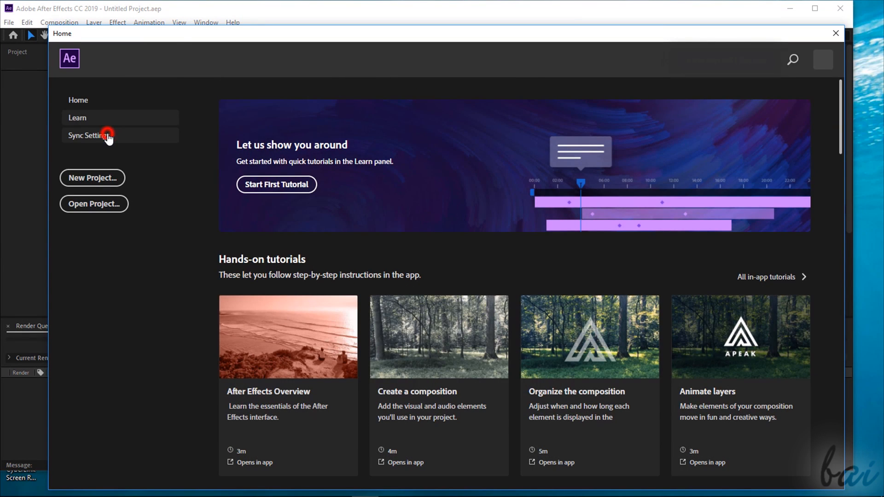
pyautogui.click(88, 135)
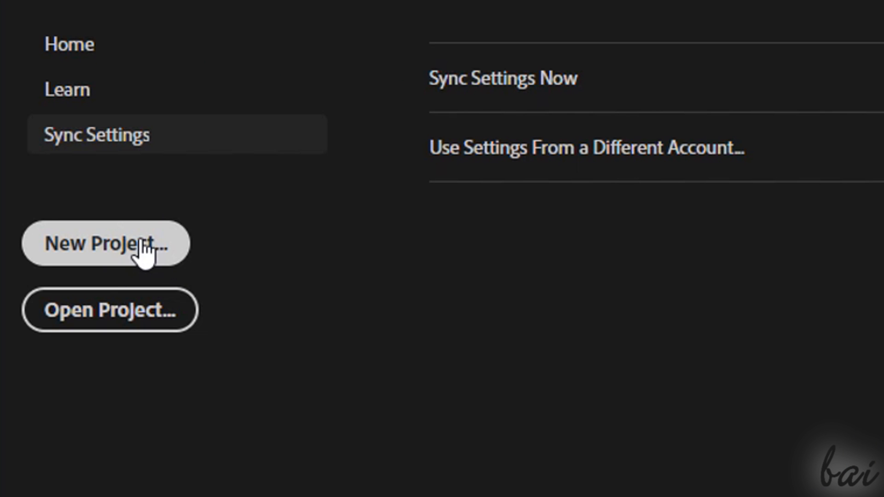
pyautogui.moveTo(157, 257)
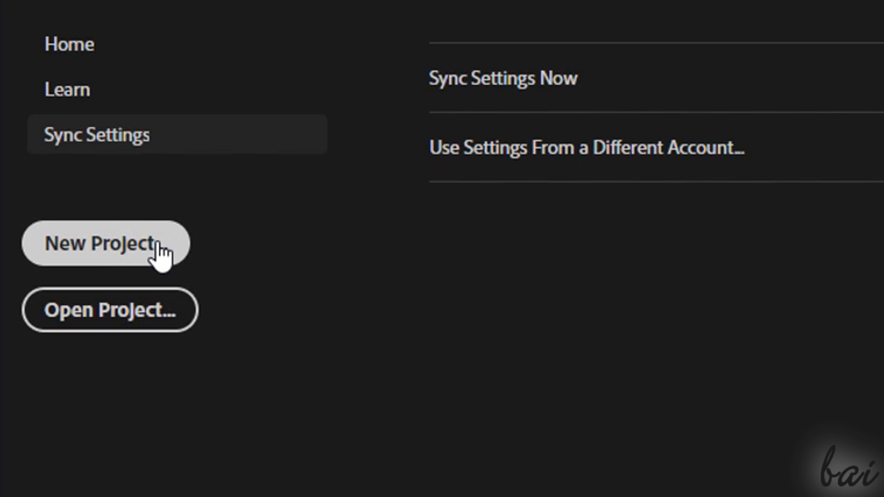
pyautogui.moveTo(131, 322)
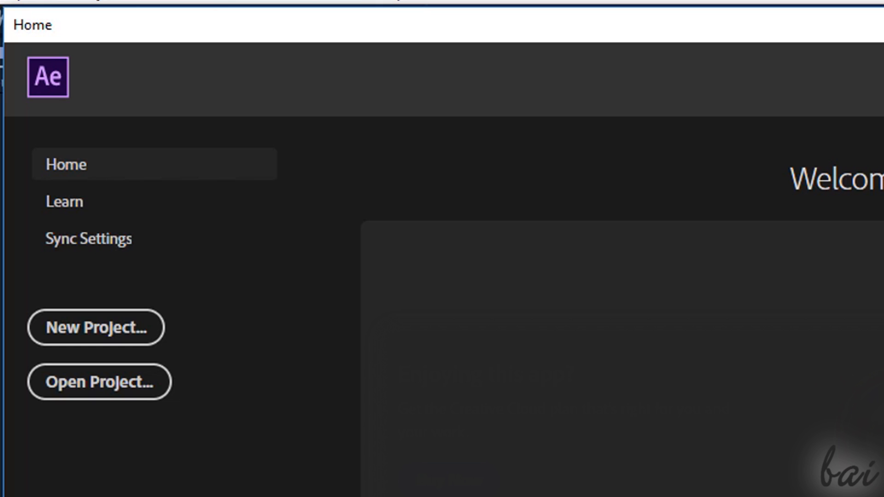
# - Close the Home screen and try the Small Screen, Libraries and Default workspaces
pyautogui.click(95, 326)
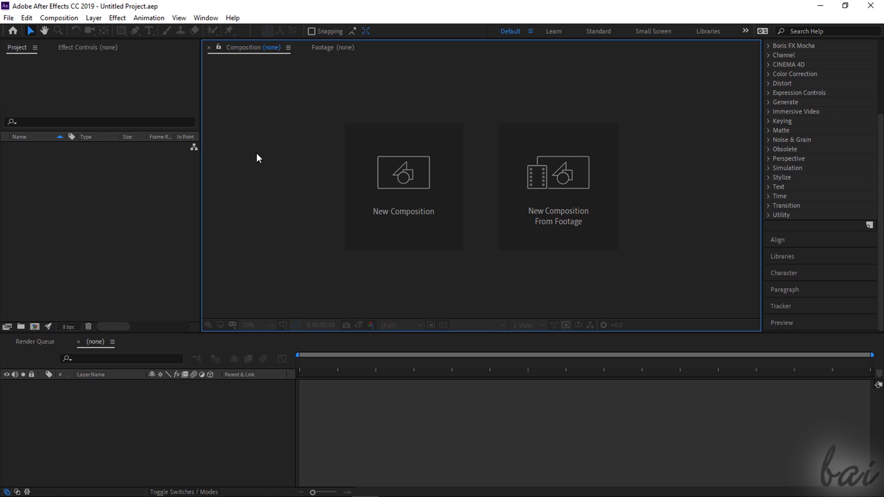
pyautogui.moveTo(4, 39)
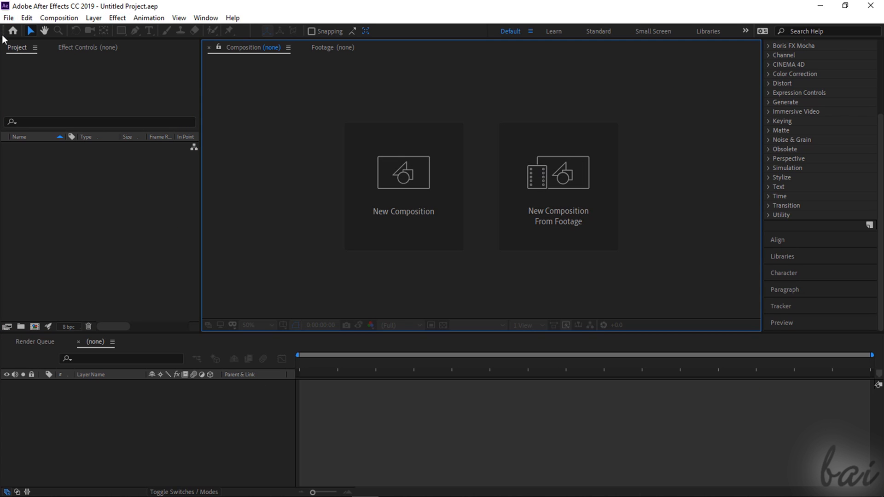
pyautogui.moveTo(212, 40)
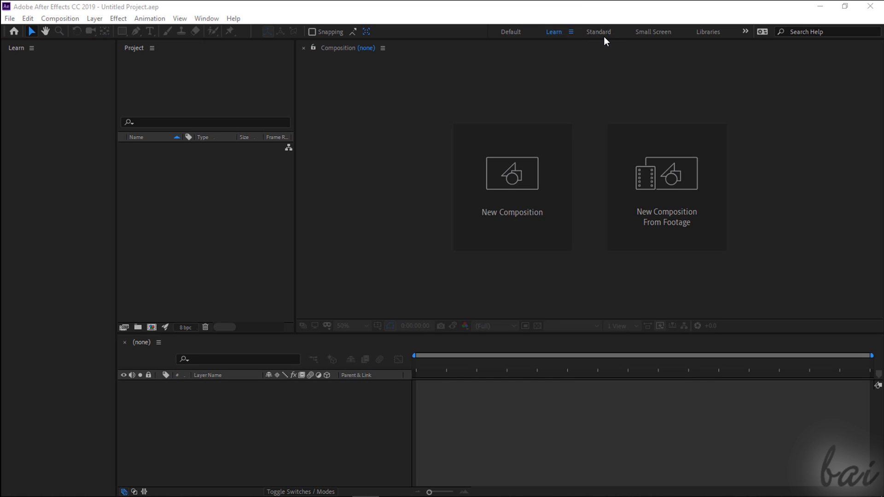
pyautogui.click(598, 32)
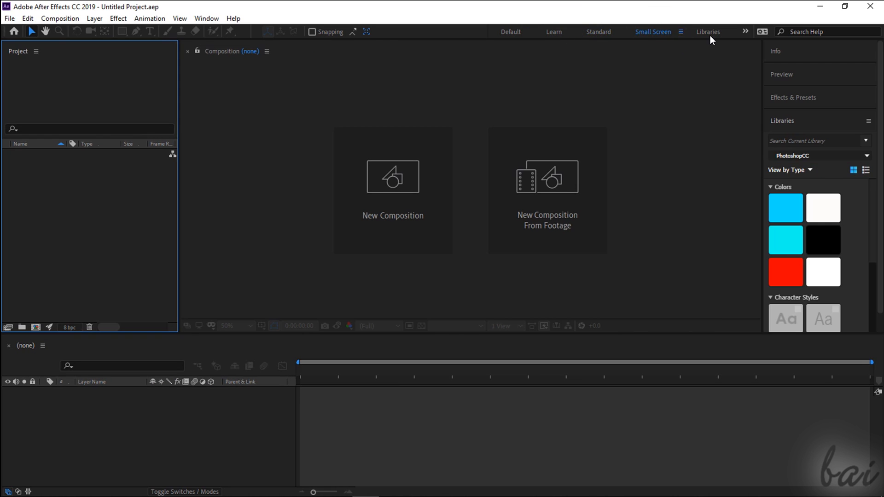
pyautogui.click(708, 31)
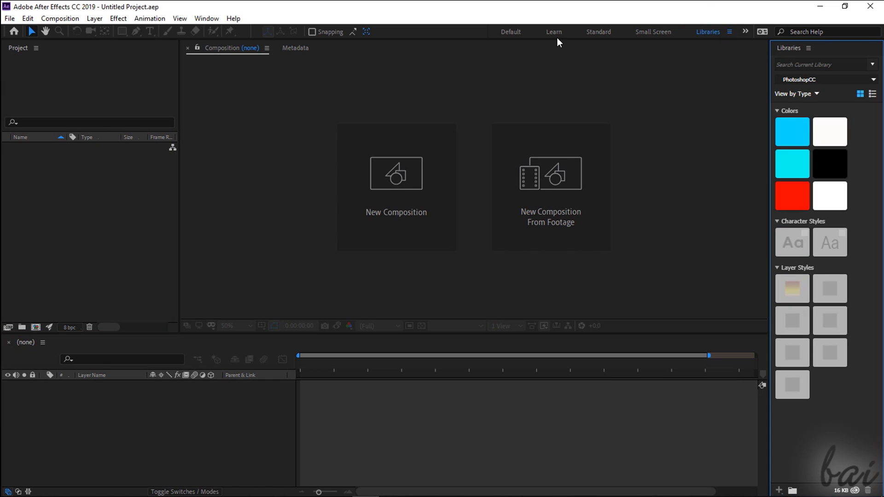
pyautogui.click(510, 32)
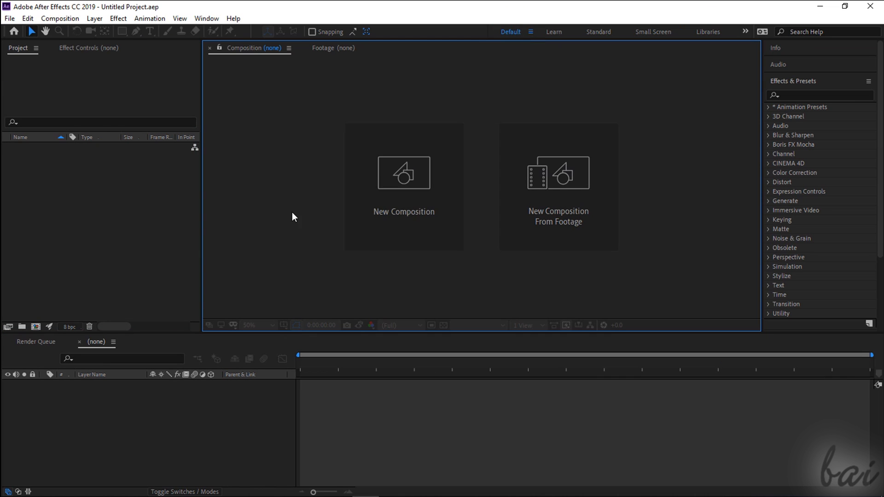
# - Switch to the Learn workspace and browse its tutorials panel
pyautogui.click(553, 32)
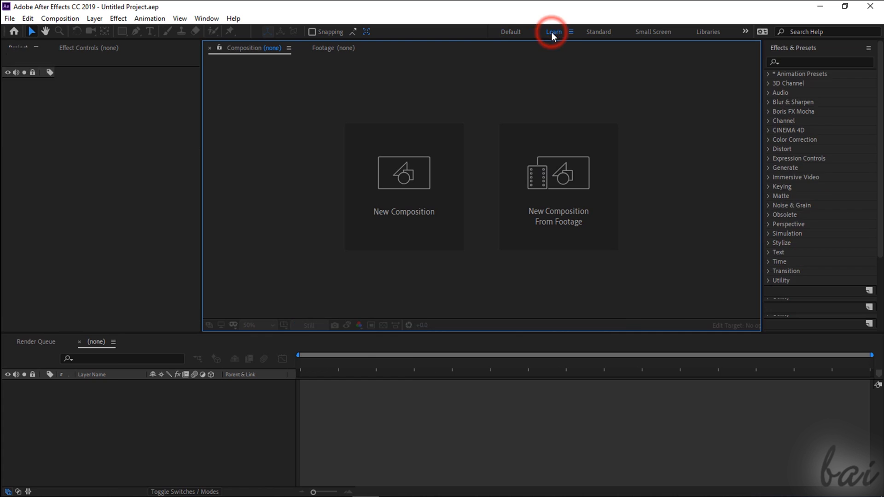
pyautogui.click(553, 31)
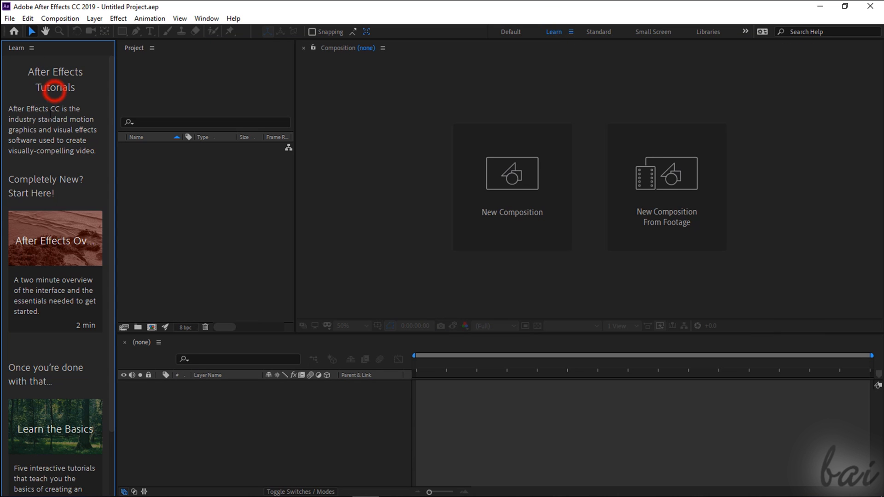
pyautogui.scroll(-3)
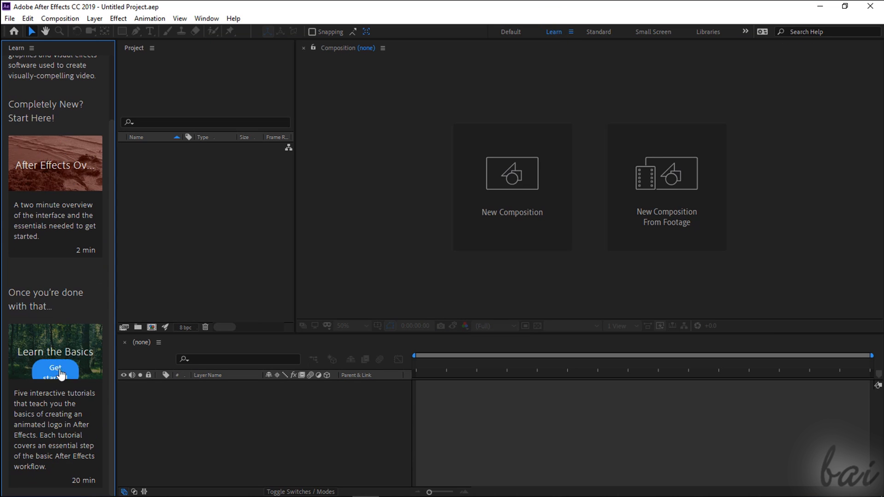
pyautogui.scroll(3)
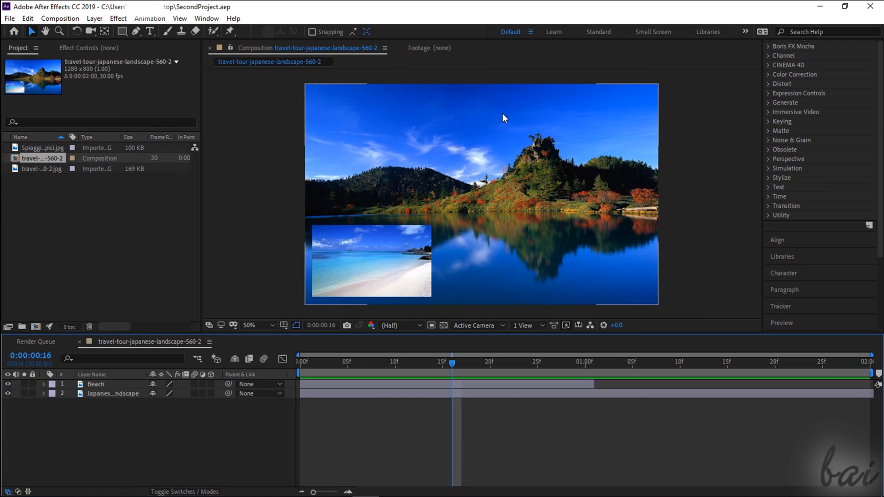
pyautogui.moveTo(546, 173)
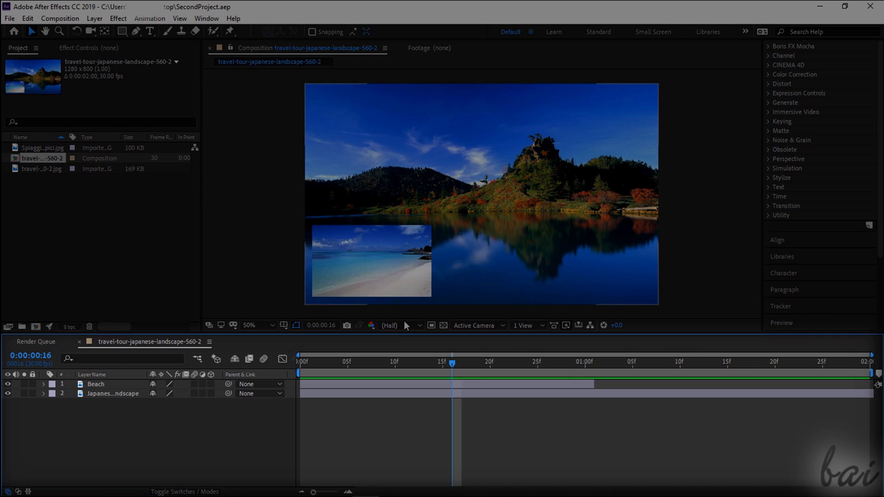
# - Select the Japanese Landscape layer and view its Effect Controls
pyautogui.click(120, 391)
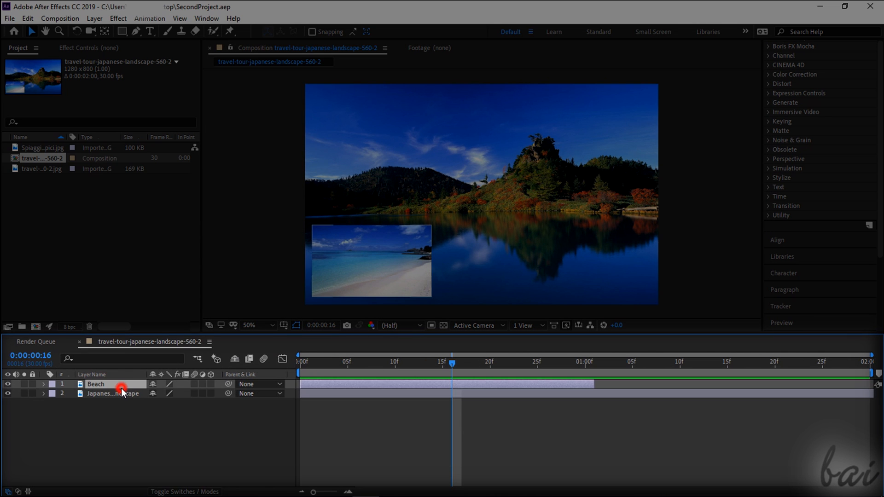
pyautogui.click(112, 394)
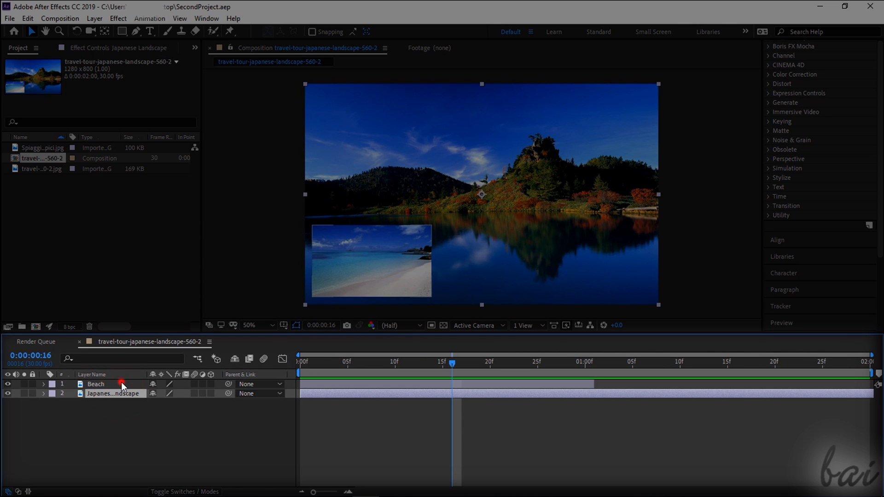
pyautogui.click(113, 393)
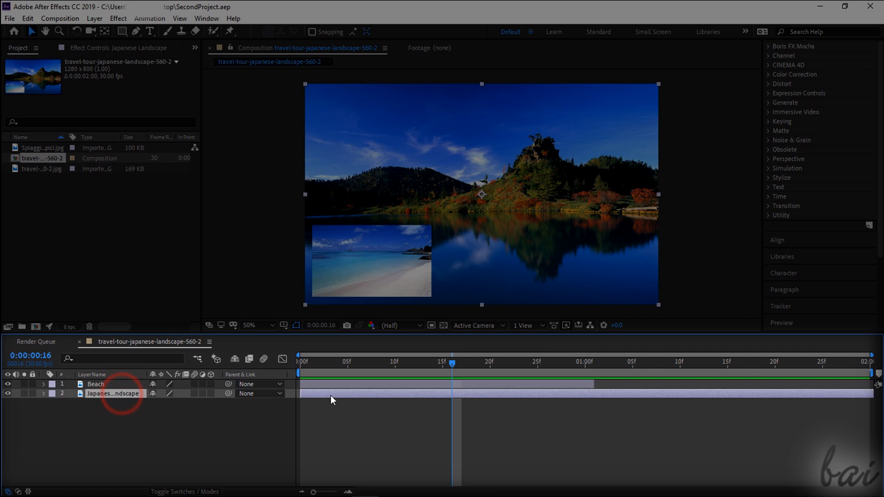
pyautogui.click(112, 47)
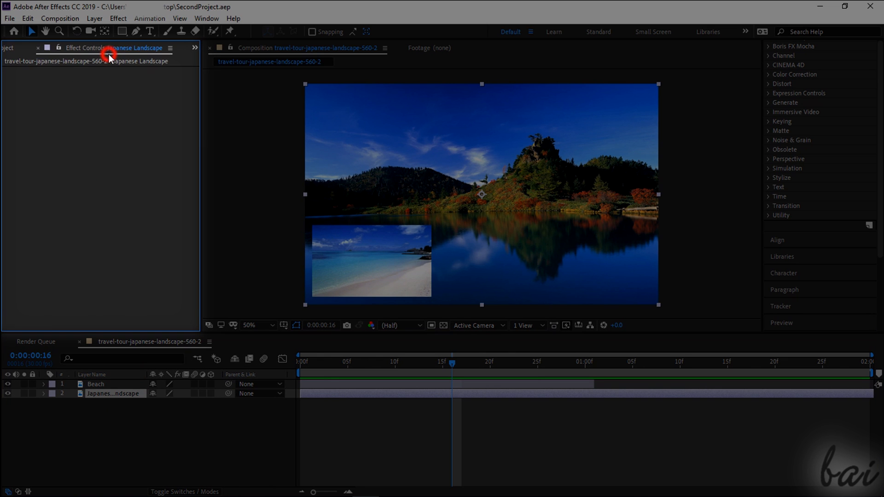
pyautogui.click(18, 48)
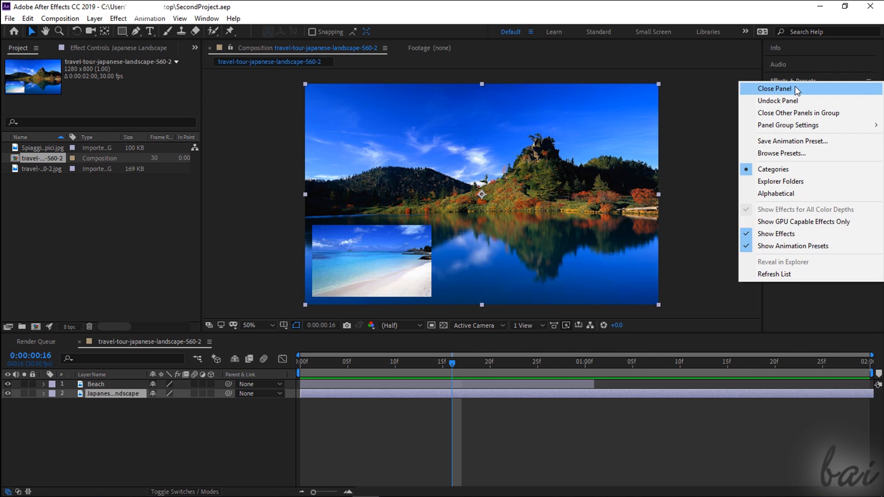
# - Close the Effects & Presets panel and reopen it from the Window menu
pyautogui.click(206, 19)
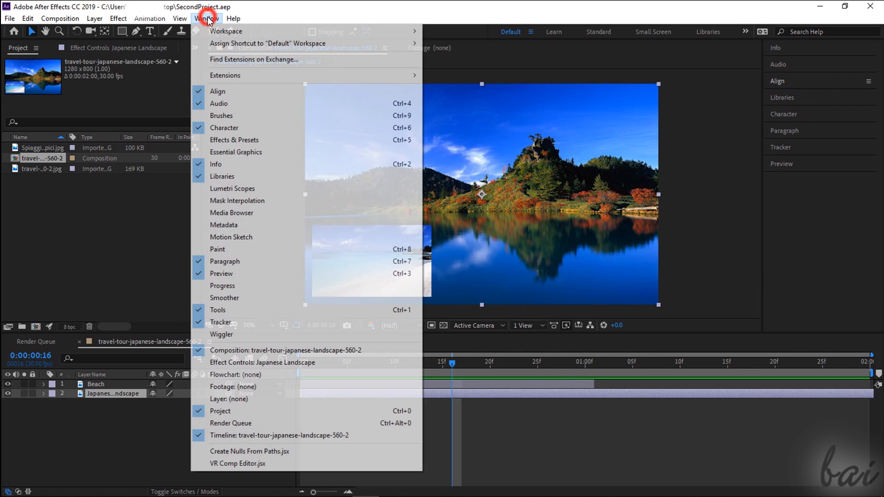
pyautogui.click(234, 140)
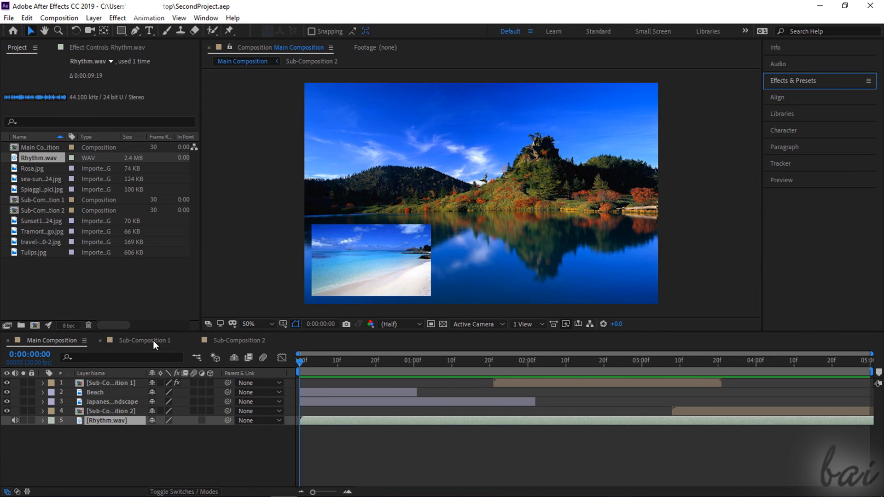
# - Review Sub-Composition 1 and 2, return to Main Composition, then start a new untitled project
pyautogui.click(144, 340)
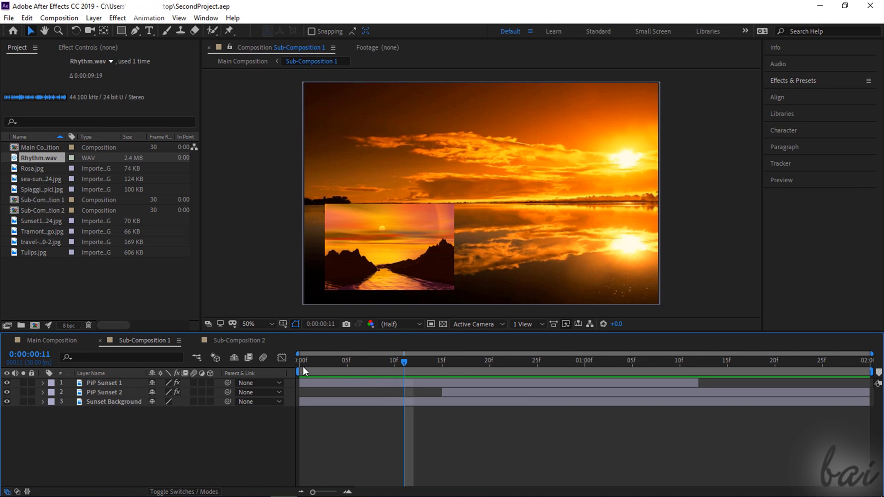
pyautogui.click(240, 339)
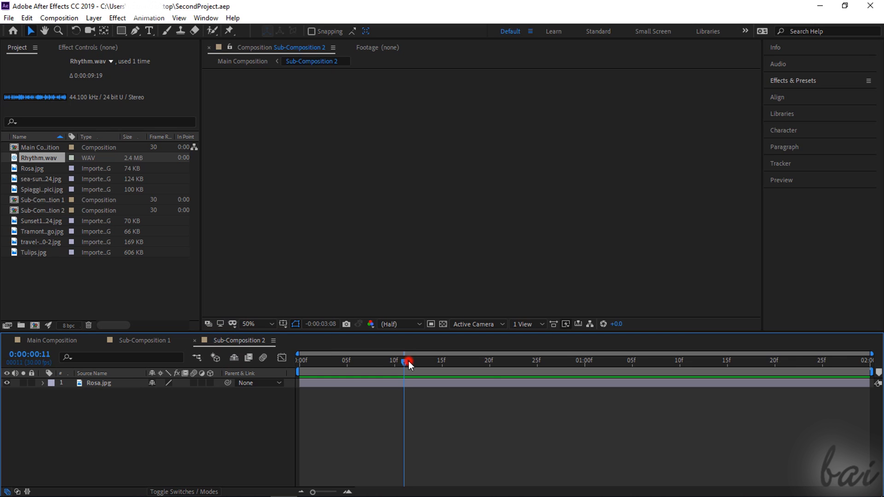
pyautogui.click(49, 340)
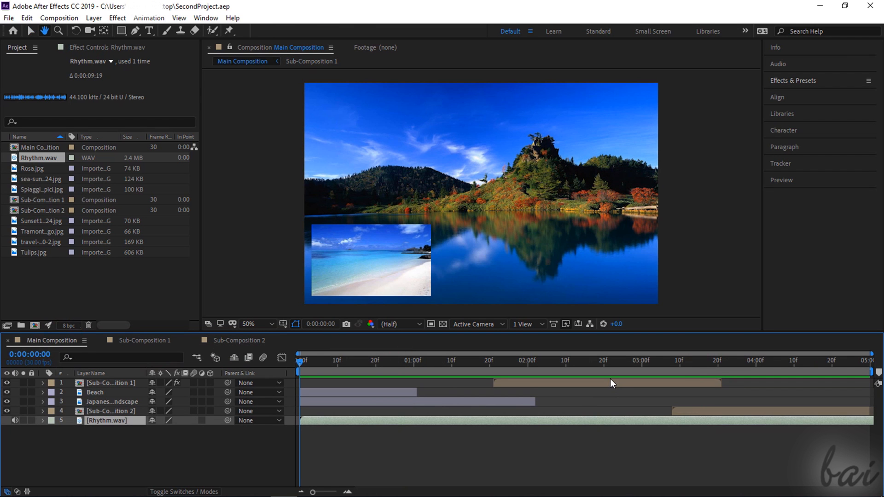
pyautogui.click(511, 360)
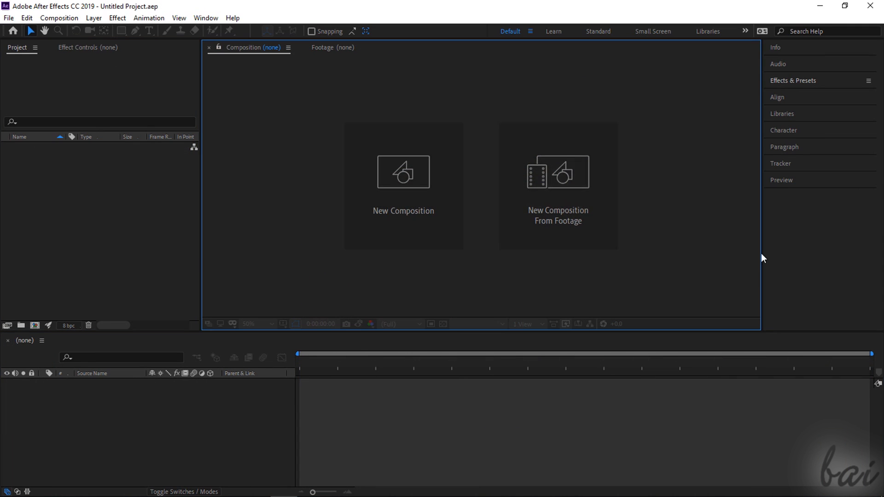
pyautogui.moveTo(305, 283)
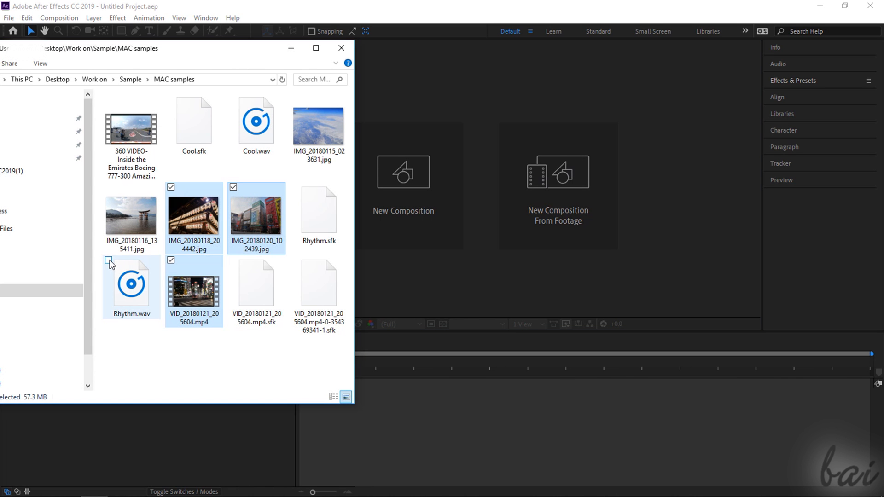
# - Import the two JPGs, Rhythm.wav and the MP4, then inspect each item in the Project panel
pyautogui.click(109, 259)
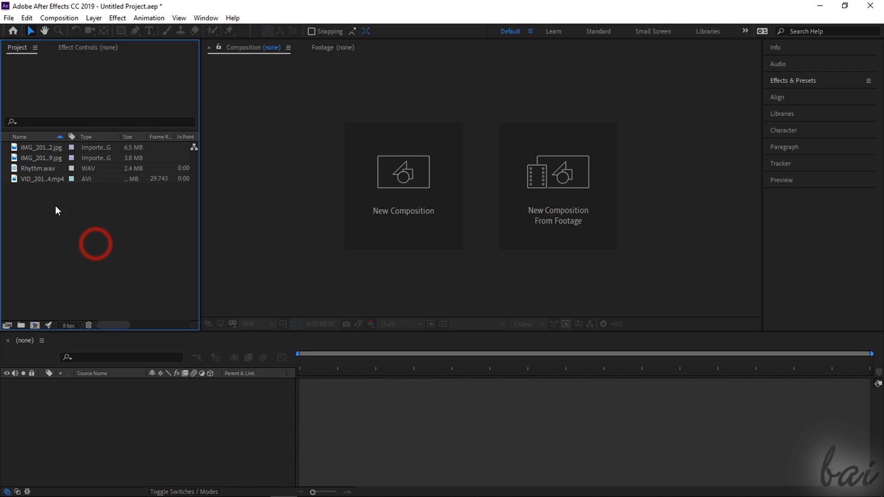
pyautogui.click(37, 147)
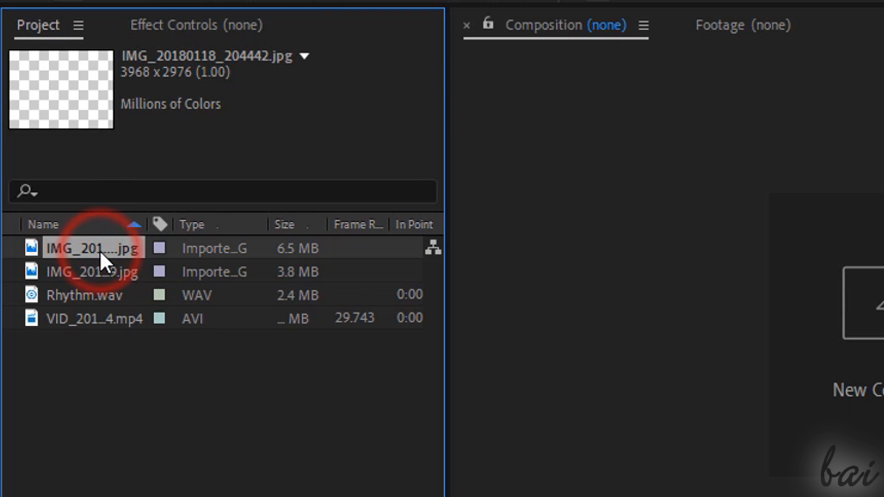
pyautogui.click(90, 272)
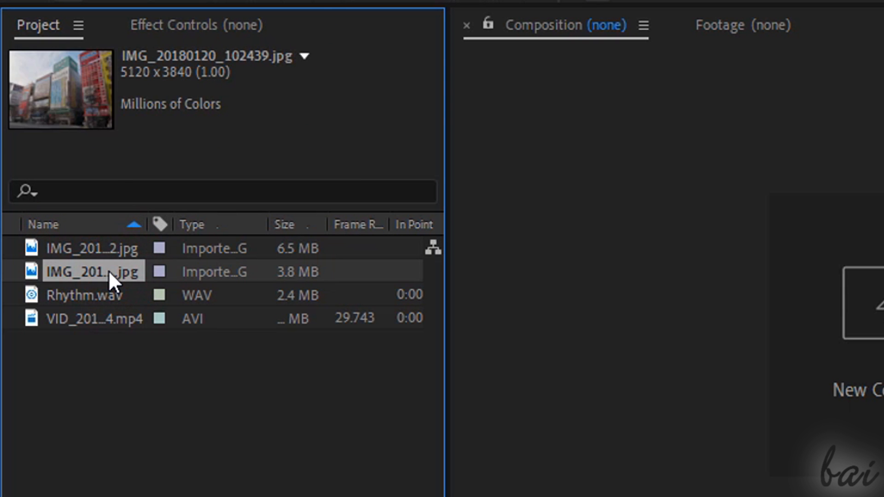
pyautogui.click(84, 294)
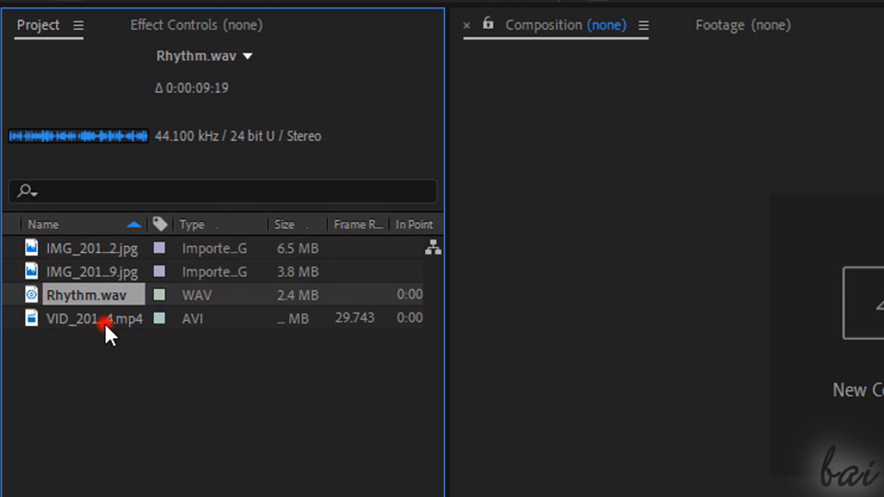
pyautogui.click(93, 319)
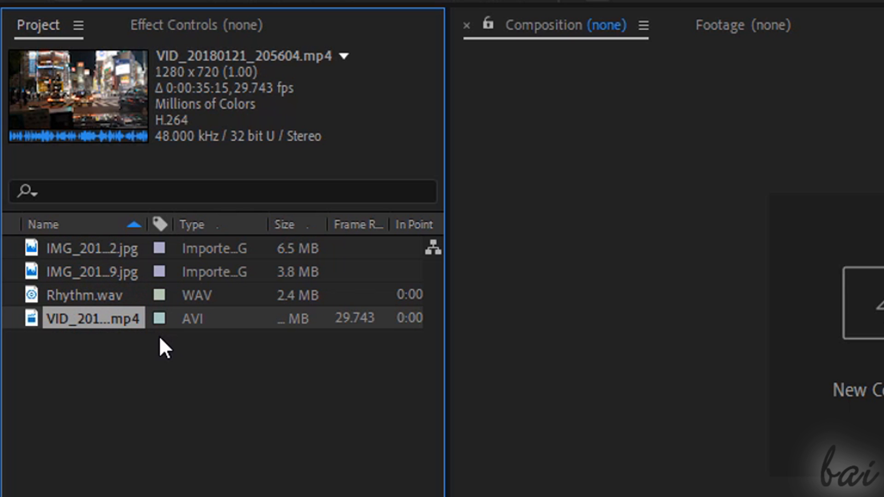
pyautogui.moveTo(247, 268)
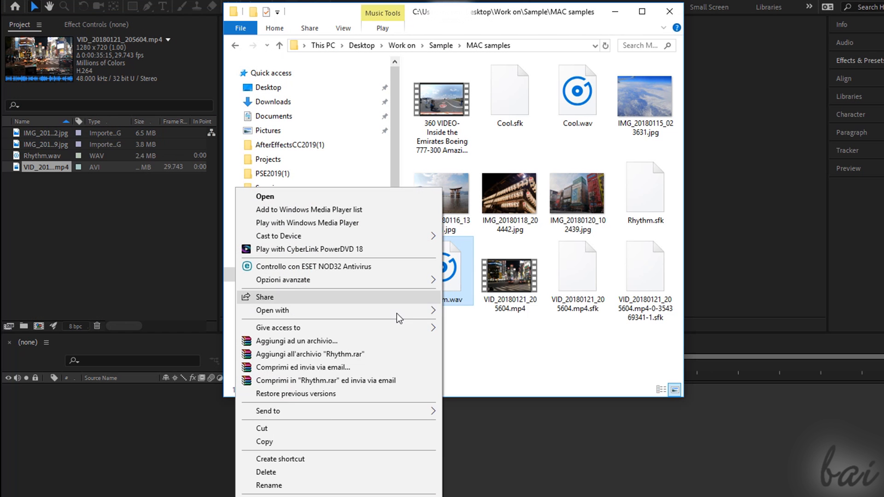
# - Delete Rhythm.wav from its folder and dismiss the file-not-found warning
pyautogui.click(265, 471)
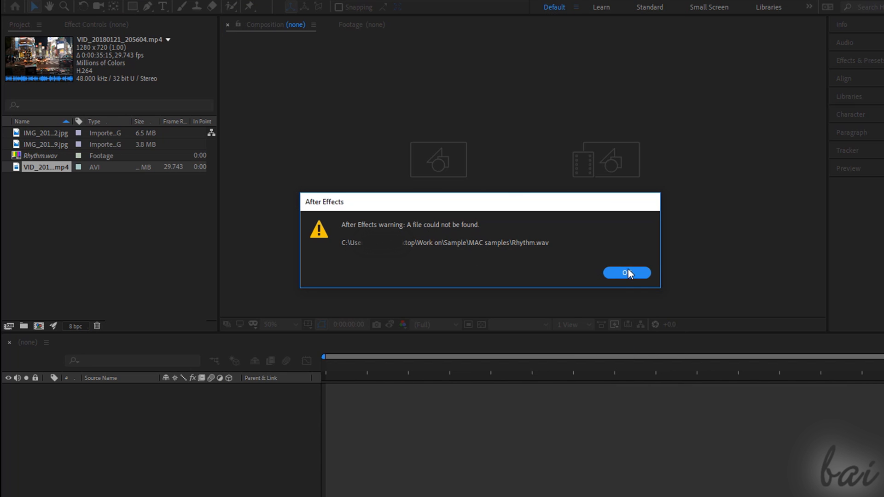
pyautogui.click(626, 273)
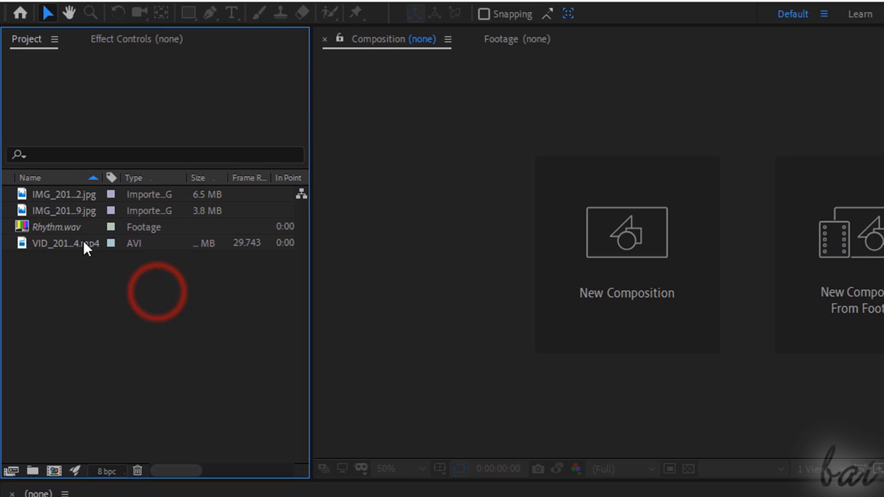
# - Replace the missing Rhythm.wav footage with the copy in the SoundFX folder
pyautogui.click(53, 227)
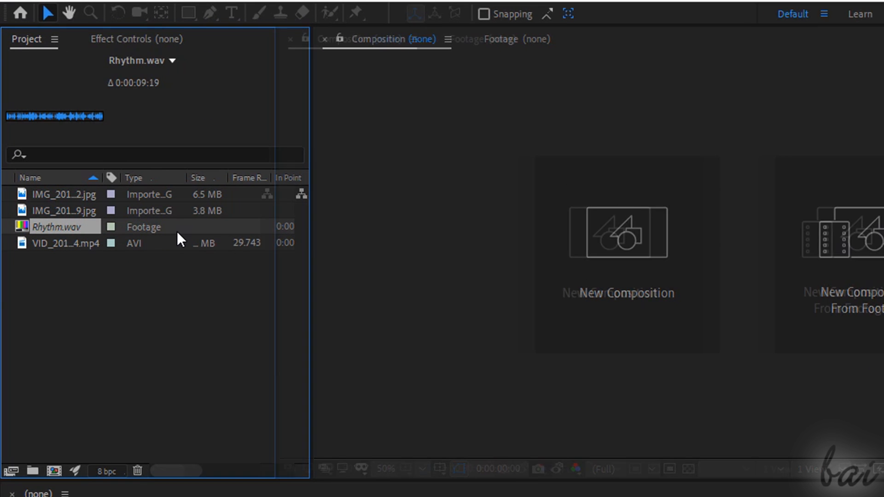
pyautogui.rightClick(65, 226)
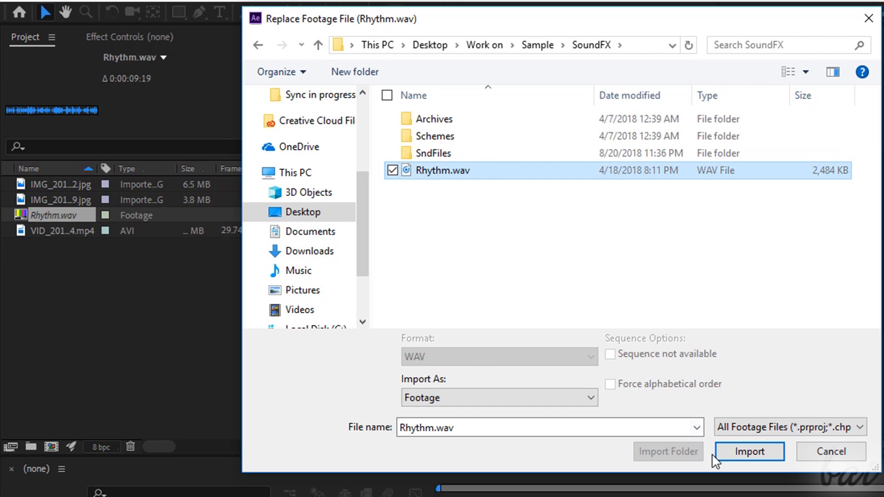
pyautogui.click(748, 452)
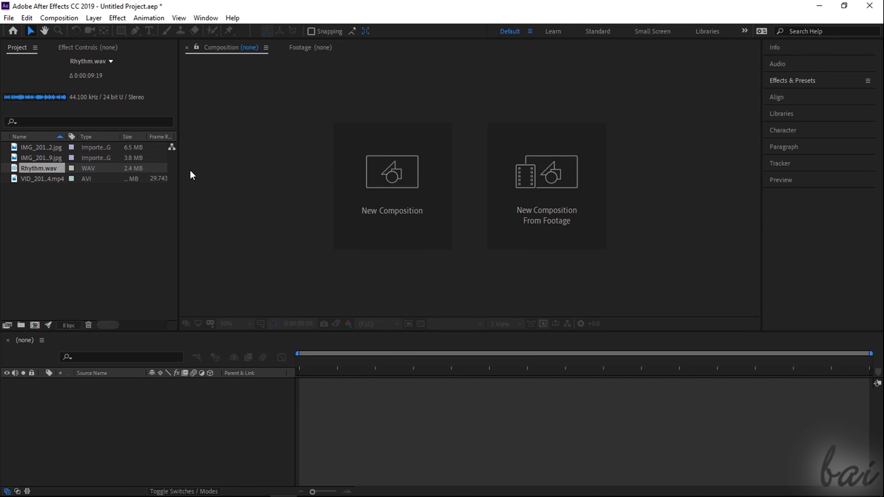
pyautogui.moveTo(409, 197)
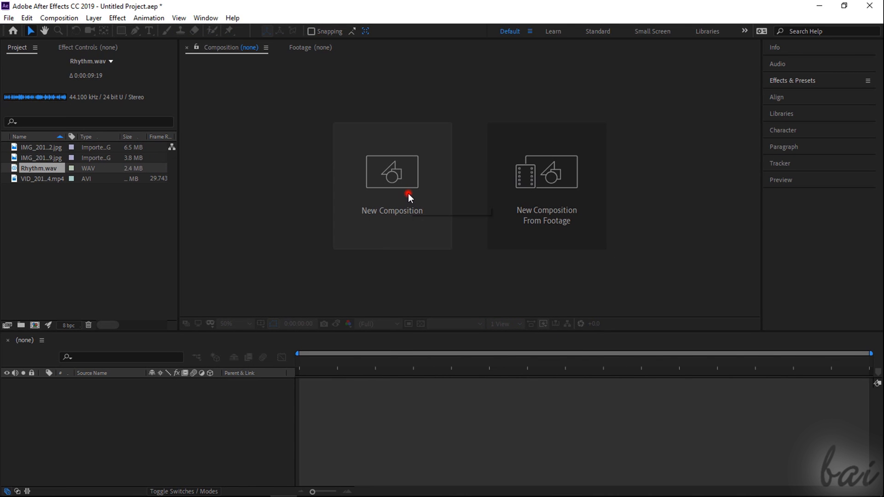
# - Create a new composition named Main Composition with the HDV 1080 29.97 preset
pyautogui.click(391, 173)
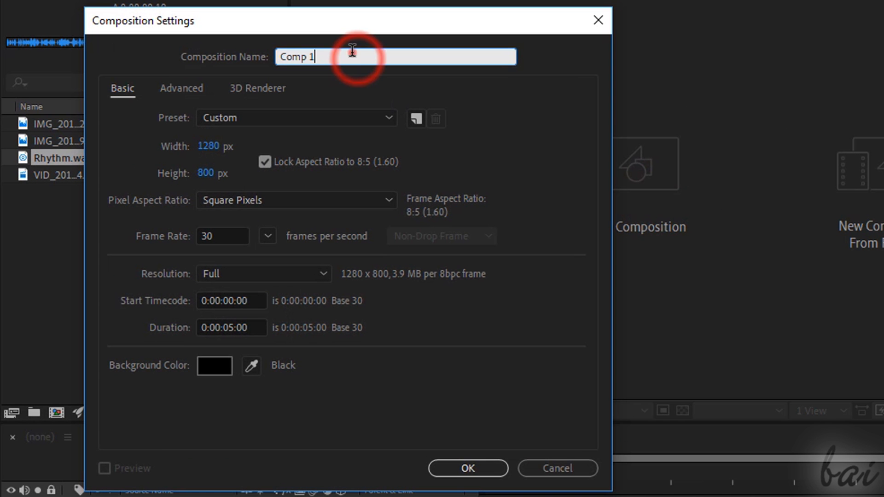
pyautogui.write('Main')
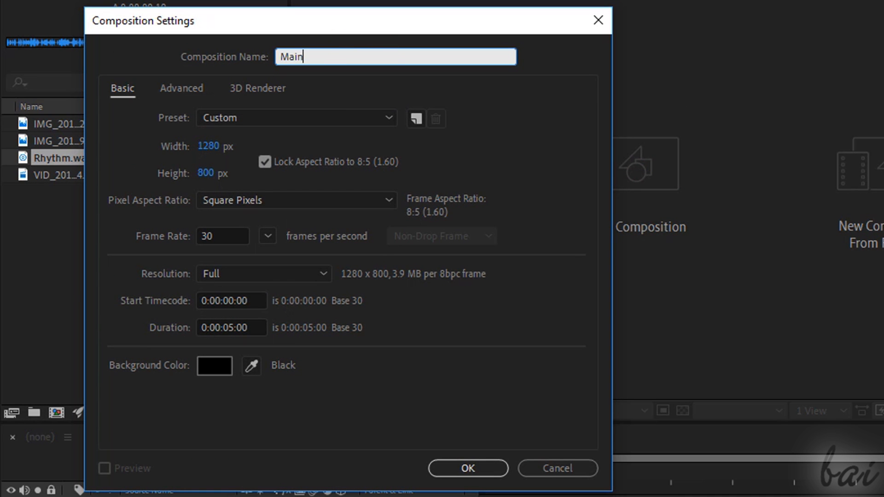
pyautogui.write('Composit')
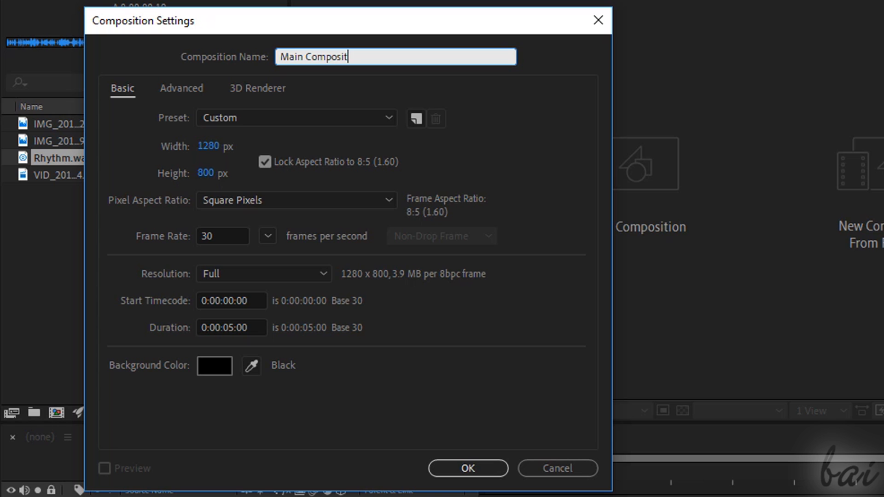
pyautogui.write('ion')
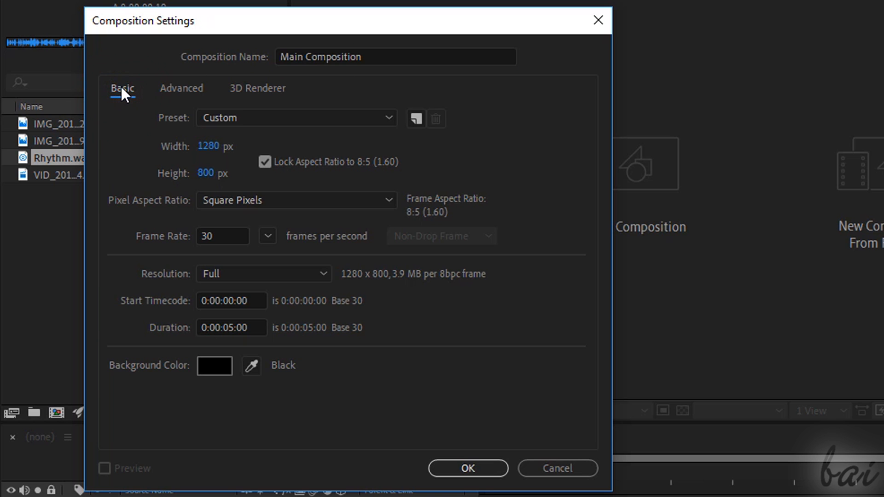
pyautogui.moveTo(159, 109)
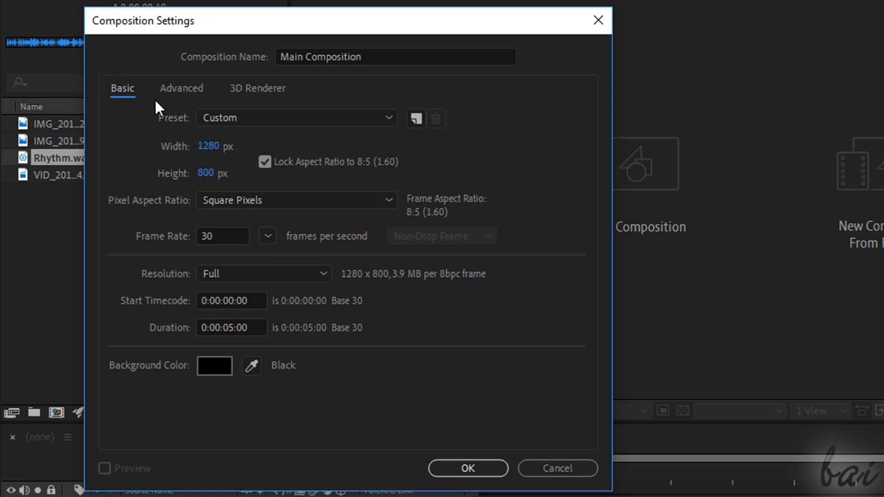
pyautogui.click(296, 117)
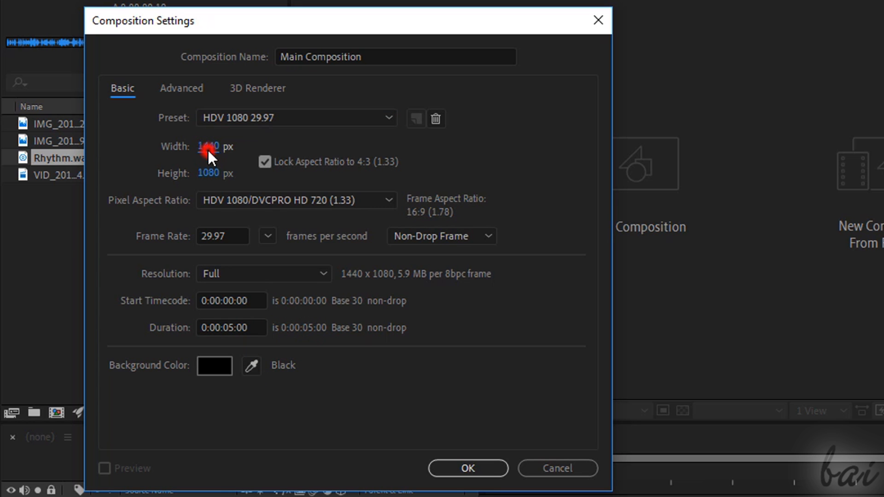
# - Keep Full resolution, set duration 0:00:30:00 and confirm the composition
pyautogui.tripleClick(222, 146)
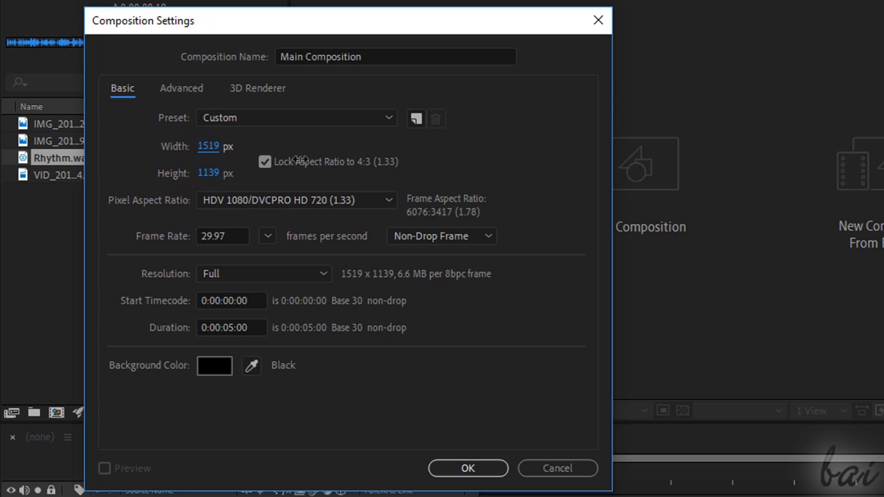
pyautogui.click(267, 235)
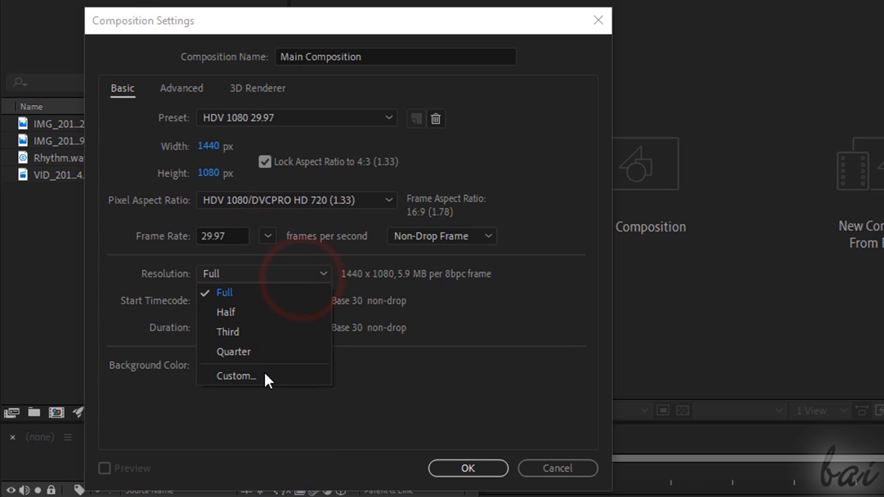
pyautogui.click(224, 292)
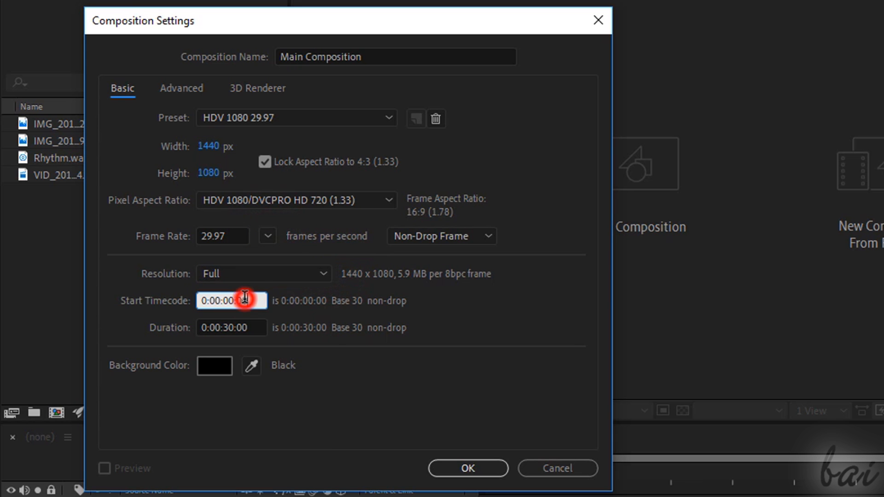
pyautogui.click(231, 327)
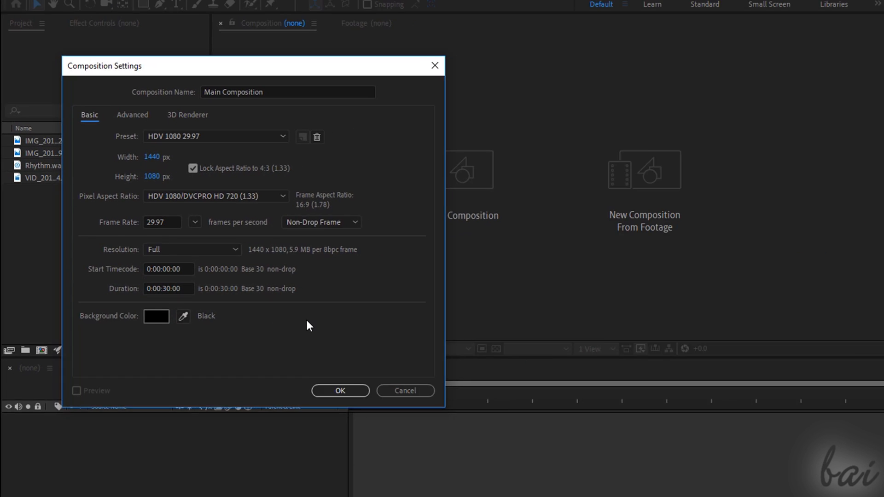
pyautogui.click(339, 390)
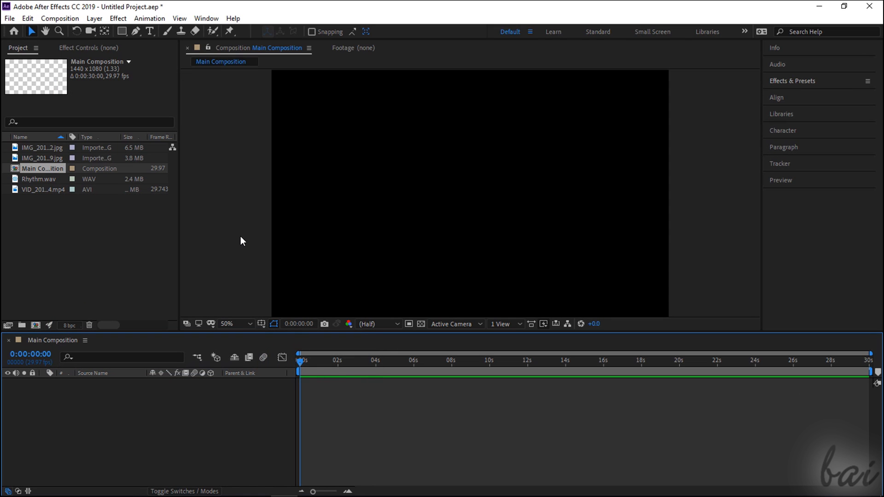
pyautogui.moveTo(406, 295)
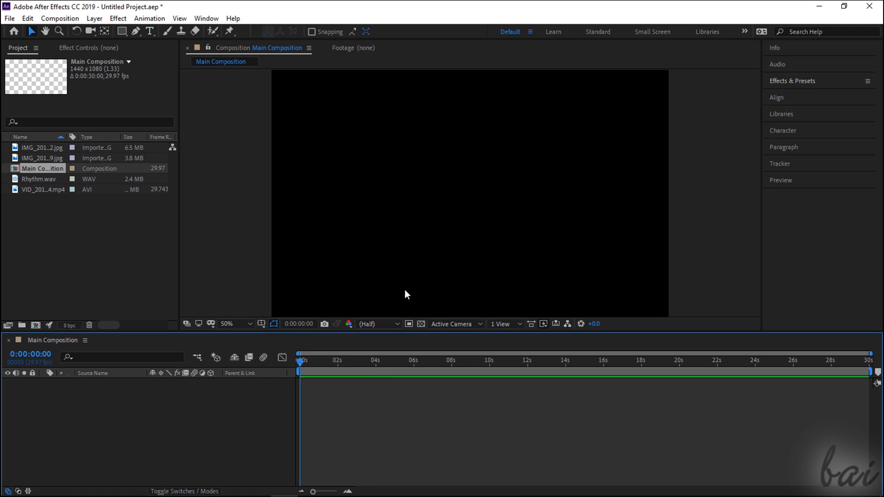
pyautogui.moveTo(335, 375)
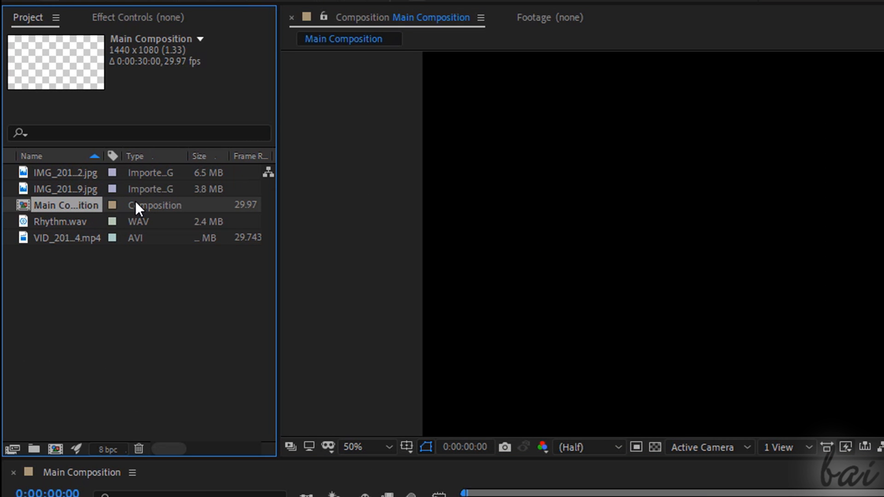
pyautogui.moveTo(82, 186)
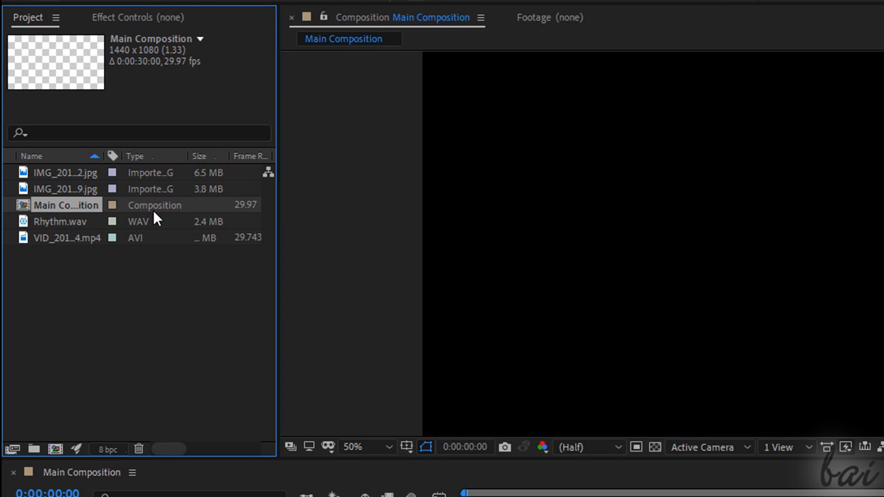
pyautogui.rightClick(66, 205)
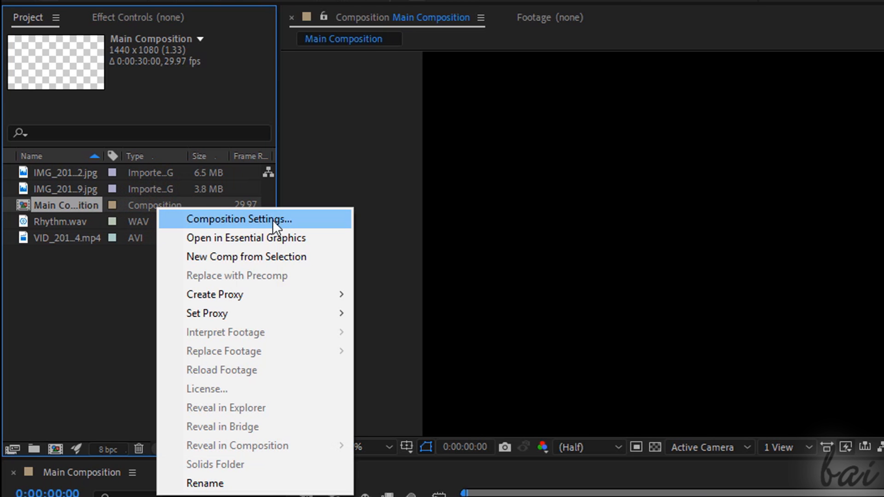
pyautogui.click(241, 219)
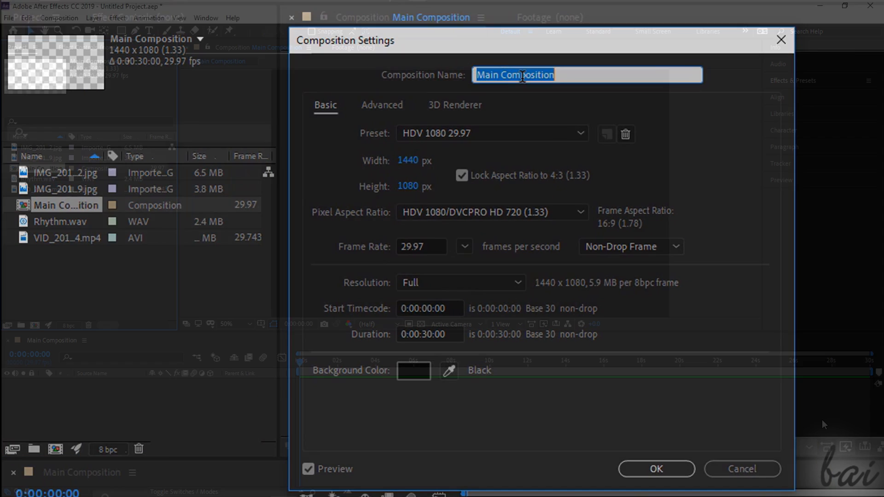
pyautogui.click(656, 468)
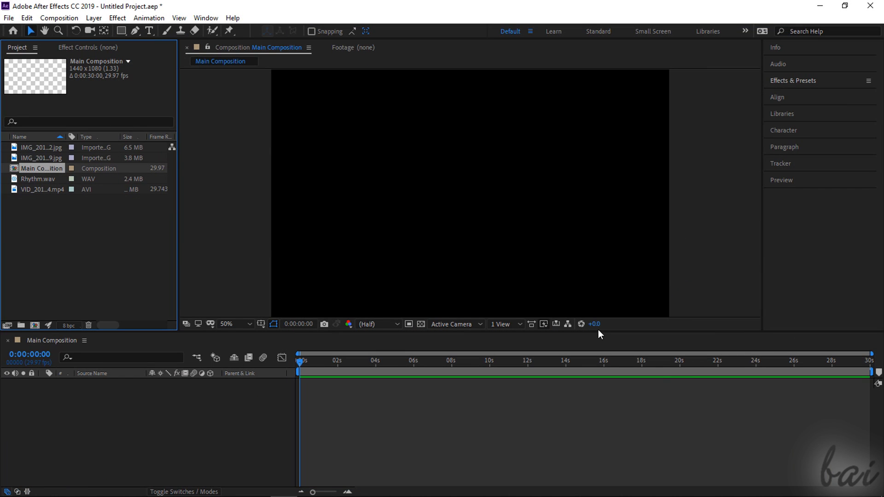
# - Add both JPG photos, the city MP4 and Rhythm.wav to the Main Composition timeline
pyautogui.click(37, 147)
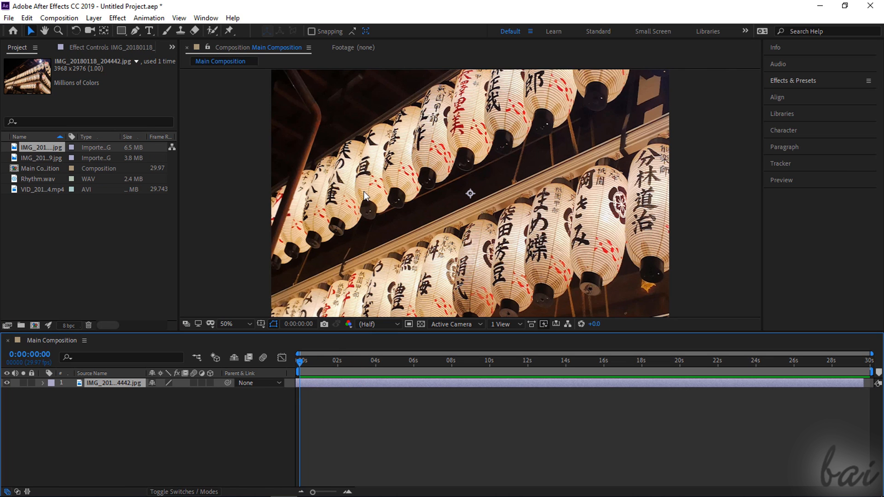
pyautogui.click(37, 157)
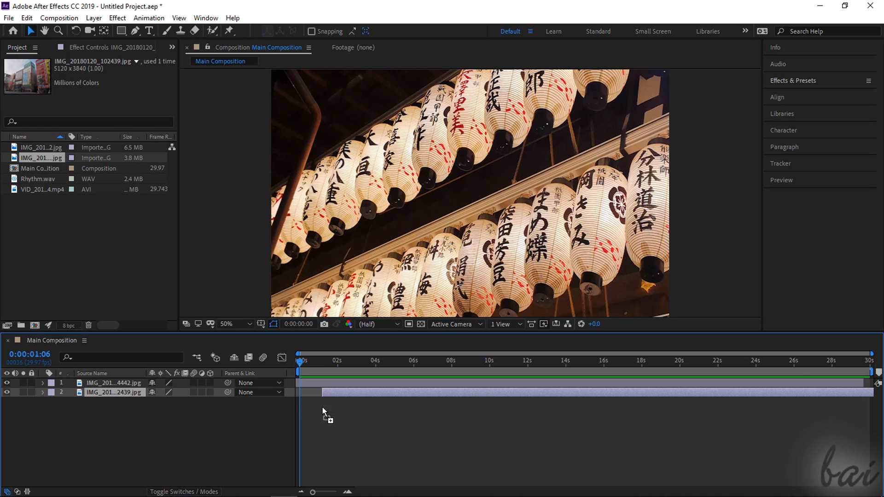
pyautogui.click(327, 363)
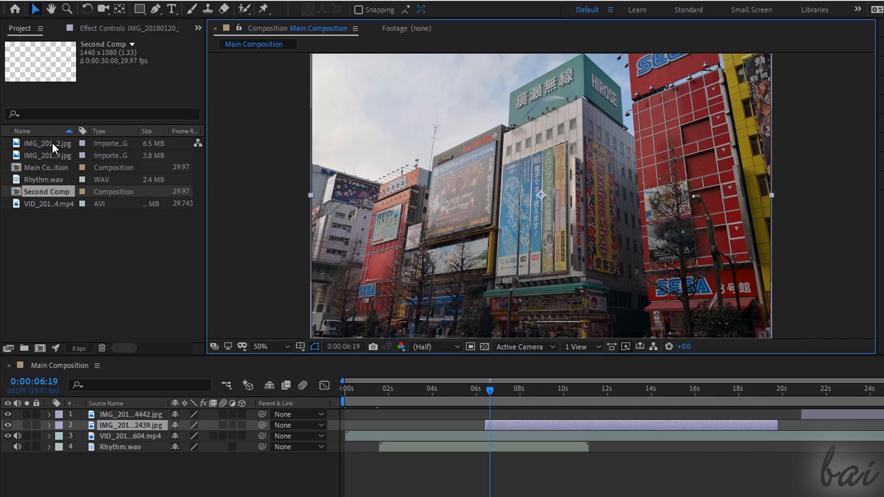
# - Preview the second JPG photo and the MP4 city clip as footage, then return to Main Composition
pyautogui.doubleClick(47, 143)
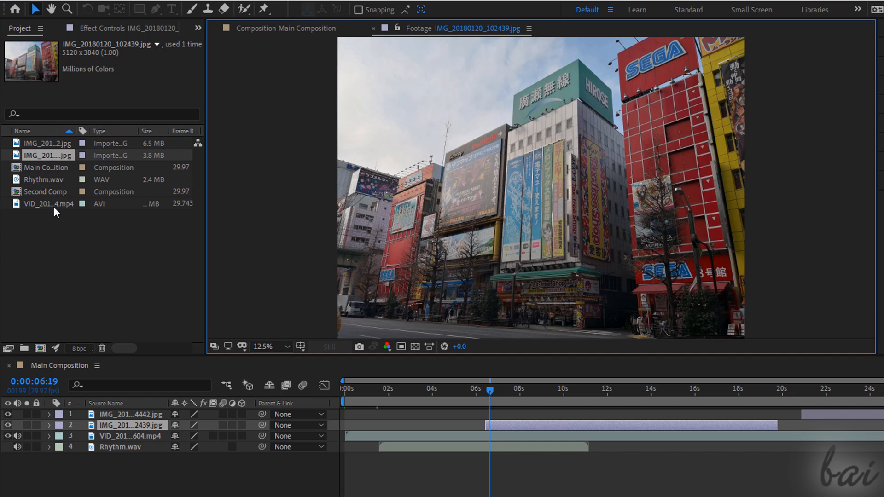
pyautogui.doubleClick(48, 203)
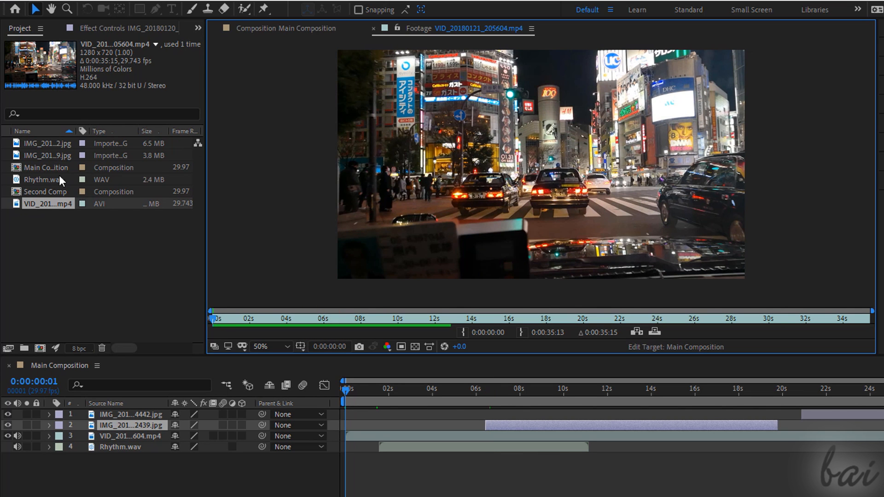
pyautogui.click(46, 167)
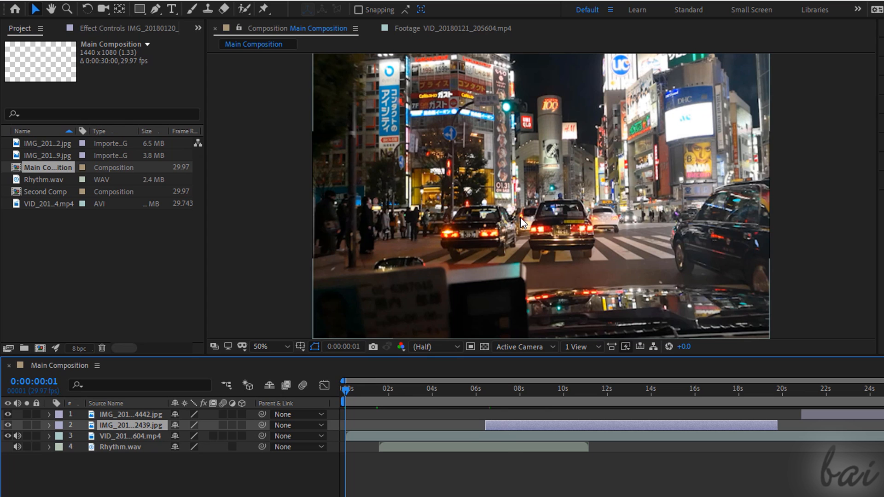
pyautogui.moveTo(501, 227)
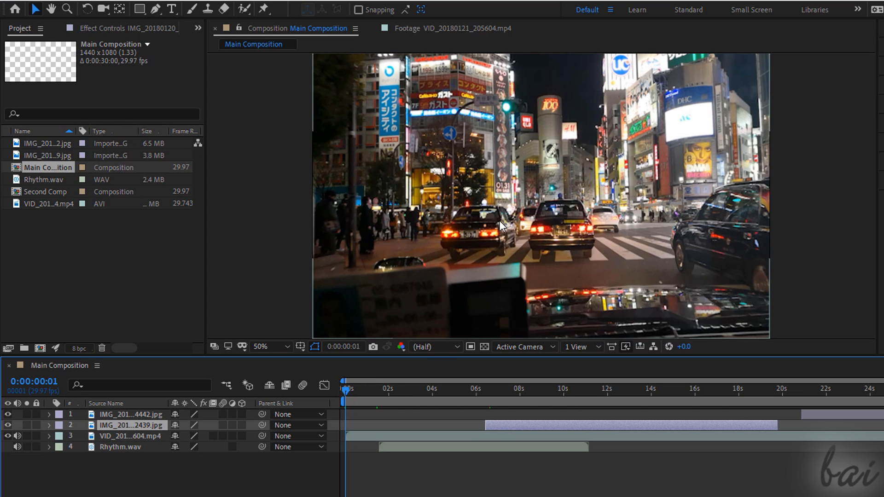
pyautogui.moveTo(344, 390)
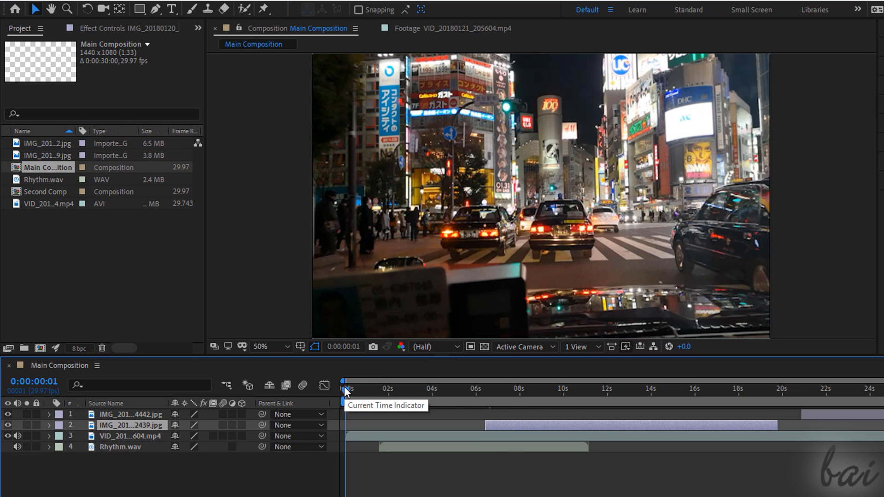
pyautogui.moveTo(416, 390)
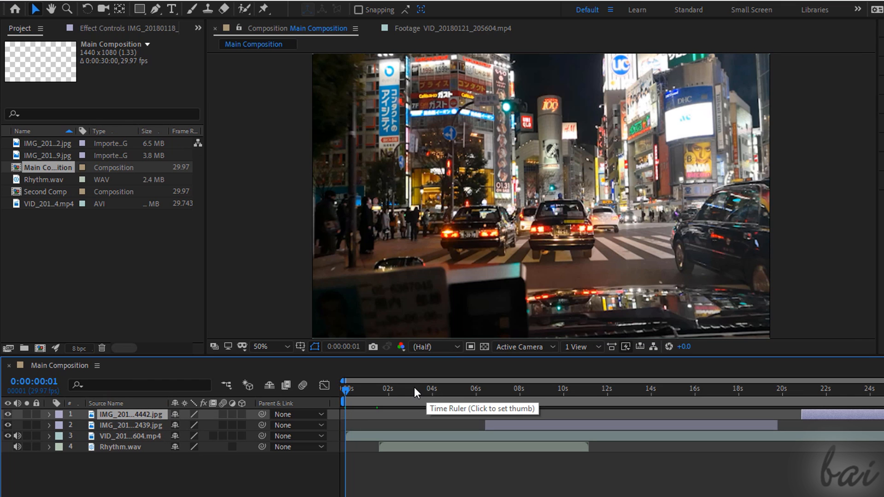
# - Scrub Main Composition at roughly 3 s, 11 s and 2 s and set the viewer resolution to Full
pyautogui.click(415, 389)
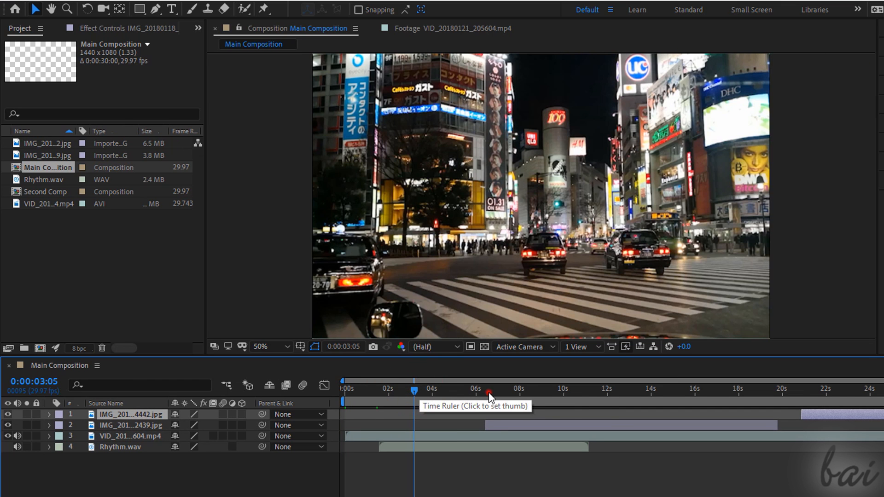
pyautogui.click(589, 388)
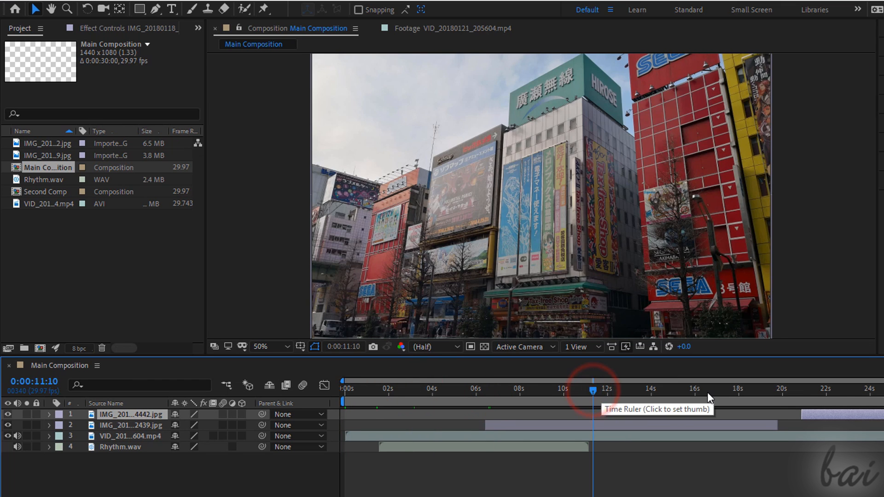
pyautogui.click(837, 389)
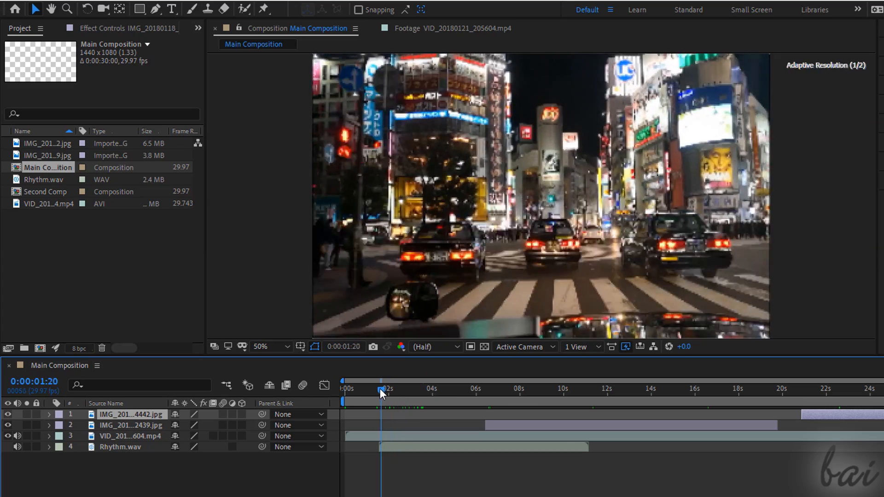
pyautogui.click(342, 389)
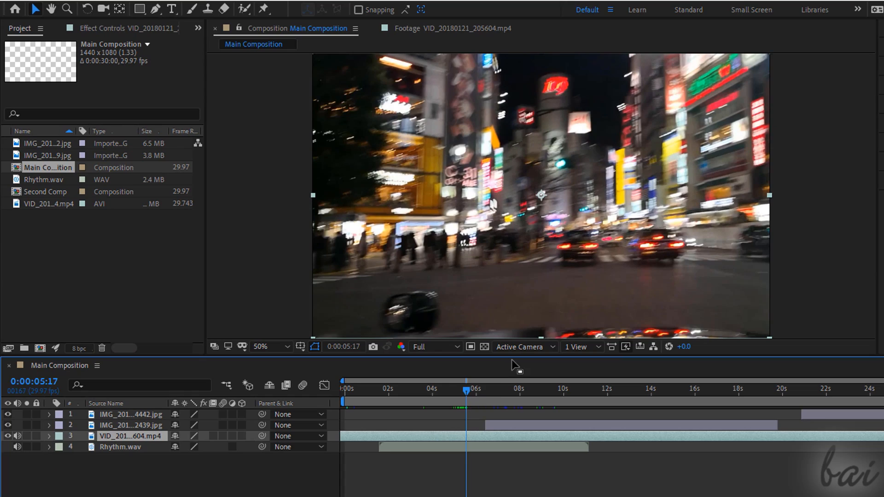
pyautogui.click(342, 387)
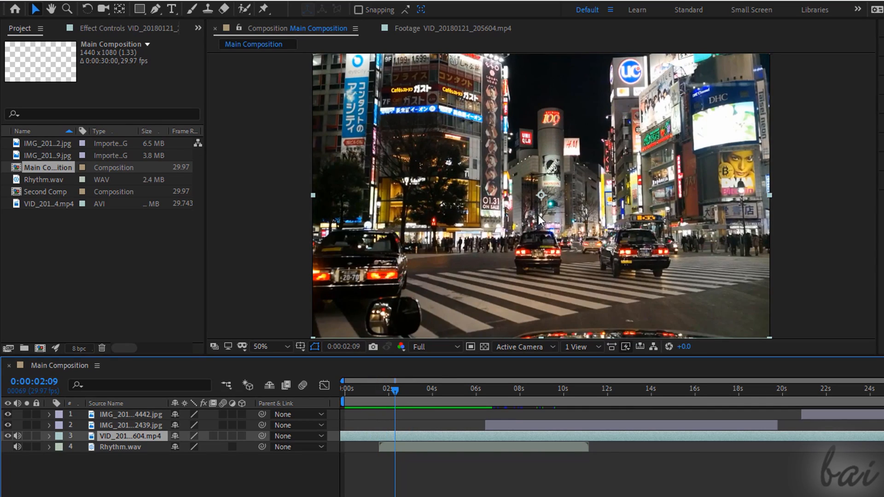
pyautogui.moveTo(541, 210)
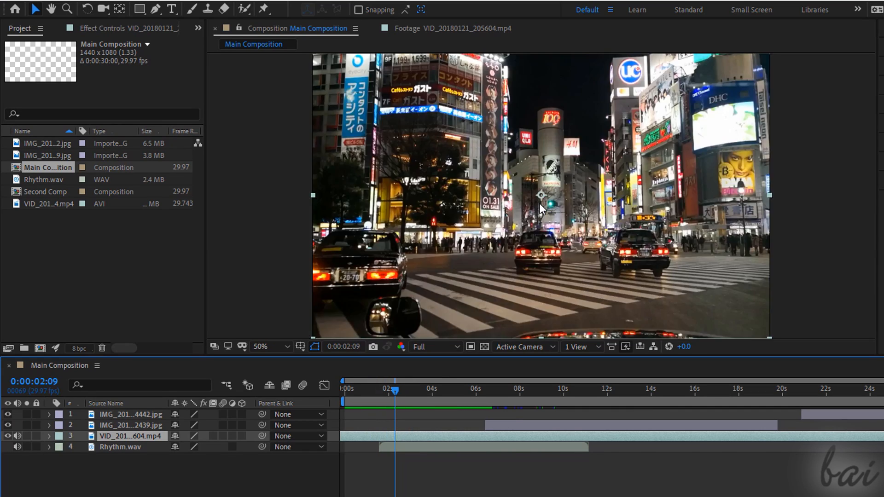
pyautogui.click(259, 347)
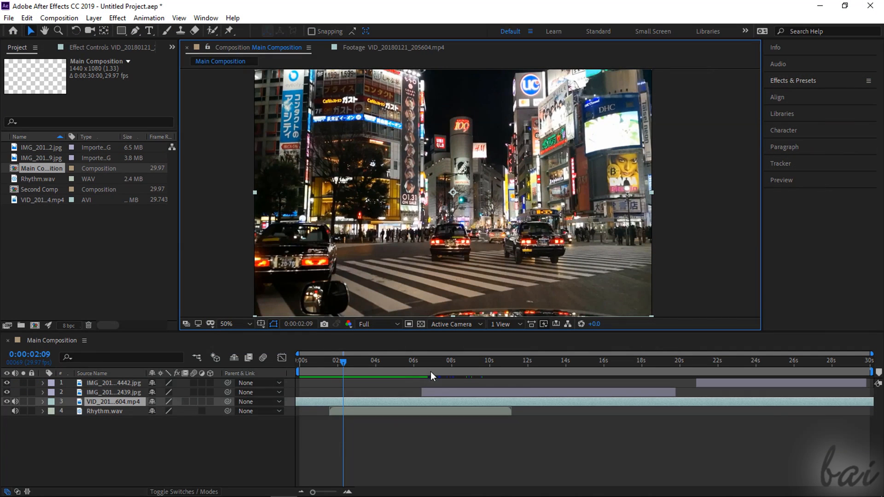
pyautogui.moveTo(360, 378)
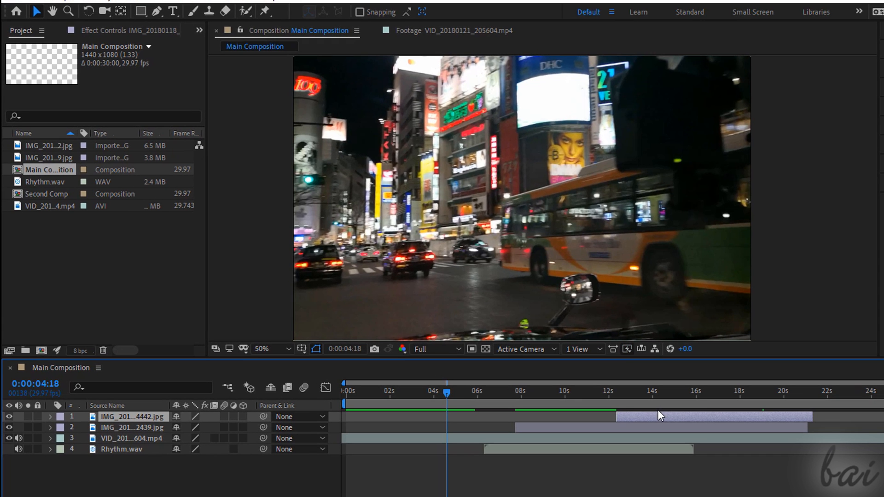
# - Stagger the layers so the night street video starts around 0:00:02:15 after the photos and audio
pyautogui.click(556, 391)
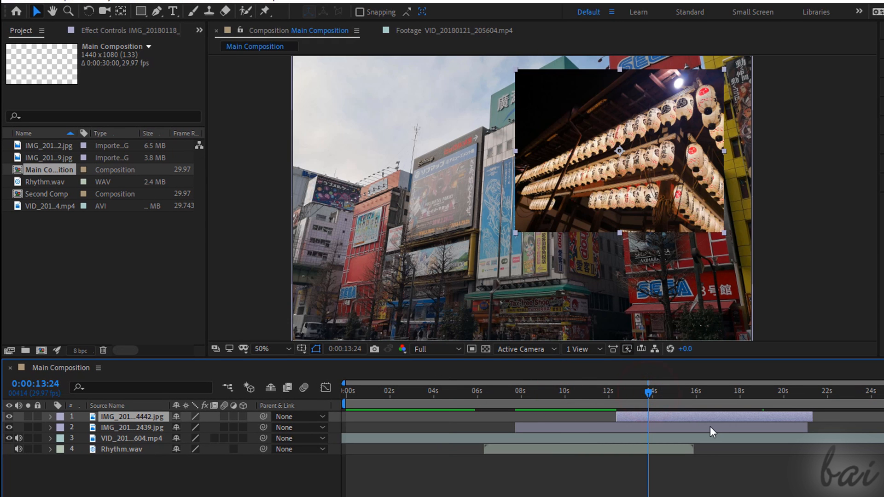
pyautogui.moveTo(592, 395)
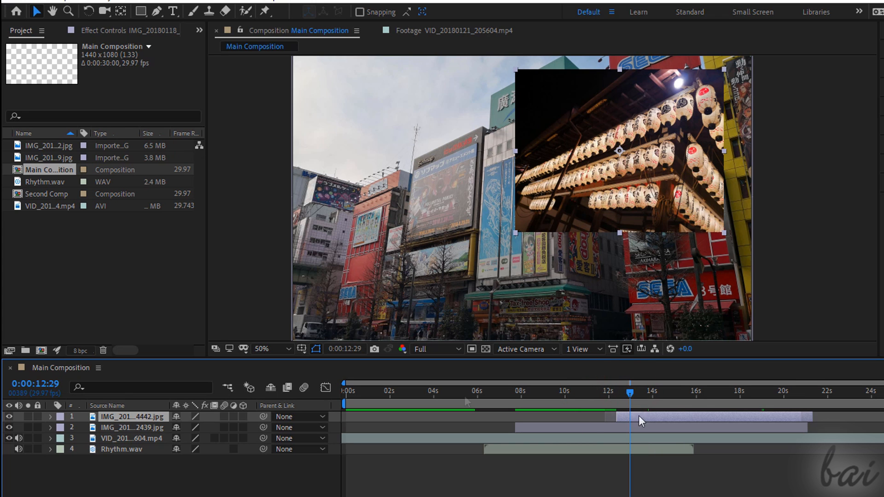
pyautogui.click(129, 417)
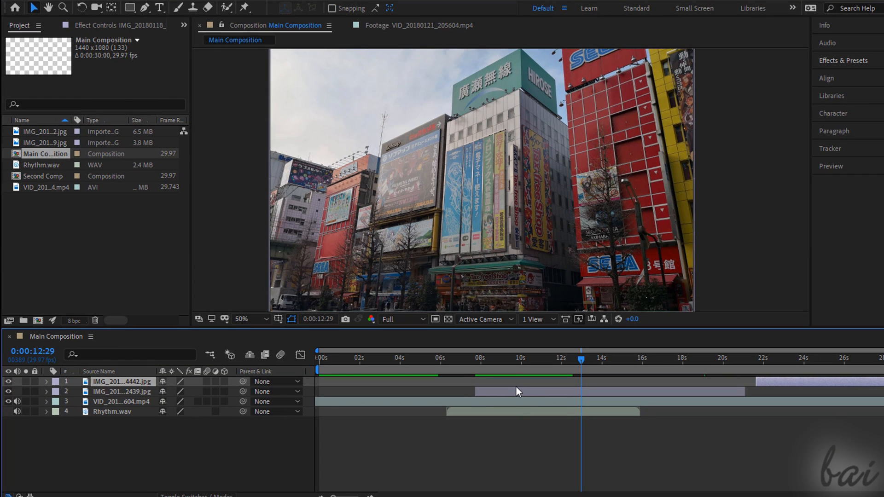
pyautogui.click(122, 393)
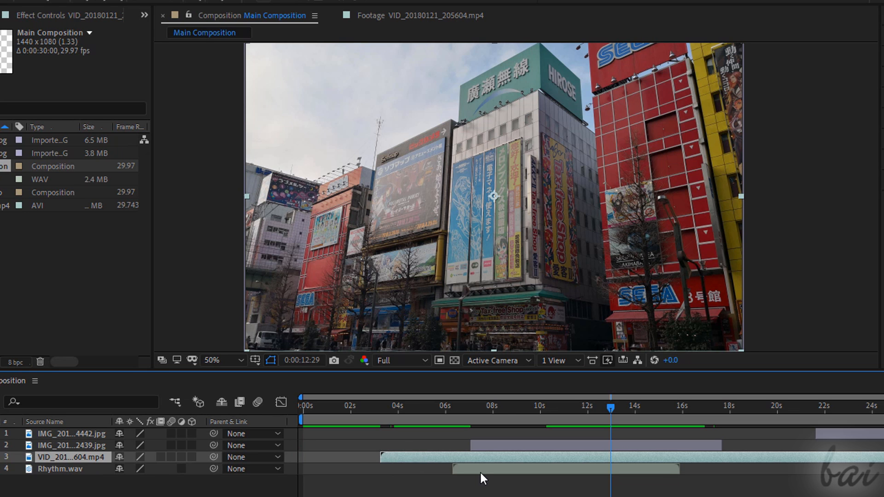
pyautogui.click(59, 469)
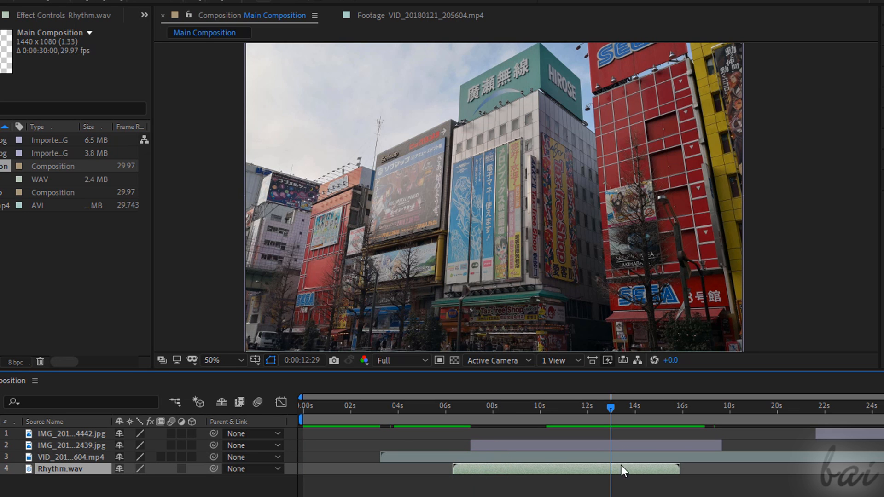
pyautogui.moveTo(550, 490)
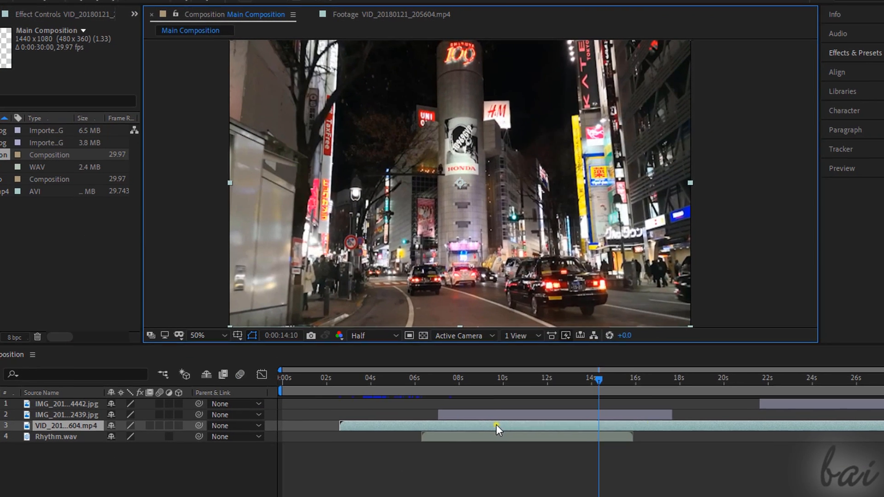
pyautogui.rightClick(496, 428)
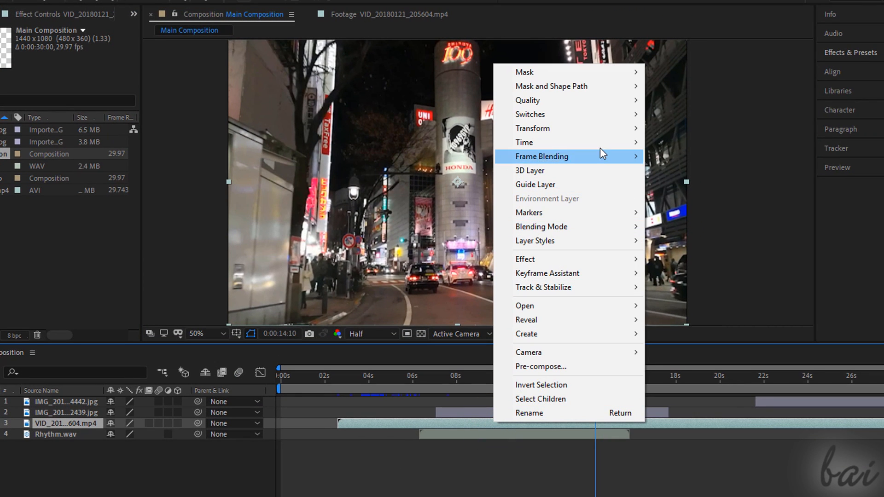
pyautogui.moveTo(524, 142)
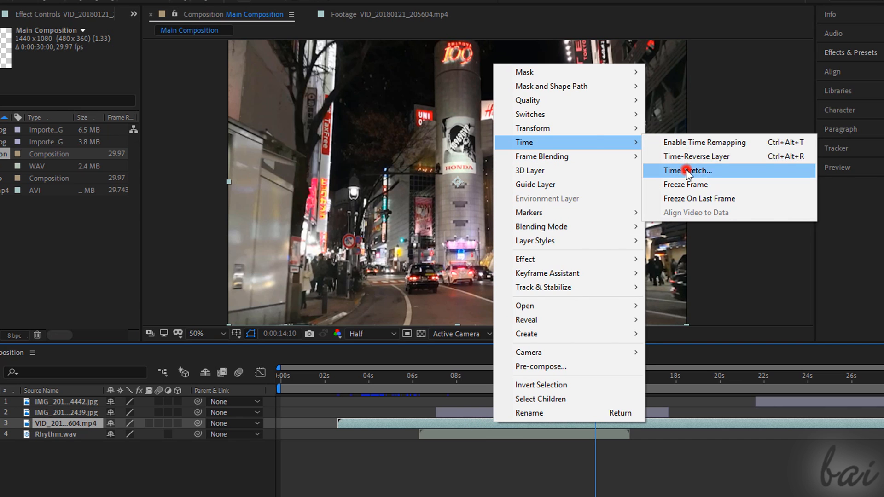
pyautogui.click(687, 171)
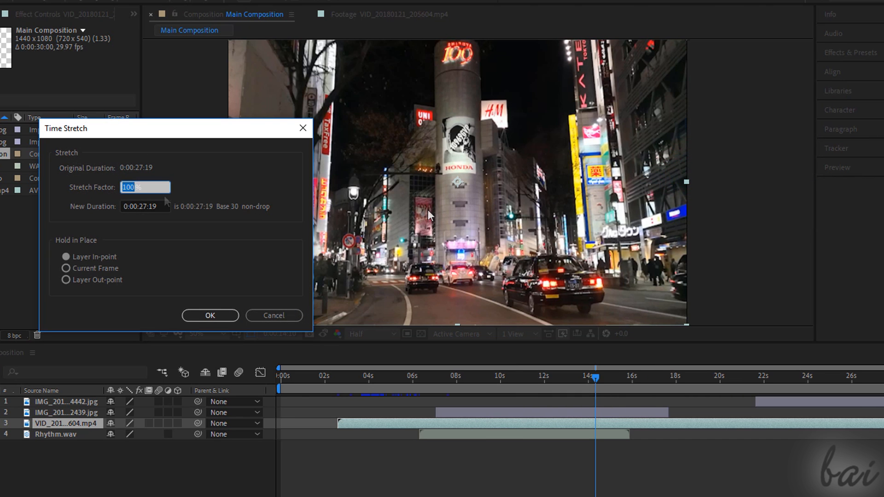
pyautogui.write('48')
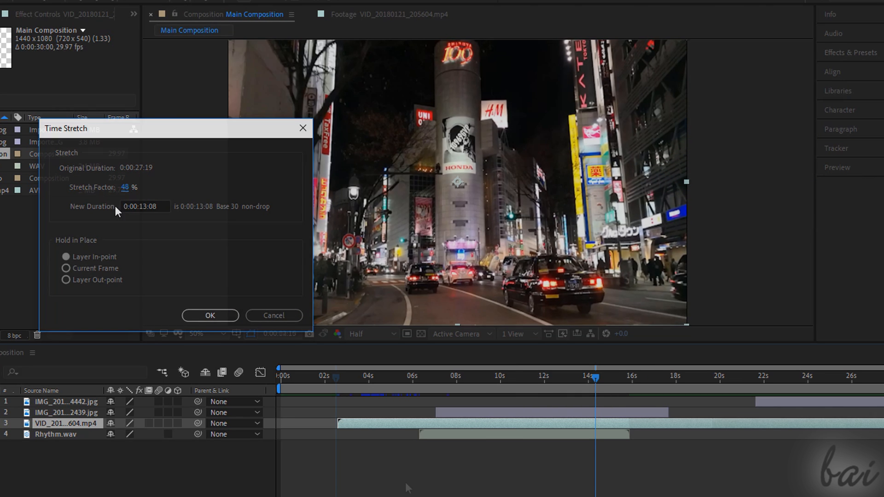
pyautogui.click(210, 315)
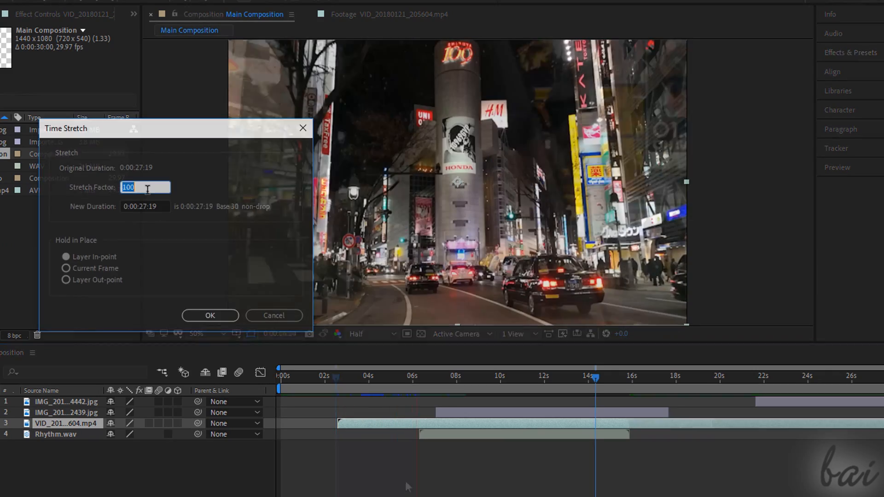
pyautogui.write('20')
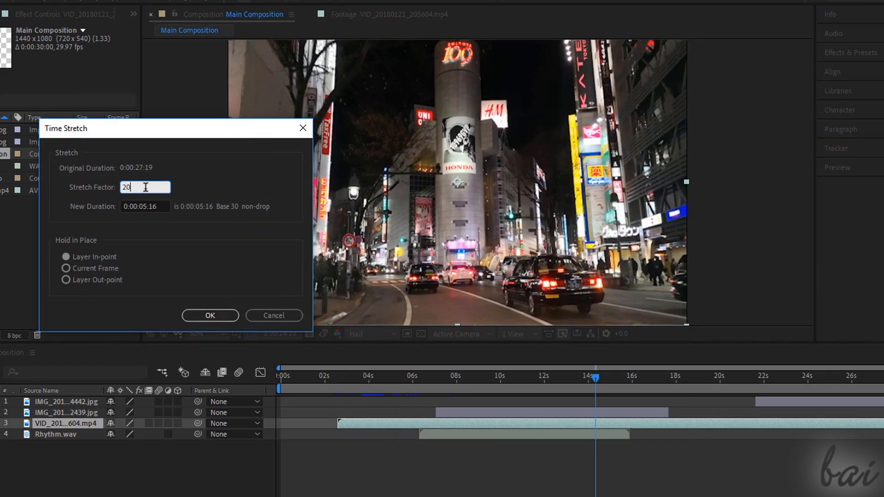
pyautogui.click(209, 315)
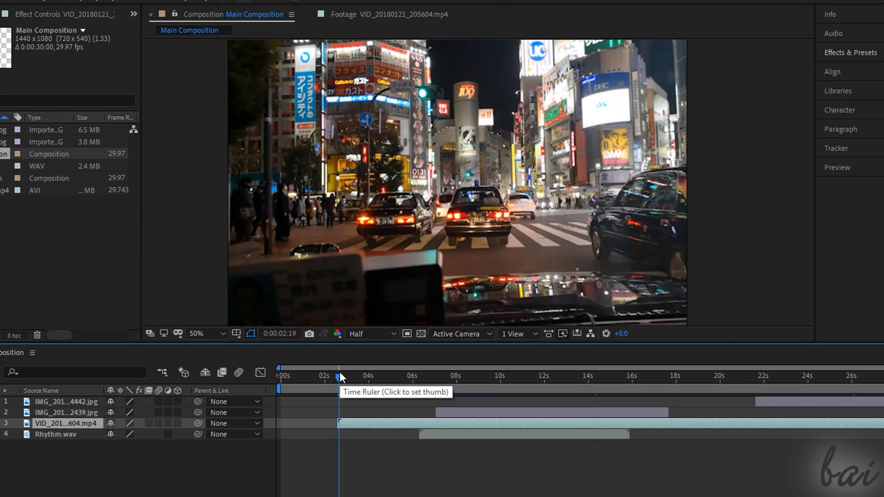
pyautogui.click(339, 375)
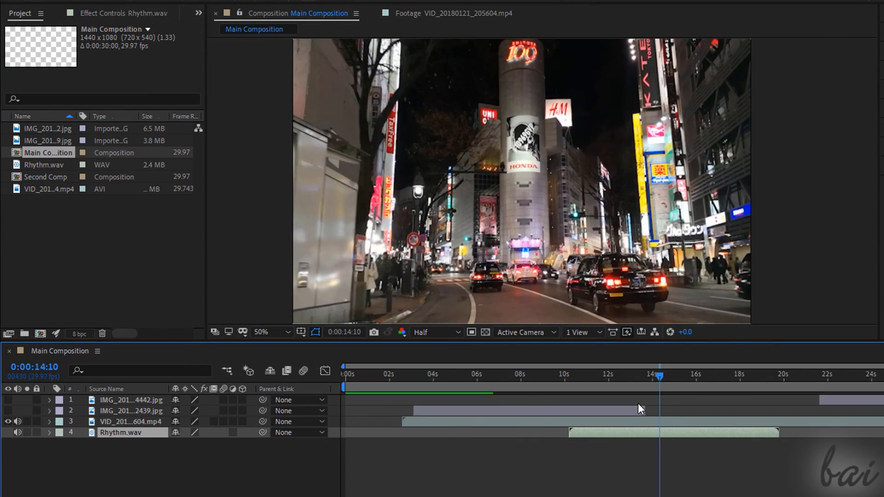
# - Show both photo layers again and sequence the street photo about 7–18 s with the lantern photo after it
pyautogui.click(130, 411)
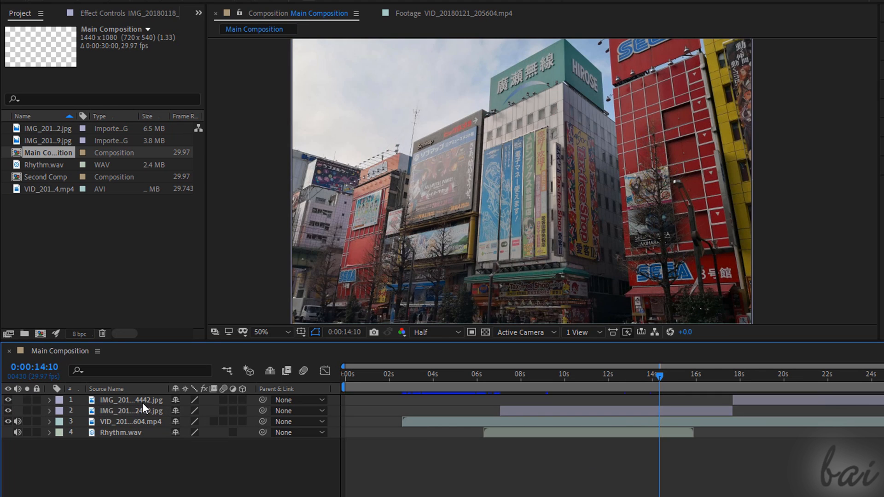
pyautogui.click(131, 400)
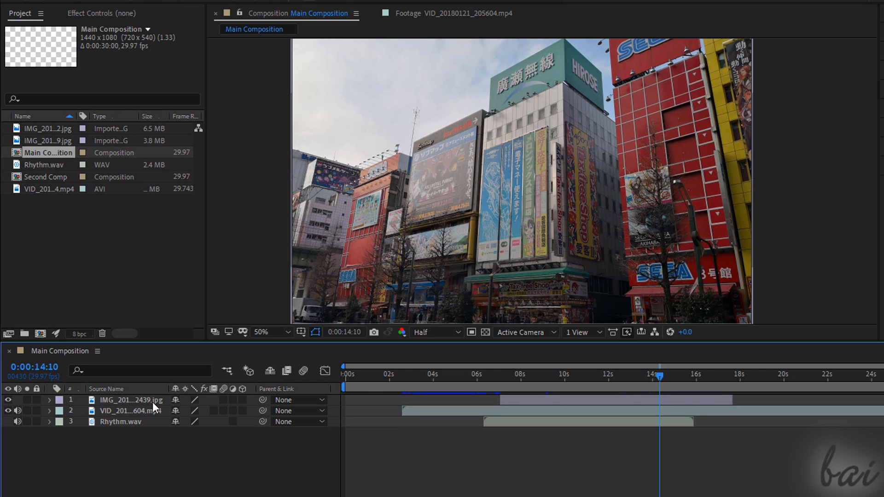
pyautogui.click(131, 400)
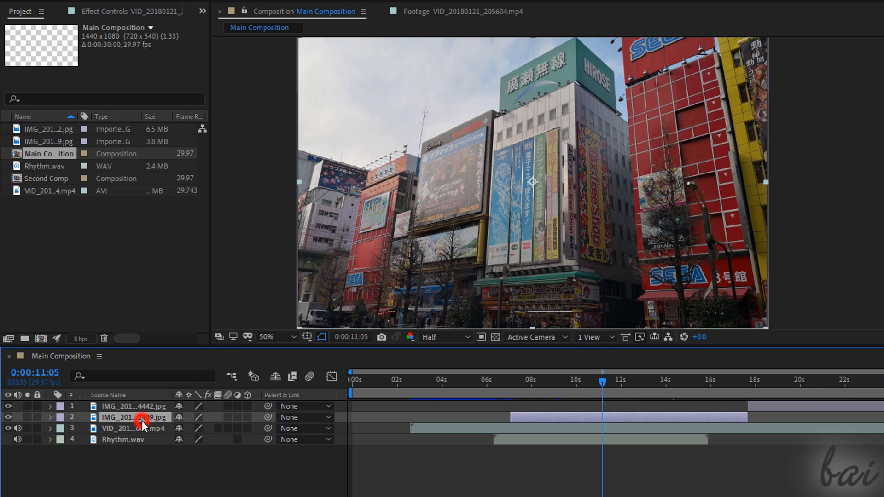
# - Solo the lantern photo, move its bar to start near 0:00:14:15 as an inset, then unsolo it
pyautogui.click(141, 417)
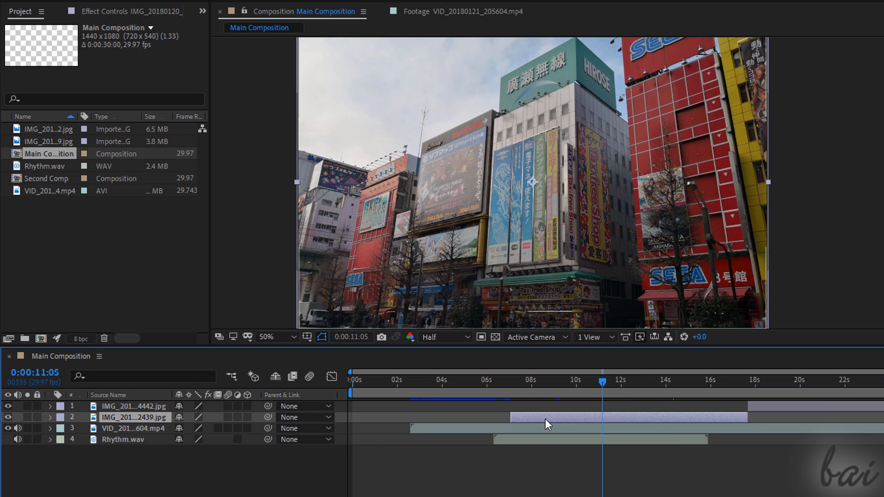
pyautogui.click(8, 417)
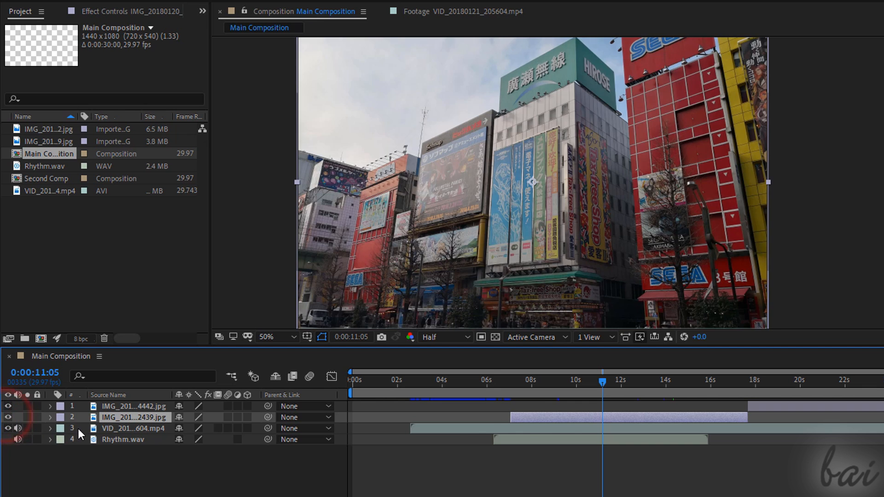
pyautogui.click(492, 379)
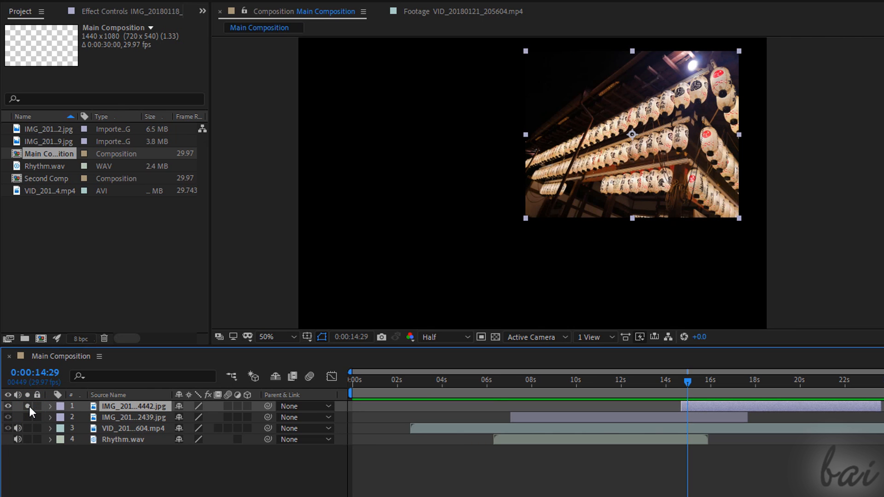
pyautogui.click(8, 406)
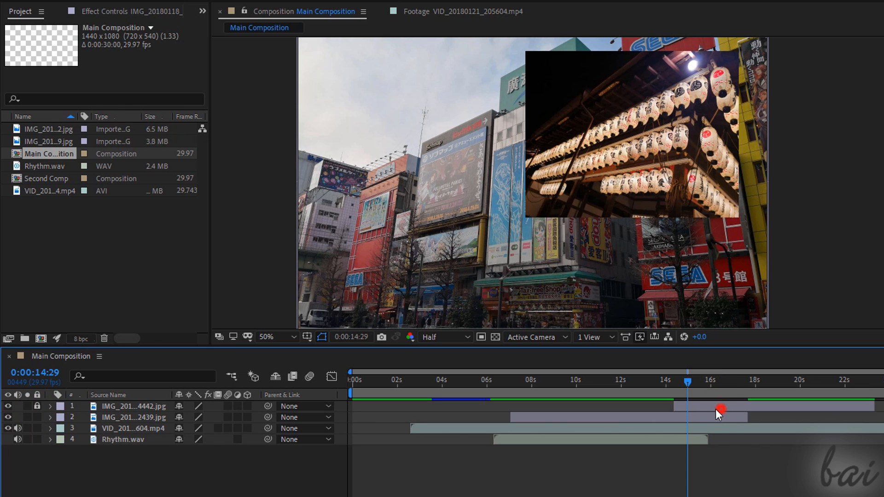
pyautogui.click(716, 405)
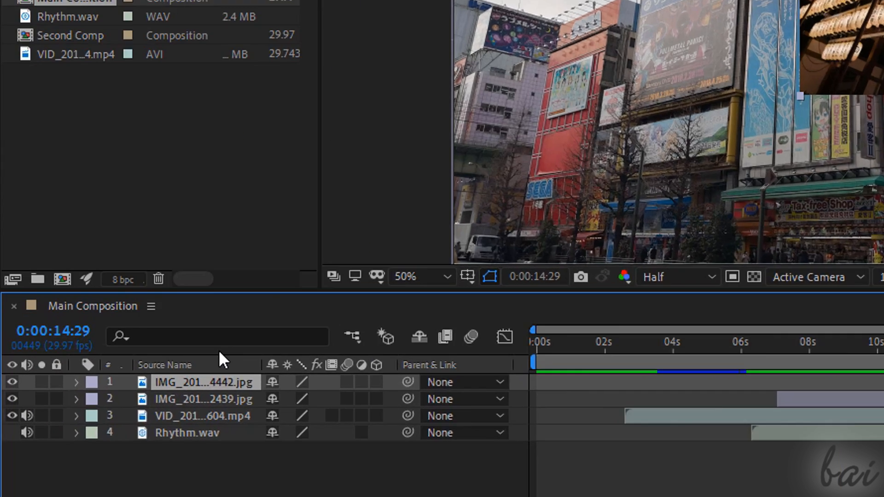
# - Rename layer 1 to 'Image' and twirl open the layers' property and Transform groups
pyautogui.rightClick(205, 383)
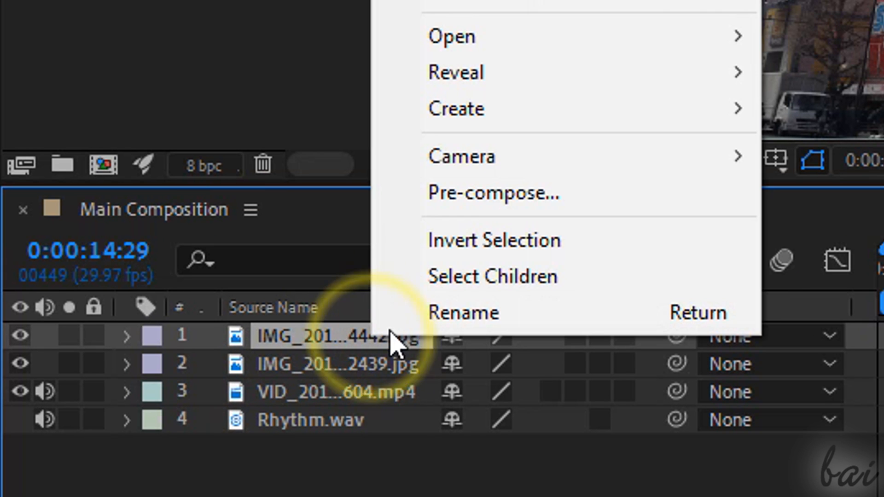
pyautogui.click(463, 312)
pyautogui.write('Image')
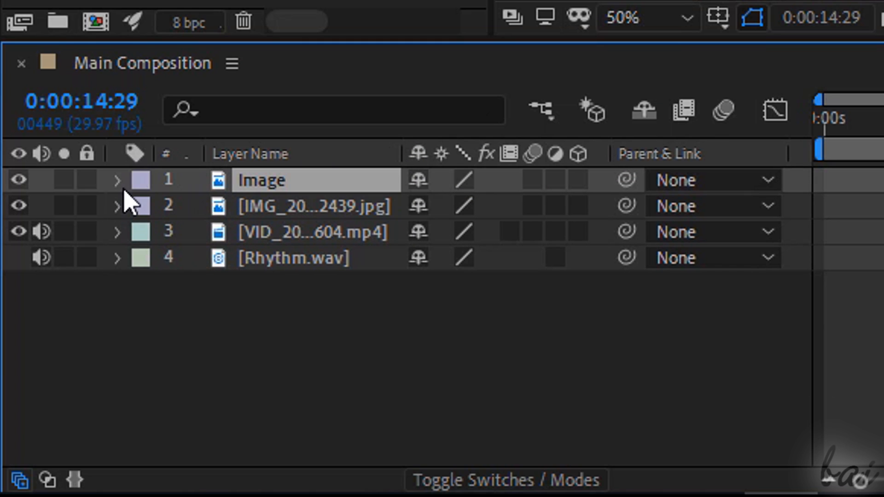
pyautogui.click(116, 179)
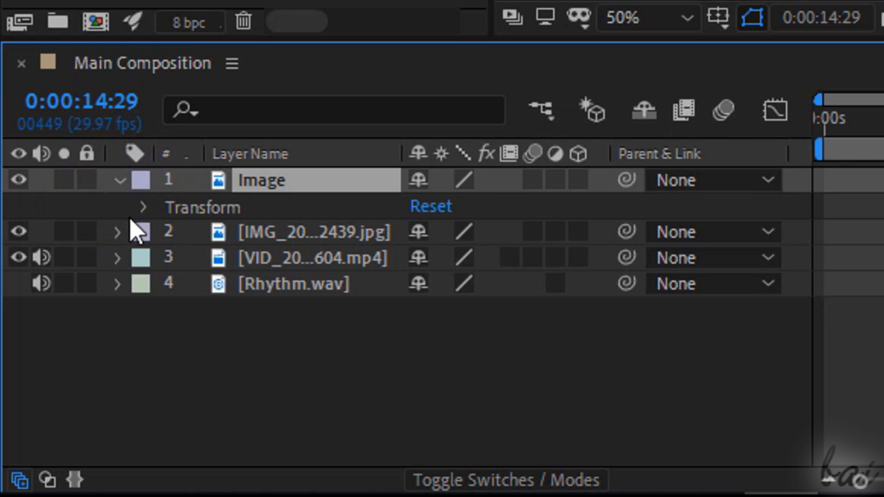
pyautogui.click(118, 232)
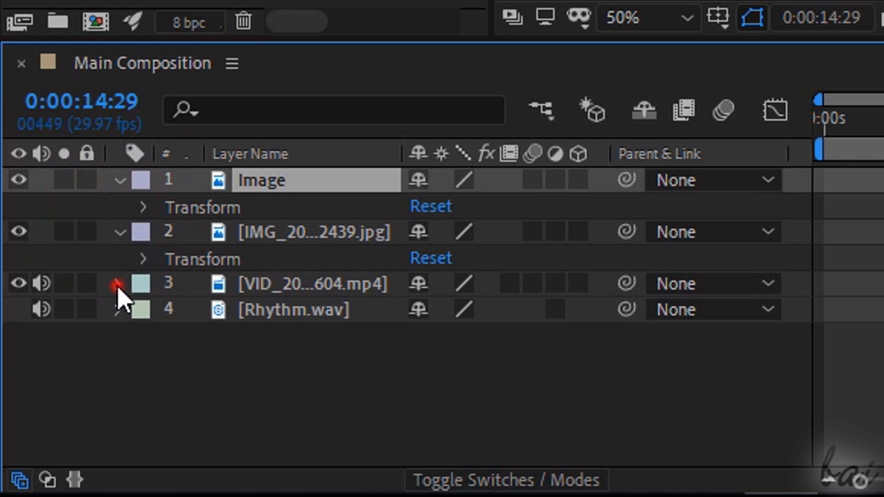
pyautogui.click(119, 282)
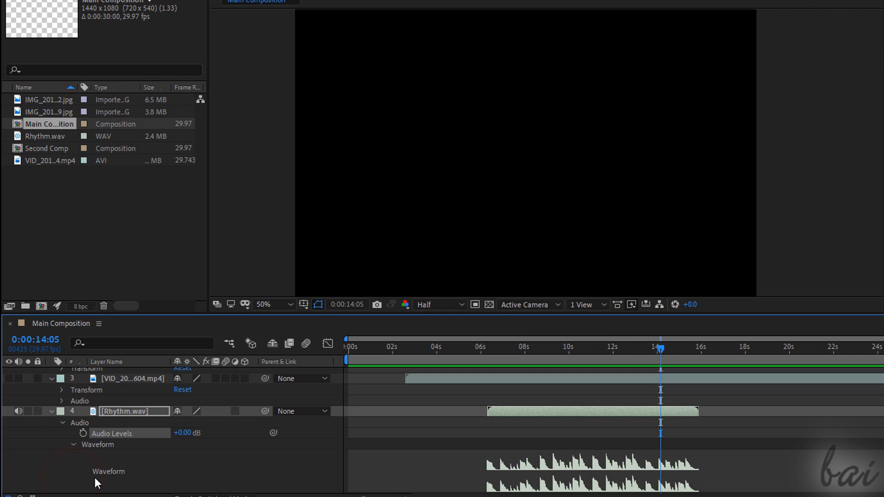
pyautogui.moveTo(617, 472)
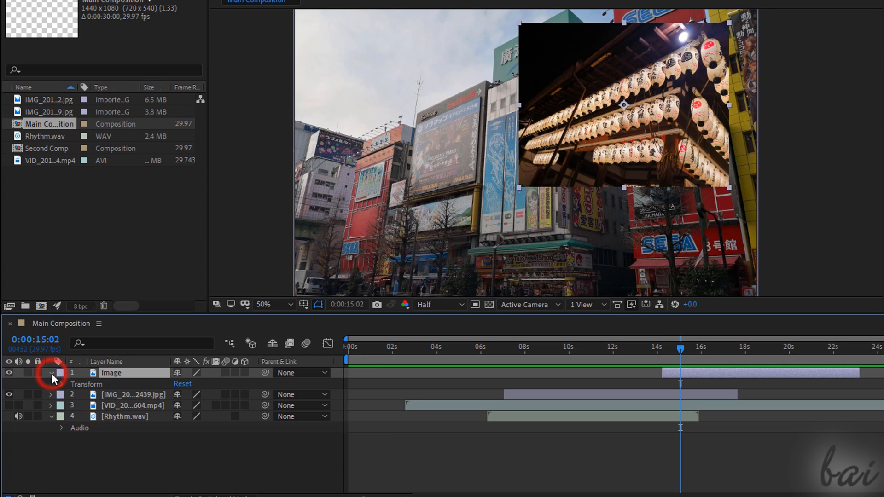
pyautogui.click(50, 373)
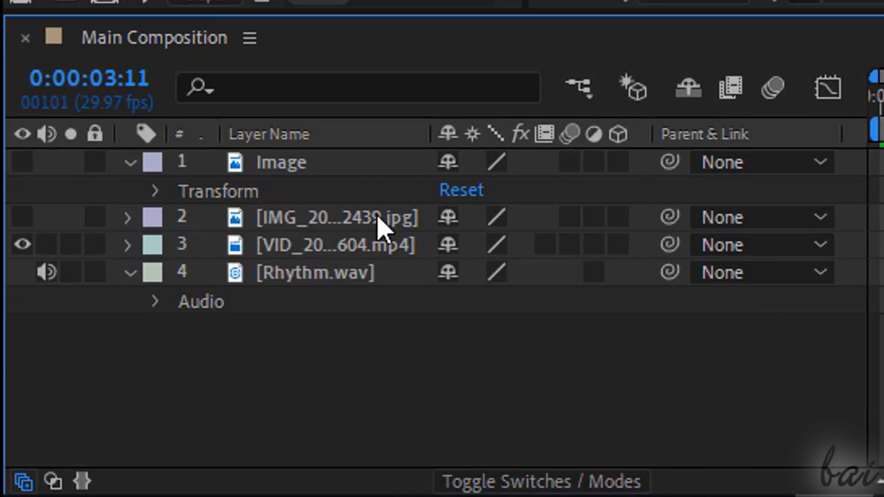
pyautogui.click(129, 245)
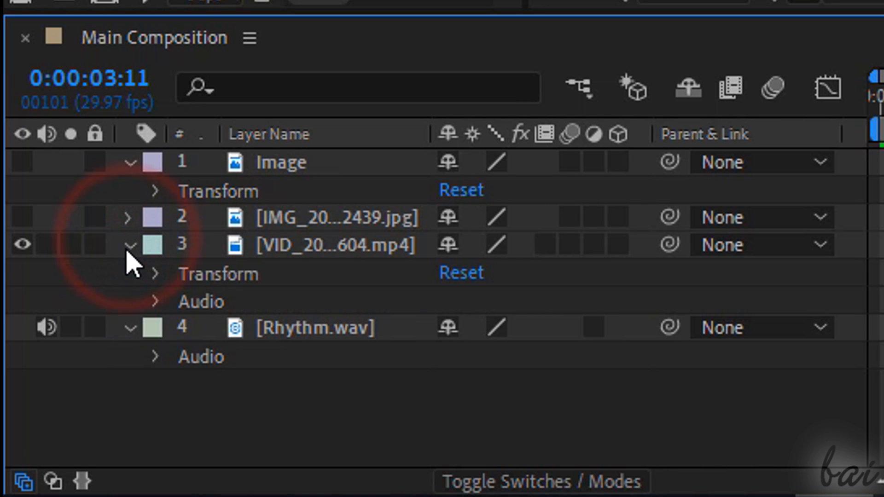
pyautogui.doubleClick(334, 245)
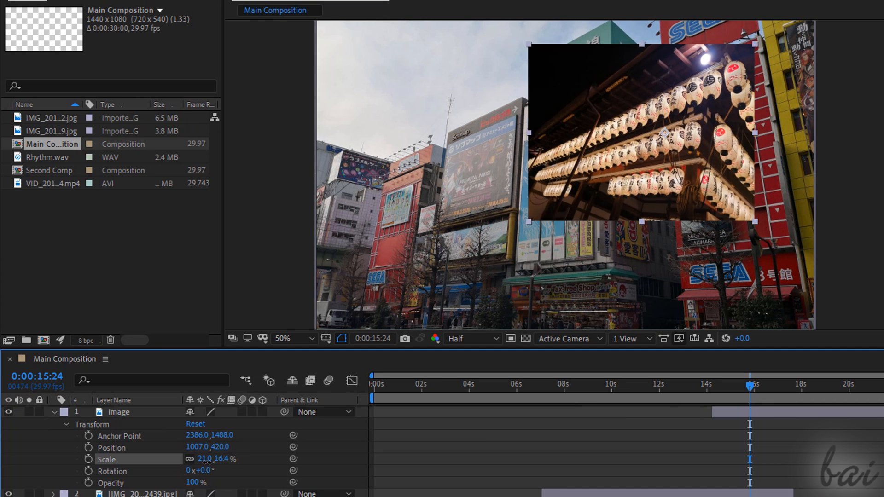
pyautogui.doubleClick(208, 459)
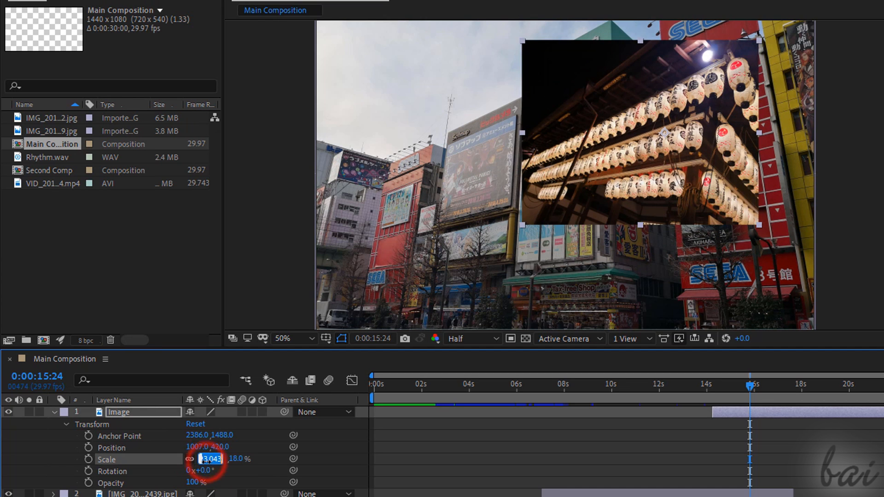
pyautogui.write('30')
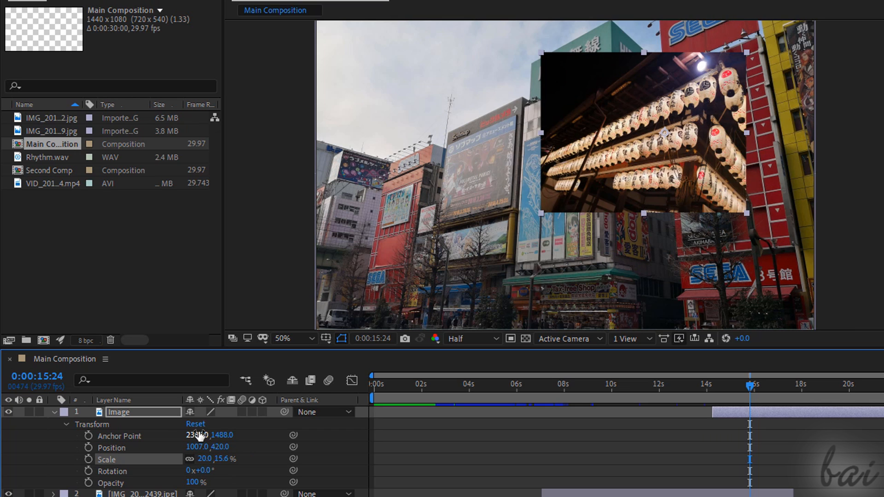
pyautogui.click(195, 423)
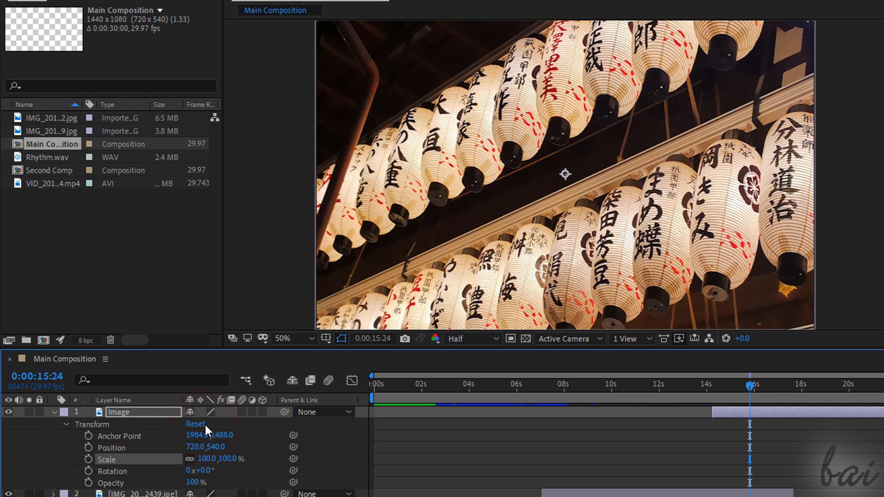
pyautogui.moveTo(659, 192)
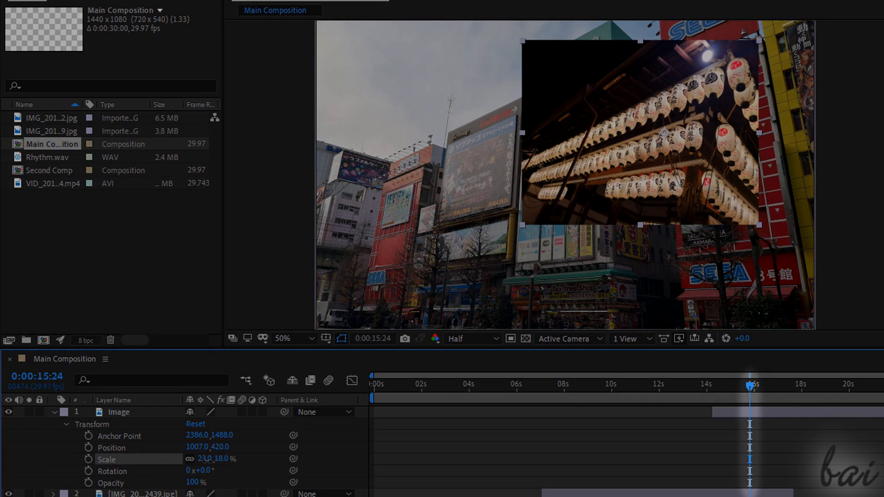
pyautogui.doubleClick(209, 459)
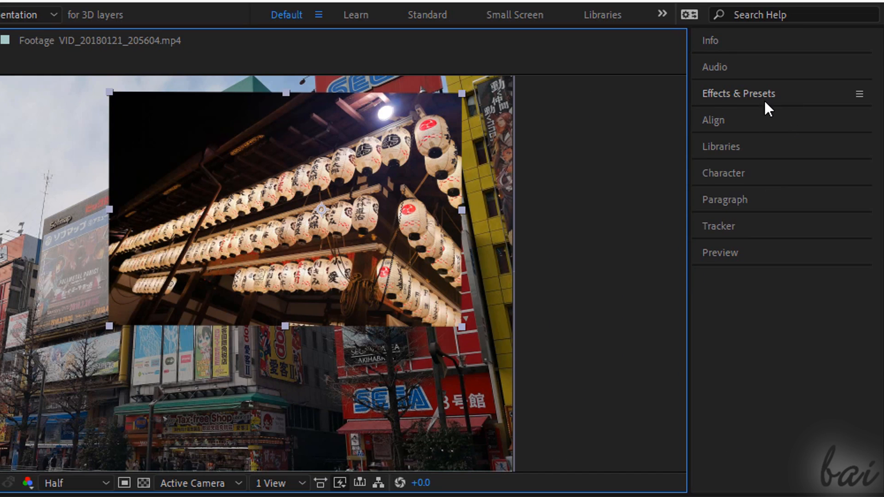
# - Apply Radial Blur from Blur & Sharpen to the street photo, set to Zoom with amount 17
pyautogui.click(737, 94)
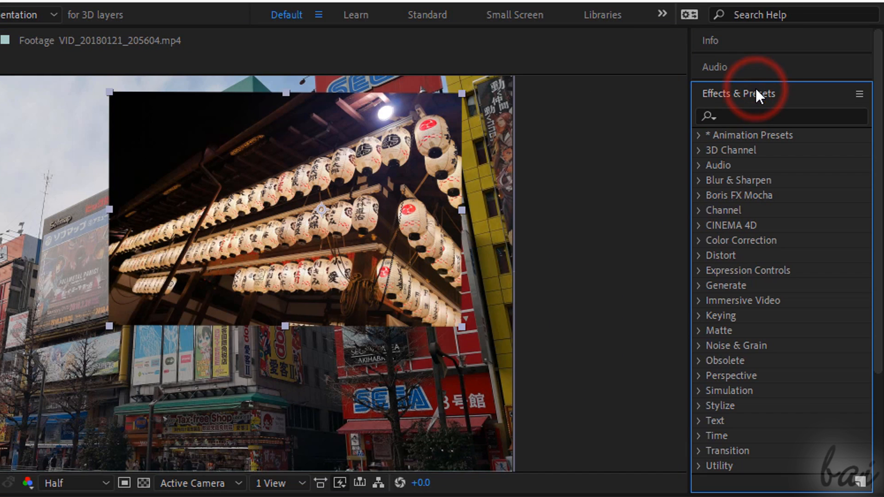
pyautogui.moveTo(734, 371)
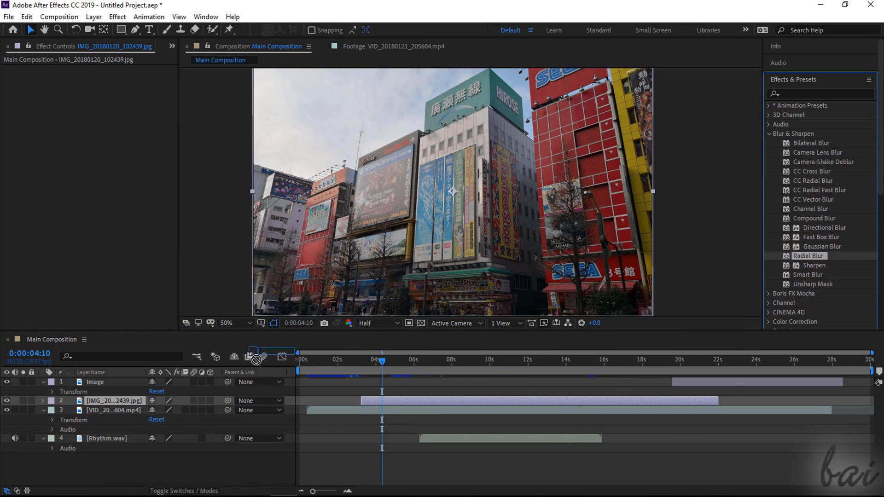
pyautogui.doubleClick(807, 255)
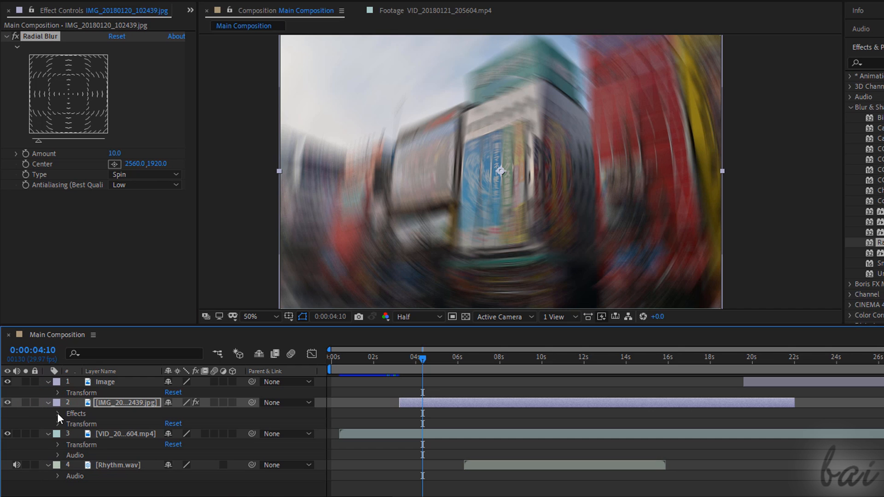
pyautogui.click(57, 413)
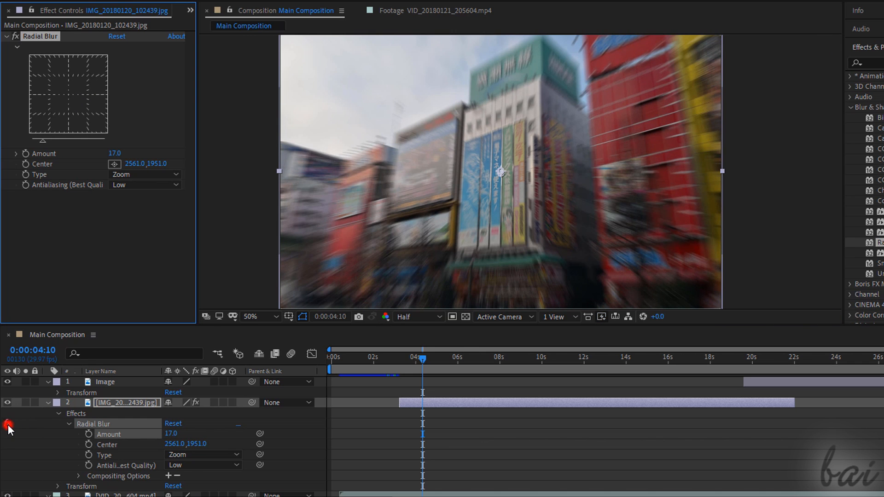
pyautogui.click(7, 423)
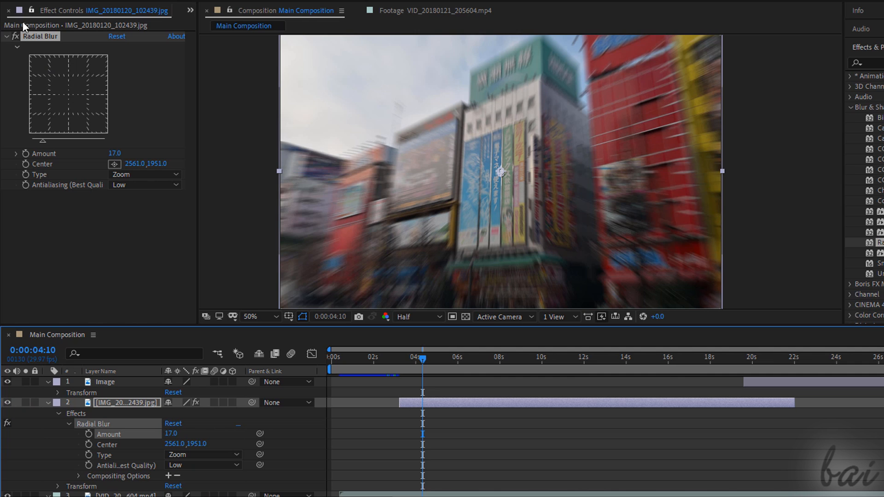
pyautogui.moveTo(157, 77)
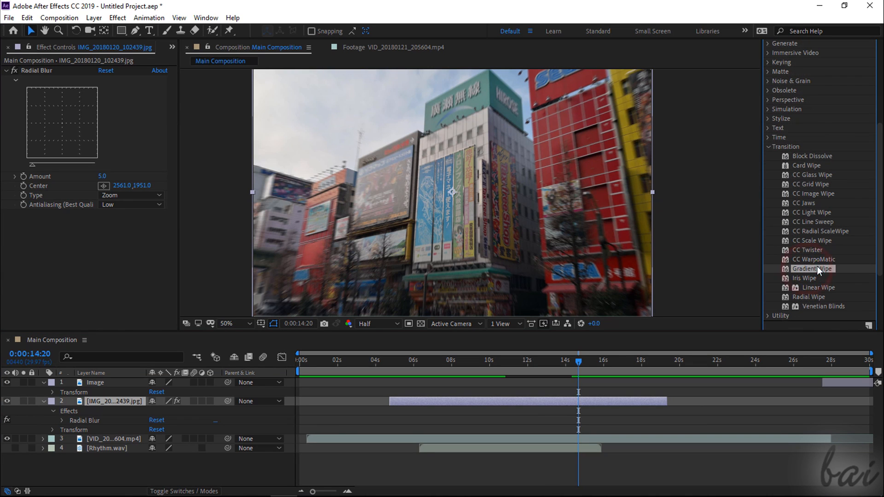
# - Apply Gradient Wipe to the street photo and keyframe Transition Completion from 0% to 94%
pyautogui.doubleClick(812, 267)
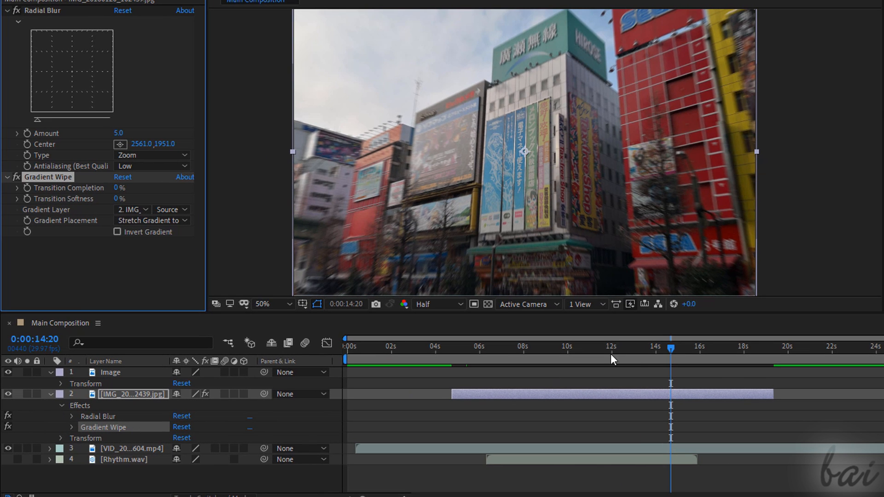
pyautogui.moveTo(738, 401)
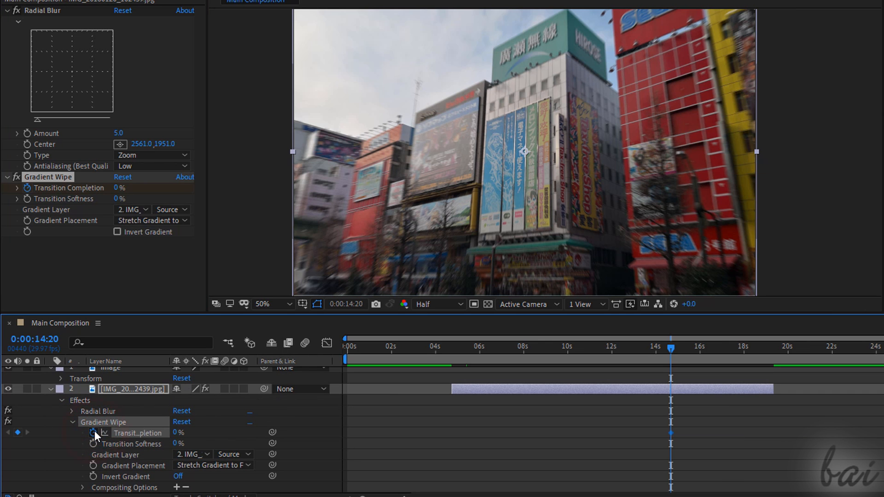
pyautogui.click(770, 347)
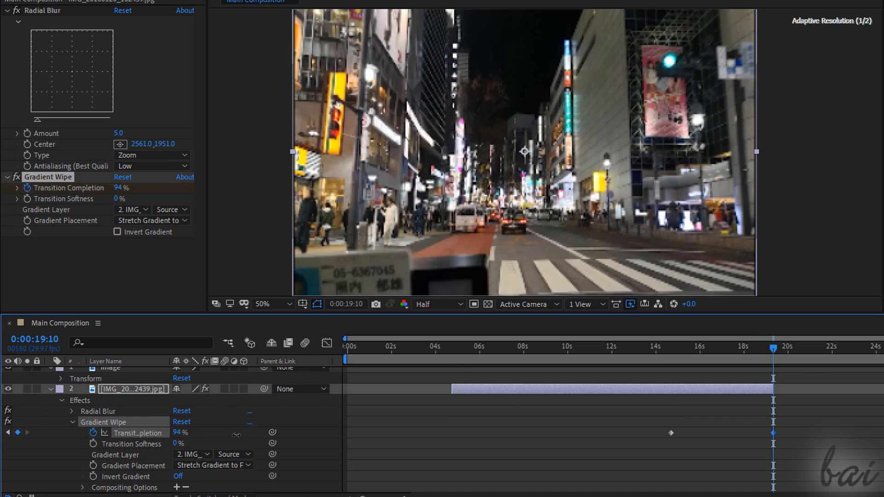
pyautogui.click(662, 348)
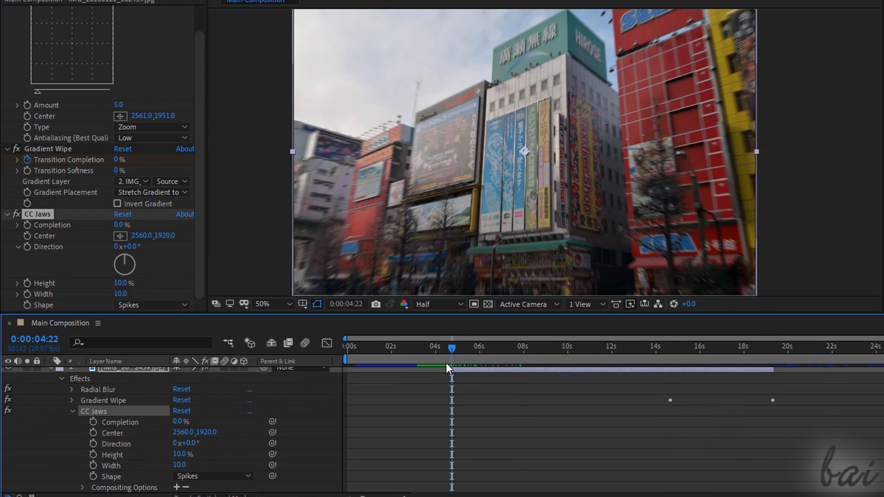
# - Apply CC Jaws and keyframe its Completion from 0% to 100%
pyautogui.click(88, 421)
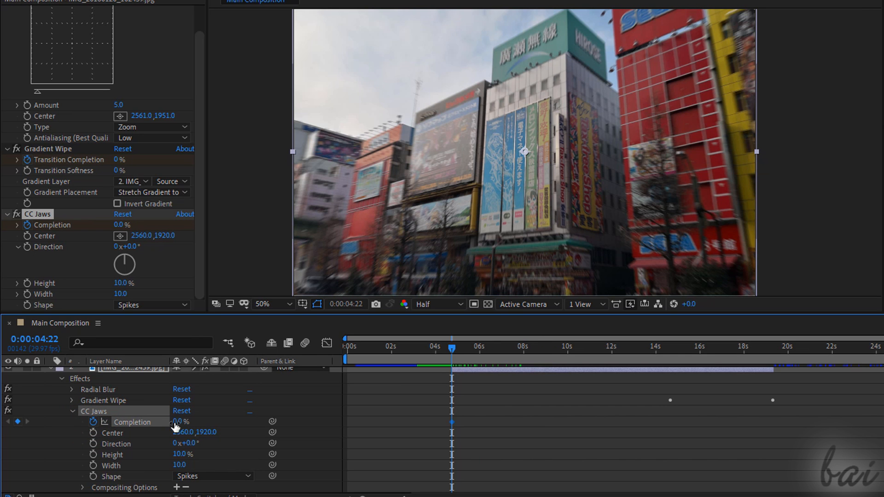
pyautogui.write('100')
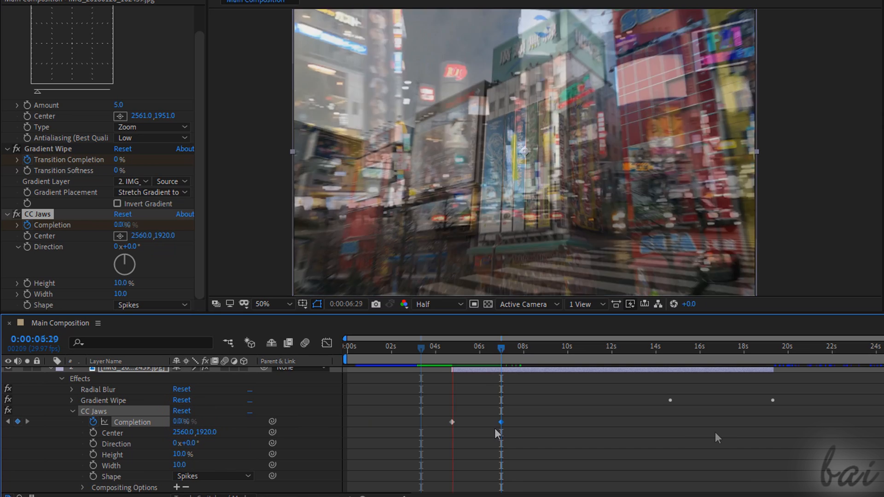
pyautogui.click(534, 346)
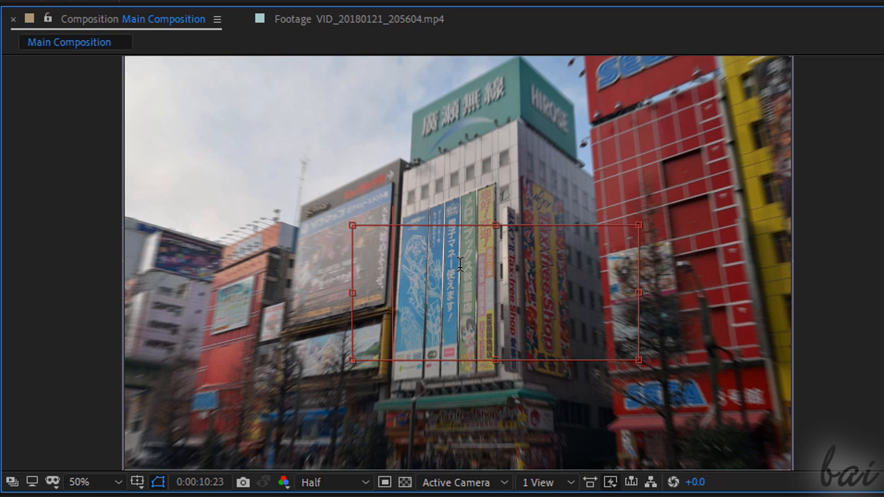
# - Add a yellow Times New Roman 'Japan' title centred over the street scene
pyautogui.write('Japan')
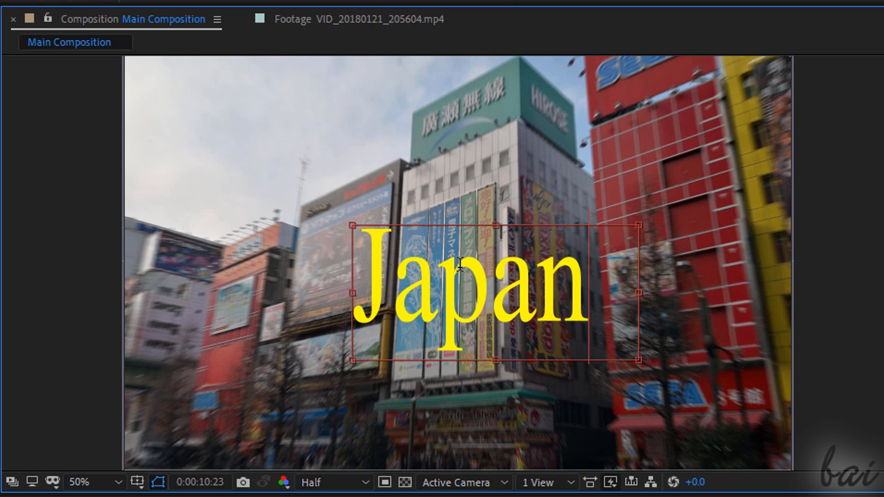
pyautogui.moveTo(611, 220)
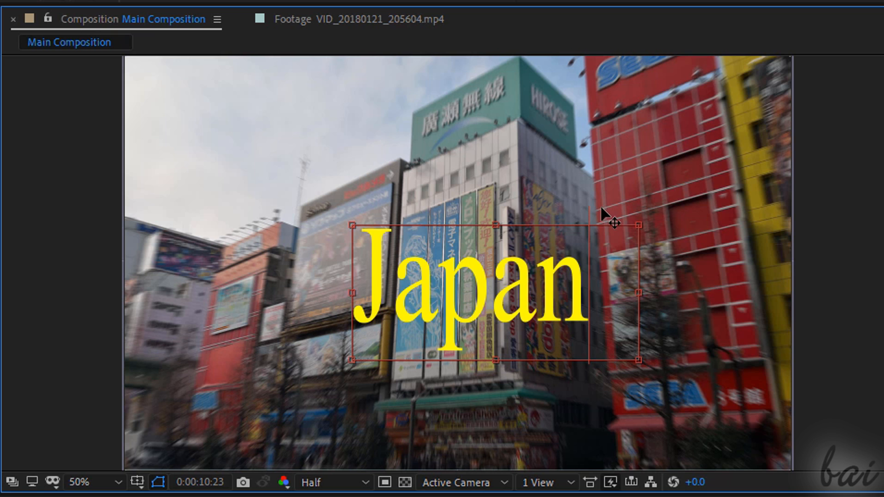
pyautogui.moveTo(596, 288)
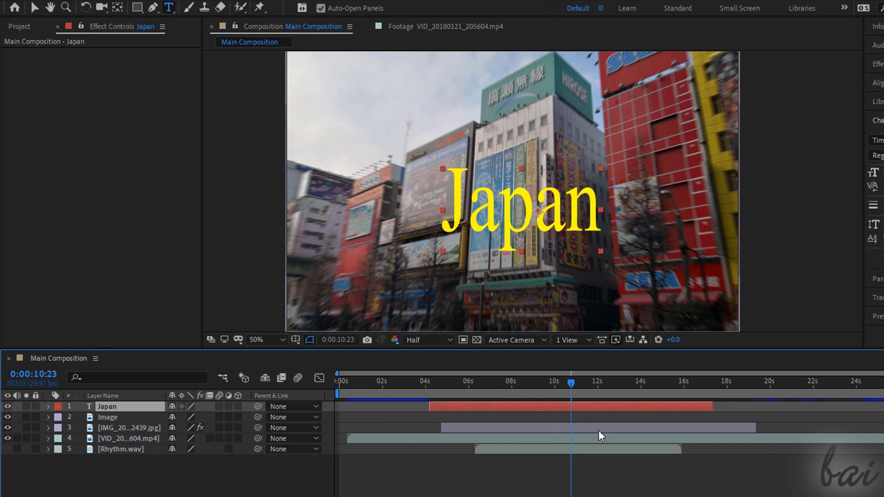
# - Select the J of 'Japan' and recolour its fill to cyan 00FFF6, leaving the other letters yellow
pyautogui.click(48, 406)
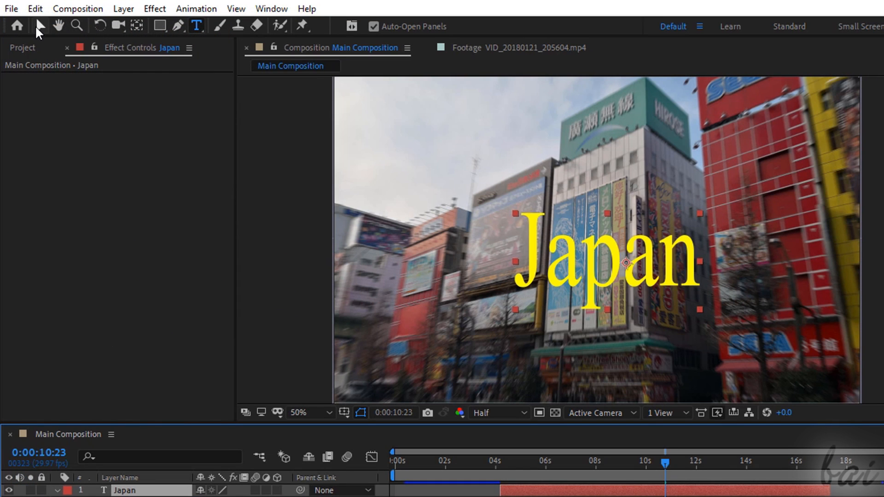
pyautogui.click(39, 26)
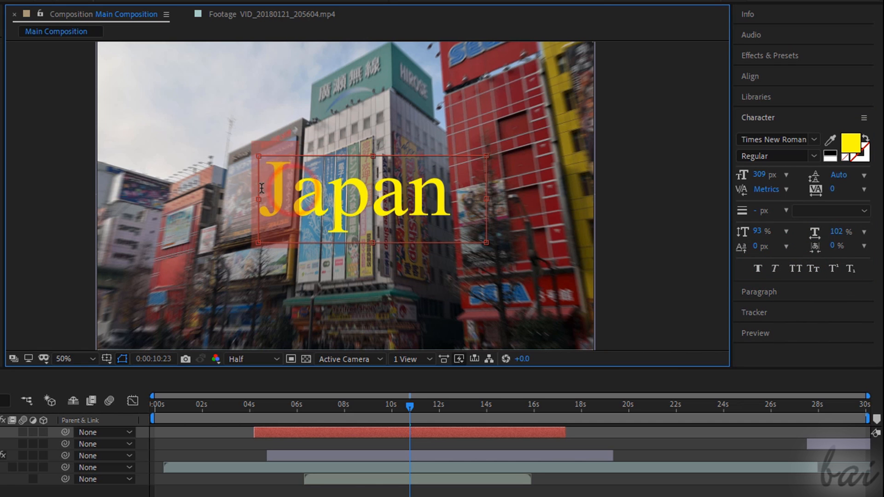
pyautogui.click(851, 142)
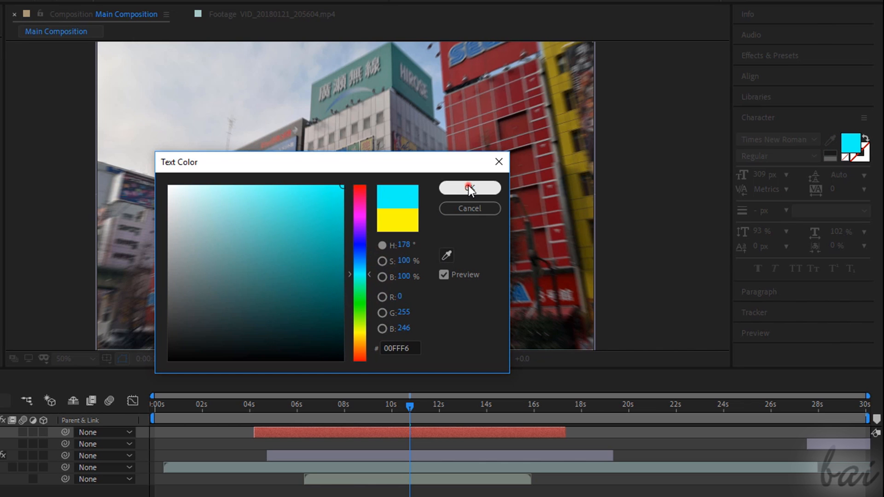
pyautogui.click(469, 188)
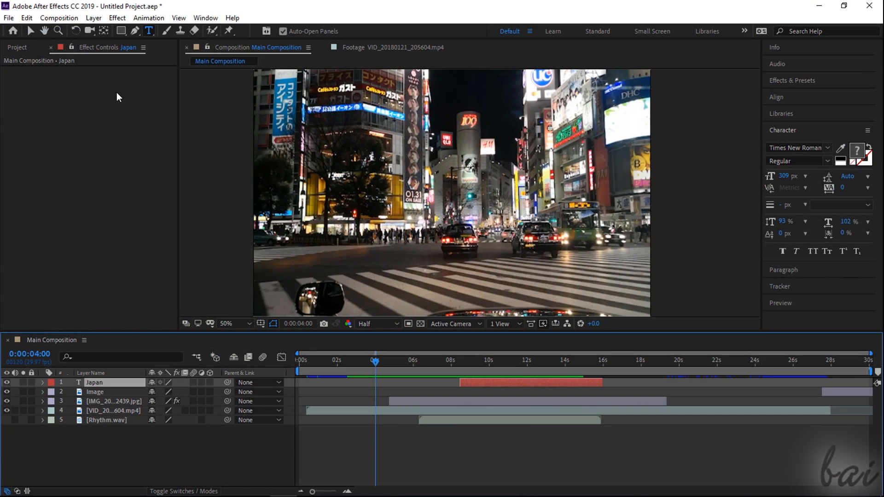
pyautogui.moveTo(428, 240)
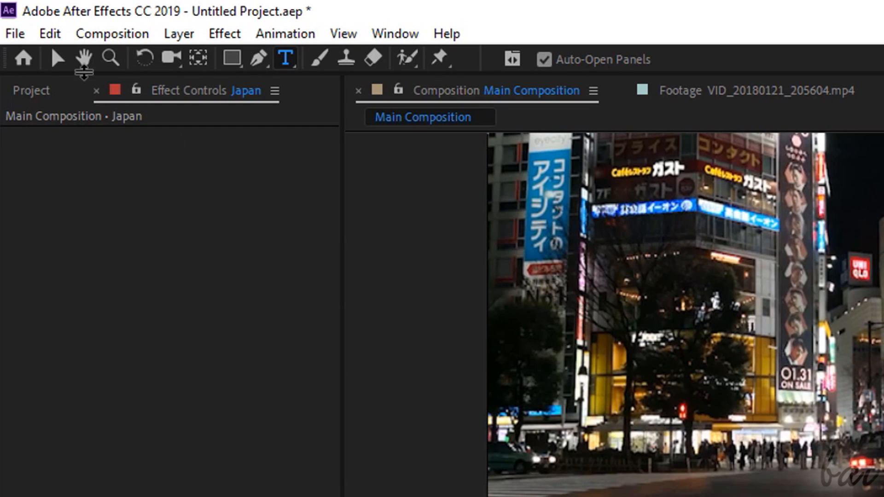
# - Bring up Save As for the project and start editing its file name in Documents
pyautogui.click(15, 33)
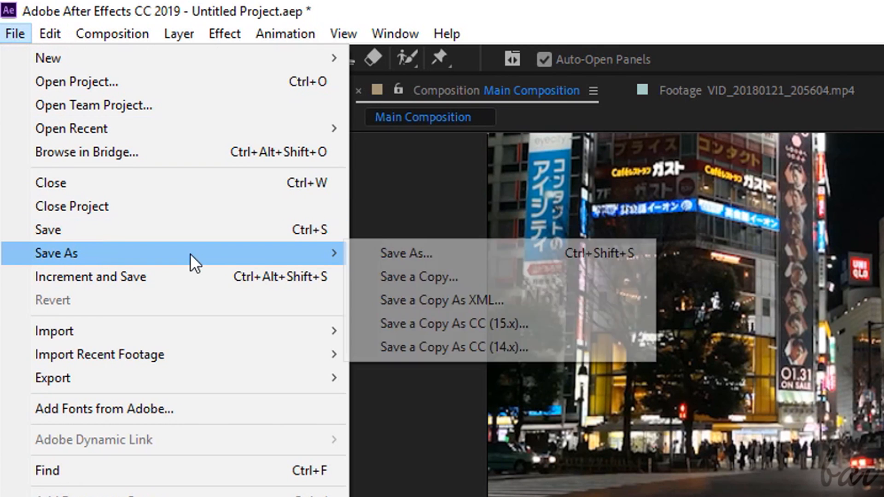
pyautogui.click(405, 254)
pyautogui.write('MProject.aep')
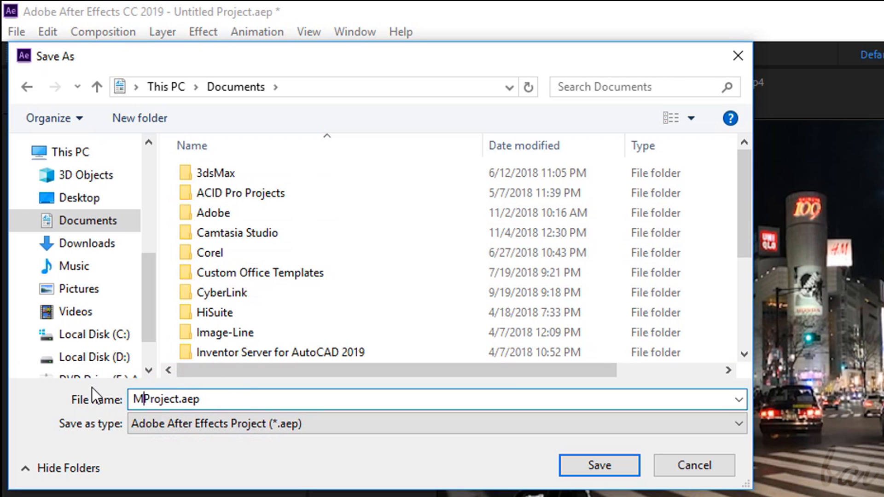
pyautogui.click(598, 465)
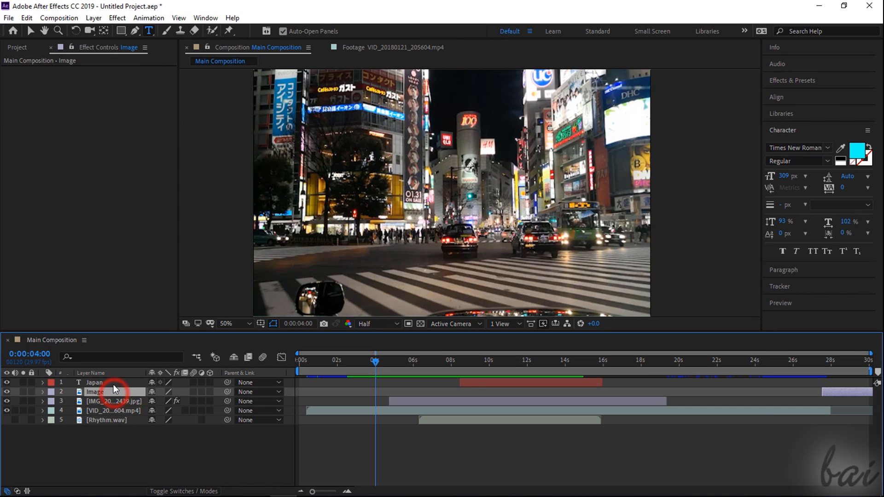
# - Show the Project panel again and select Main Composition
pyautogui.click(94, 382)
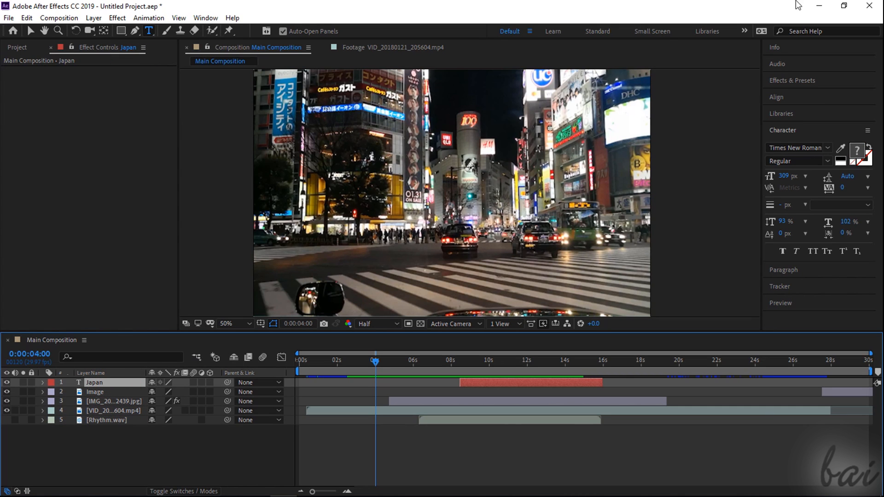
pyautogui.moveTo(462, 309)
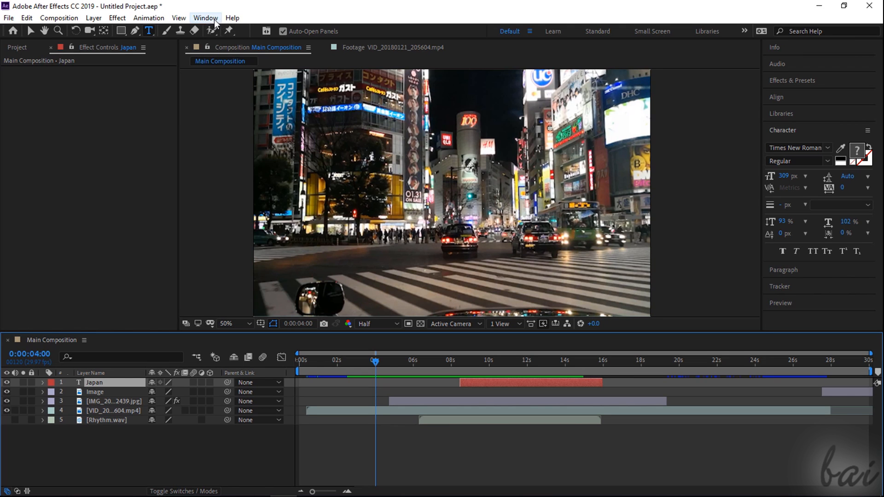
pyautogui.click(205, 17)
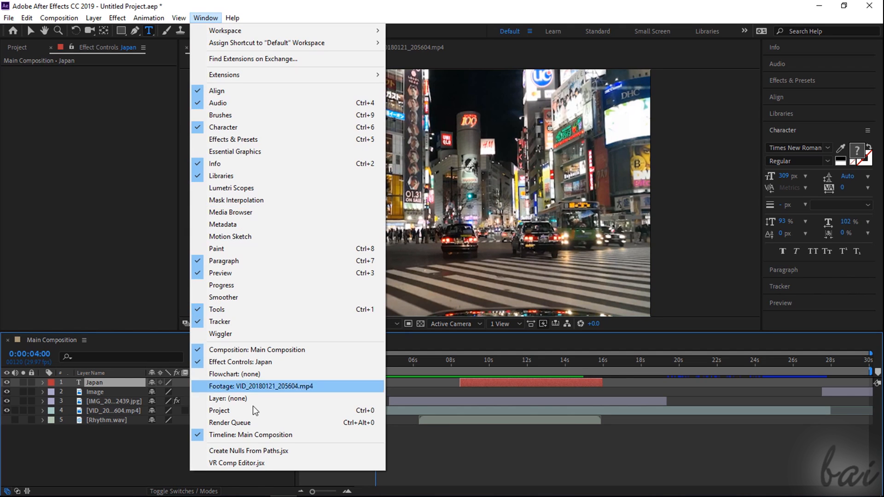
pyautogui.click(229, 423)
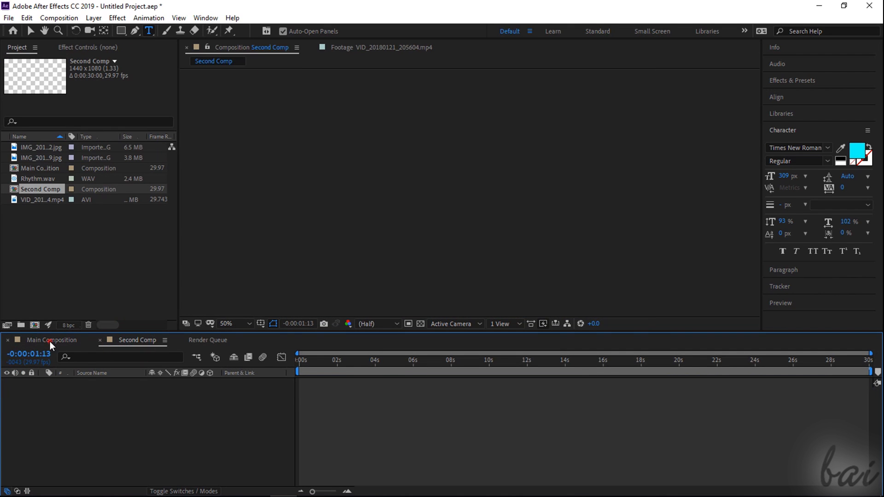
pyautogui.click(51, 340)
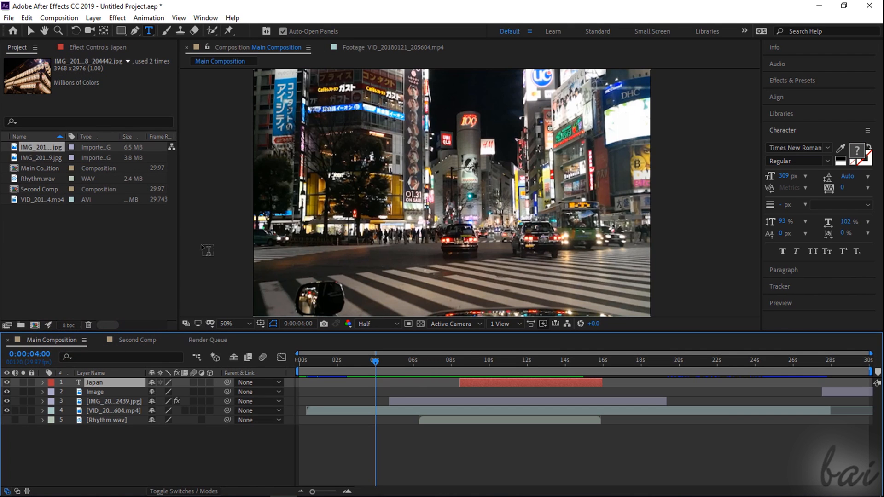
# - Add Main Composition and then Second Comp to the Render Queue
pyautogui.click(59, 17)
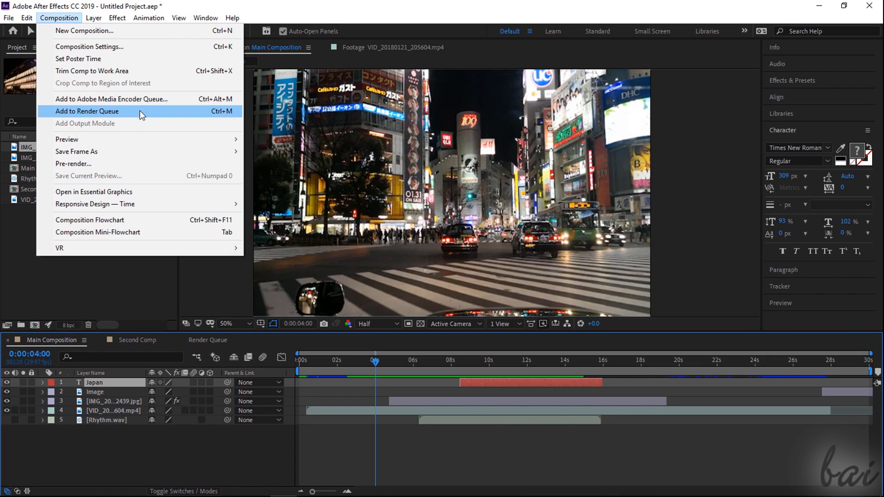
pyautogui.click(86, 111)
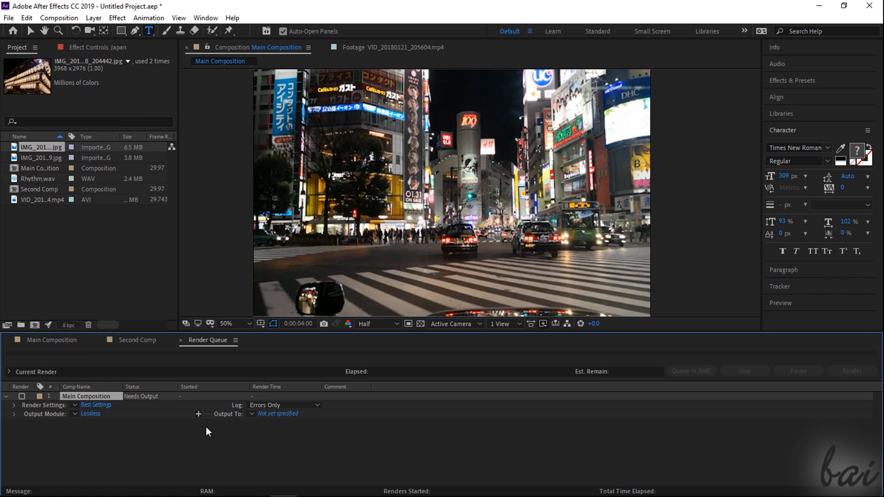
pyautogui.click(136, 339)
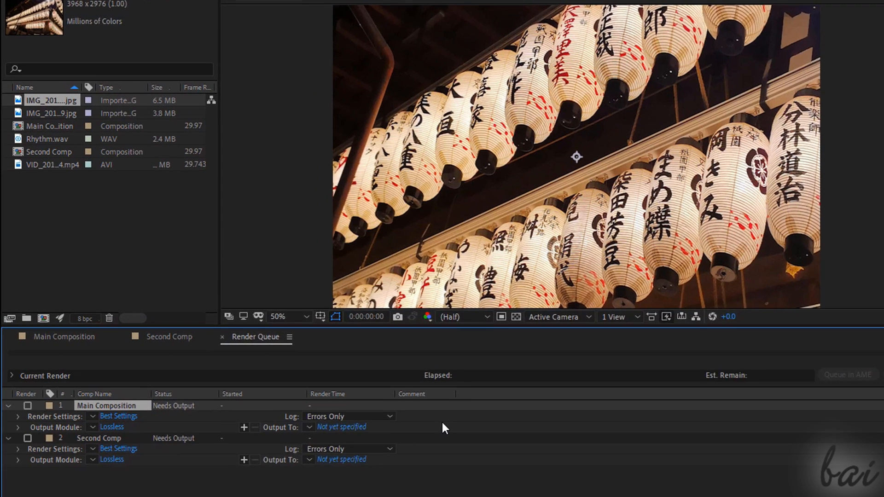
# - Set Main Composition's render settings to Full resolution using the comp's own frame rate
pyautogui.click(119, 416)
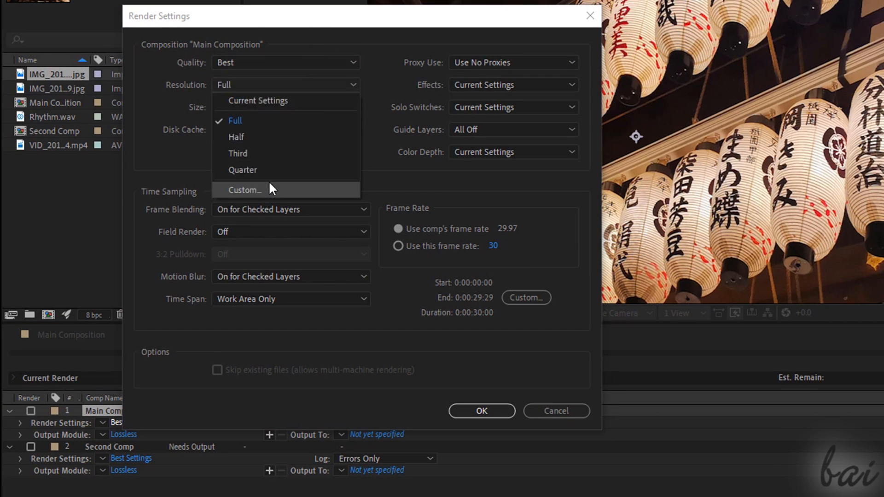
pyautogui.click(398, 246)
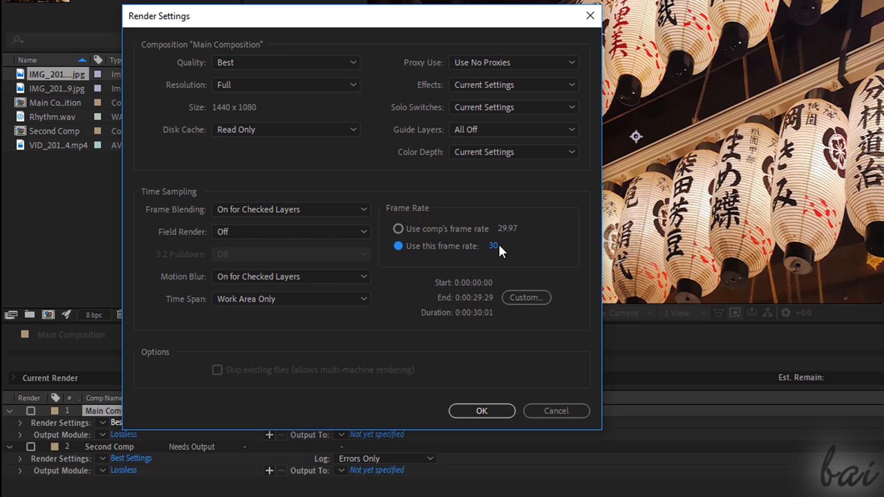
pyautogui.click(397, 229)
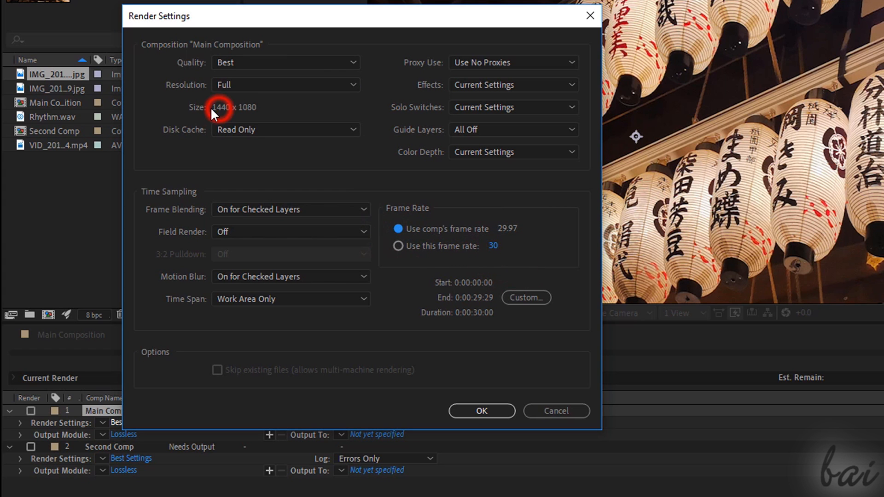
pyautogui.moveTo(242, 116)
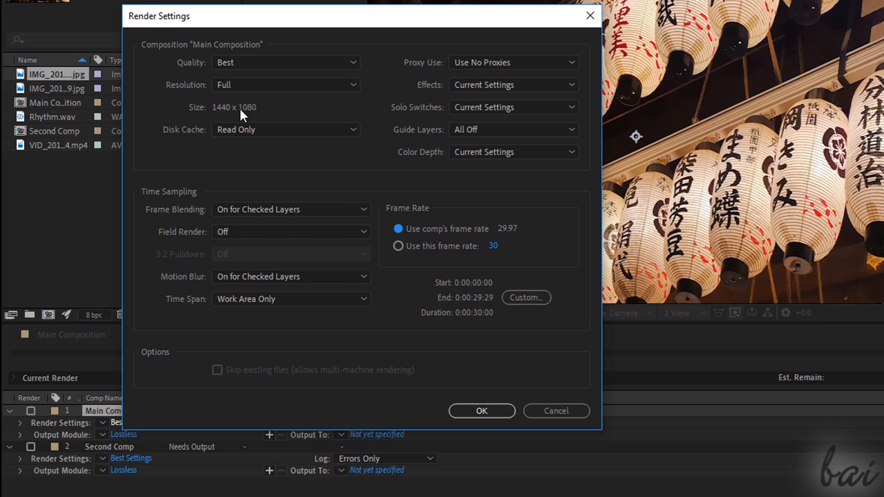
pyautogui.click(480, 411)
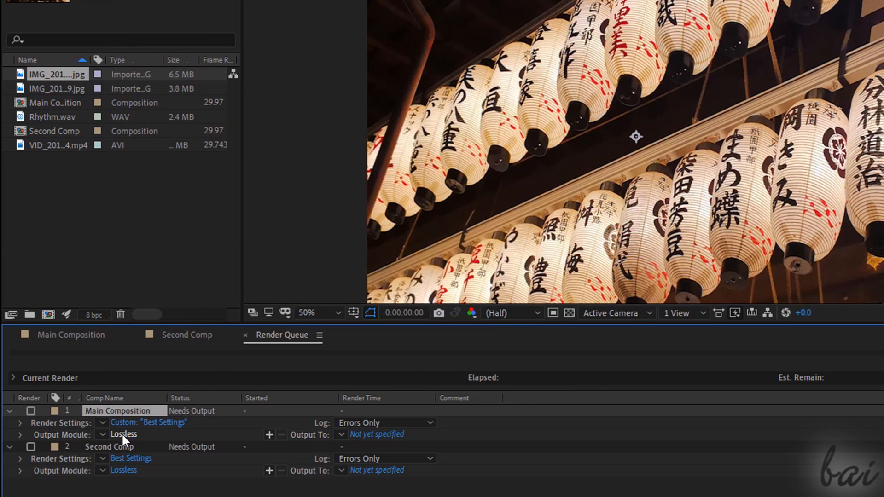
# - Set Main Composition's output module to AVI with RGB channels, leaving Resize and Crop off
pyautogui.click(124, 433)
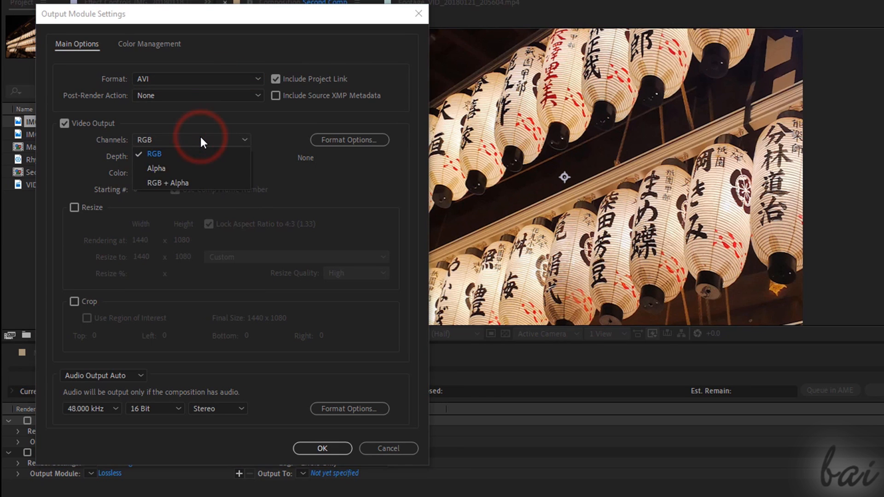
pyautogui.click(152, 153)
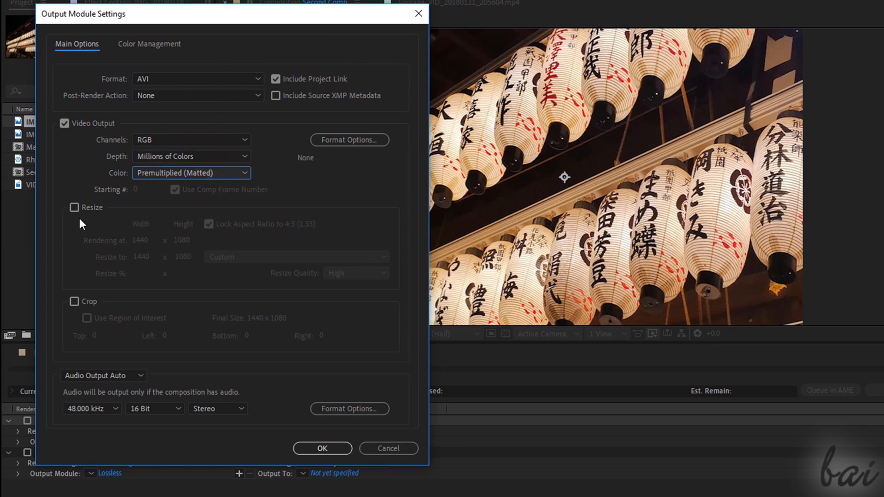
pyautogui.click(74, 208)
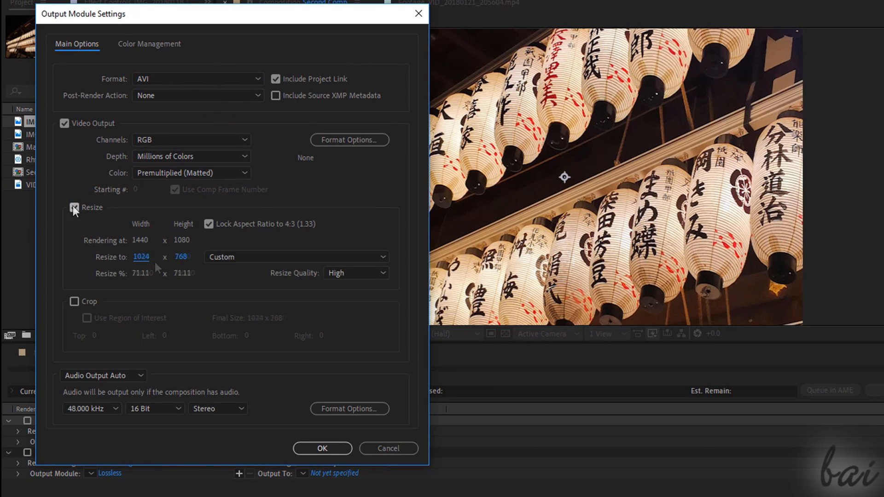
pyautogui.click(73, 207)
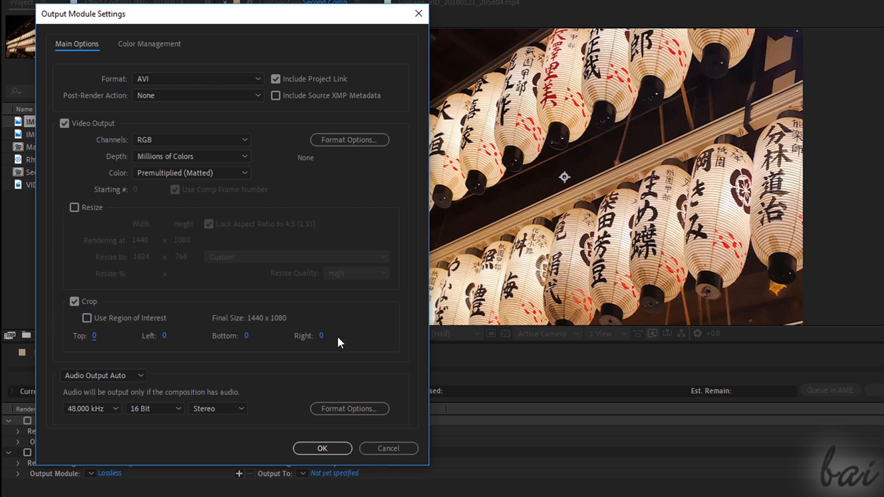
pyautogui.click(73, 301)
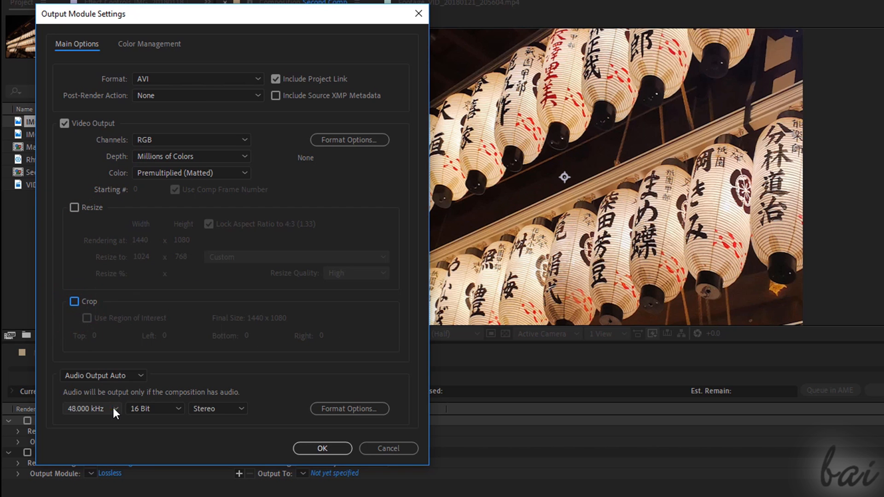
pyautogui.click(175, 408)
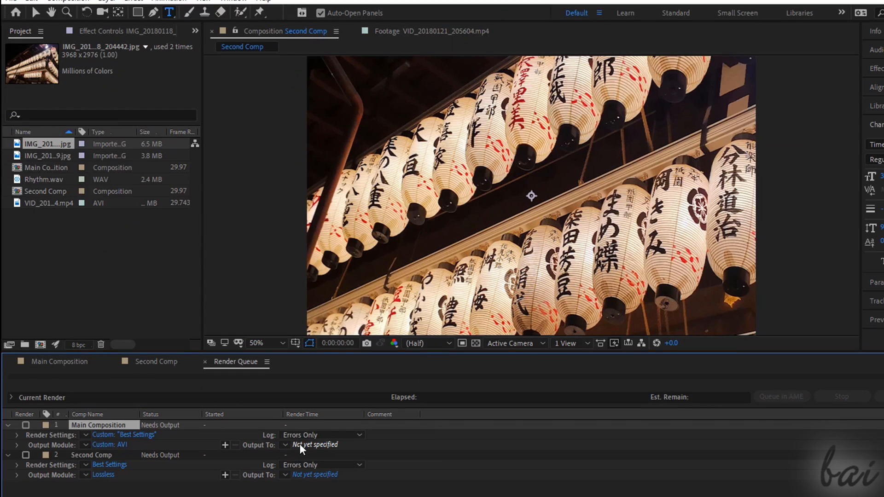
# - Set the Output To target as Main Composition.avi so the item becomes Queued
pyautogui.click(314, 444)
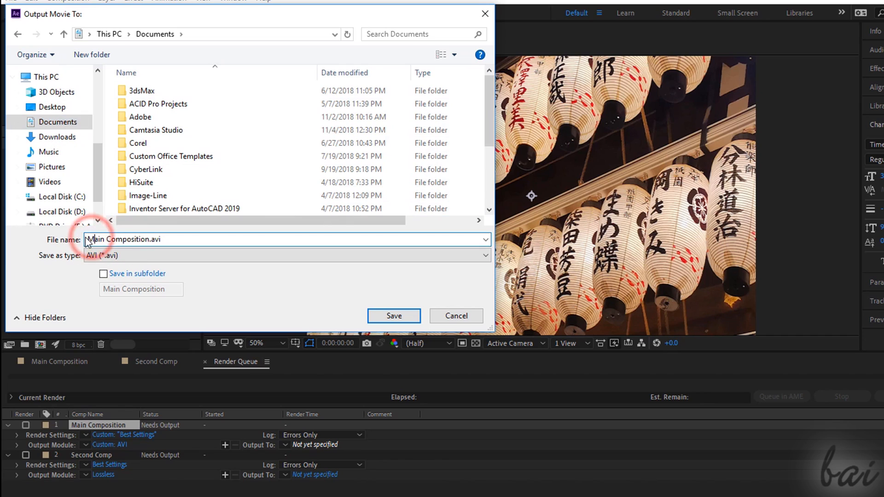
pyautogui.click(393, 316)
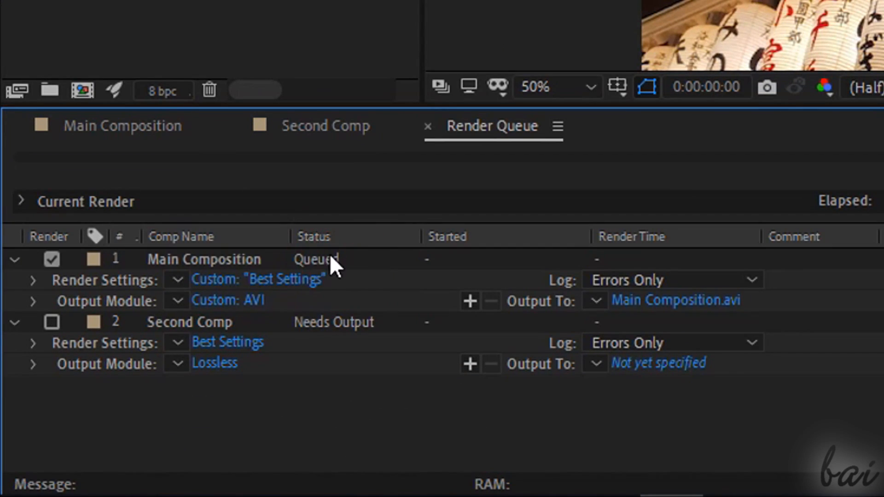
pyautogui.moveTo(330, 347)
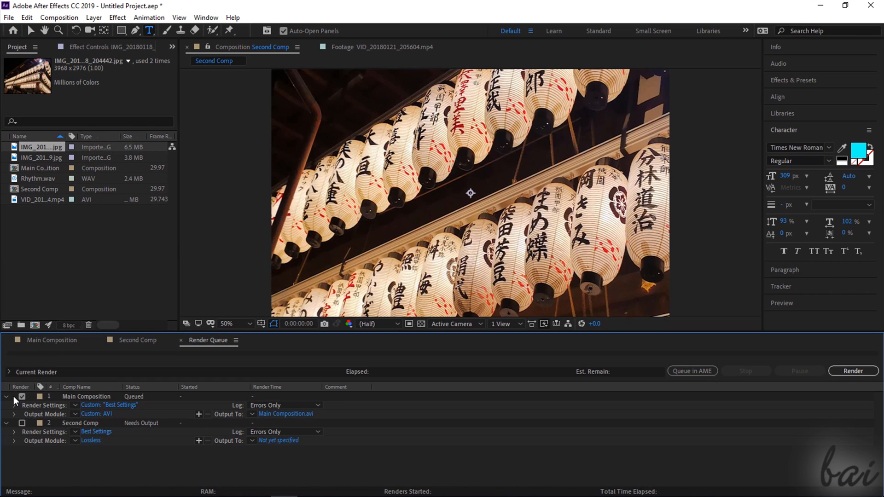
# - Render the queue and return to Main Composition's timeline
pyautogui.click(22, 396)
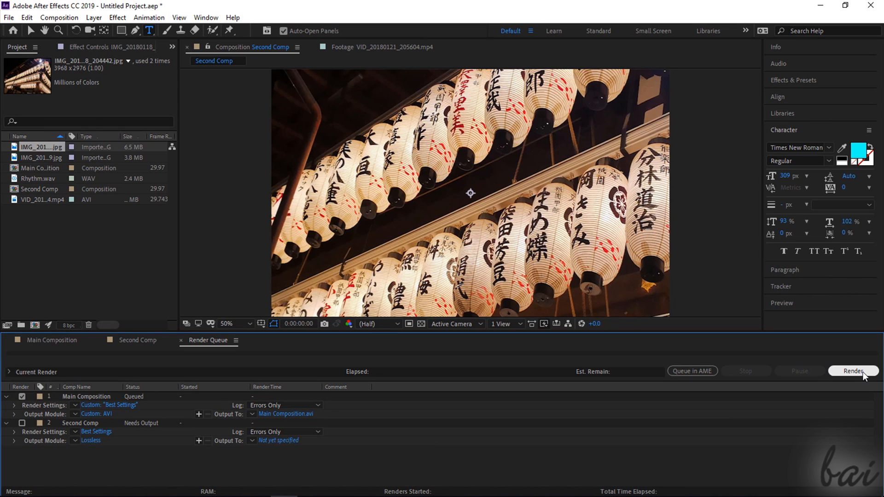
pyautogui.click(51, 340)
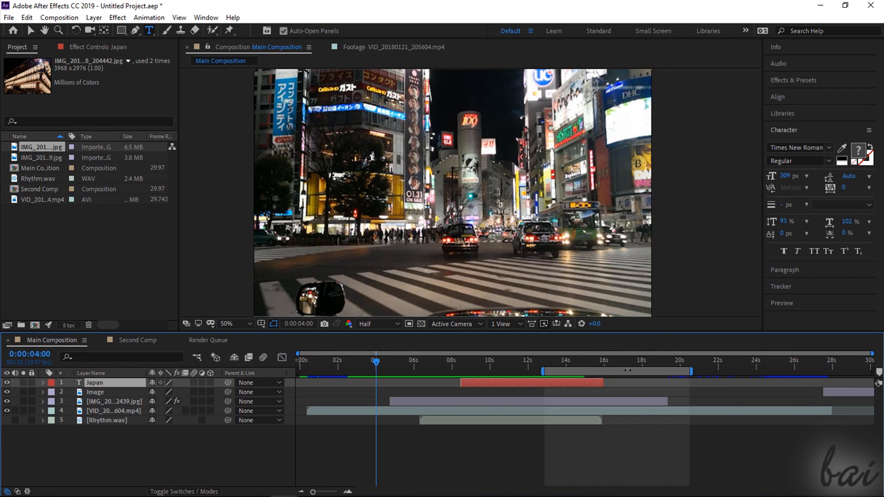
pyautogui.click(137, 340)
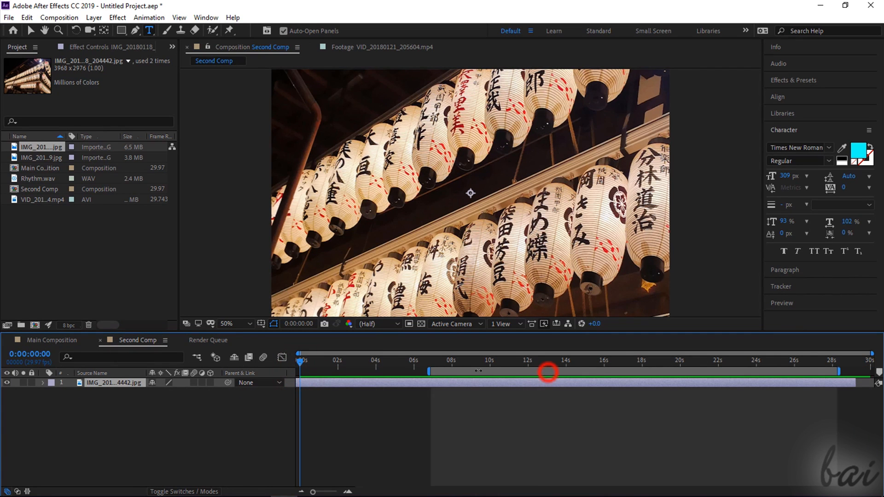
pyautogui.click(49, 339)
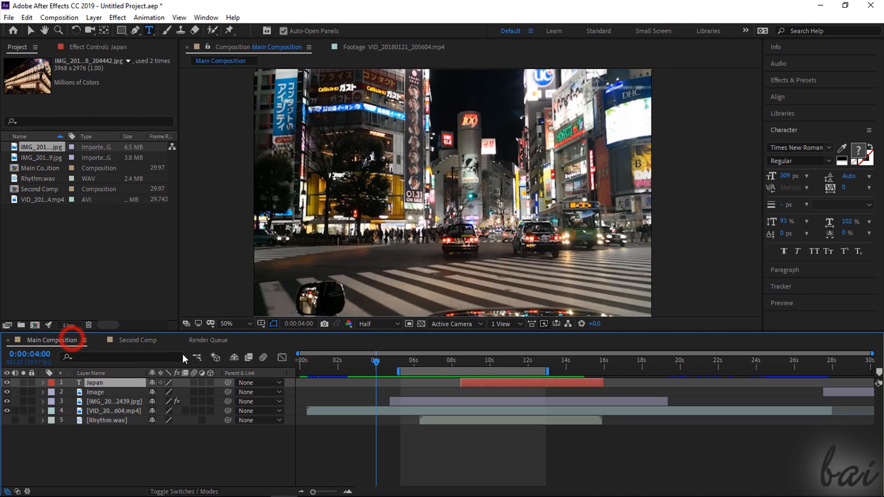
pyautogui.click(137, 340)
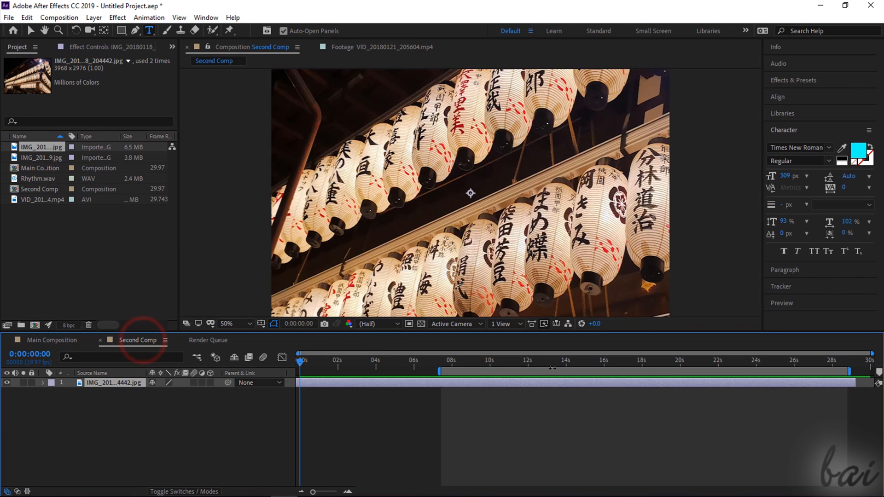
pyautogui.click(50, 340)
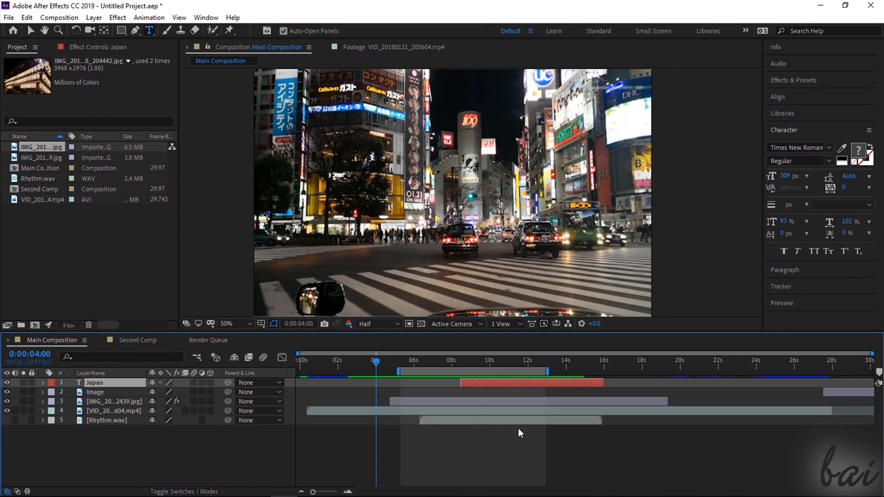